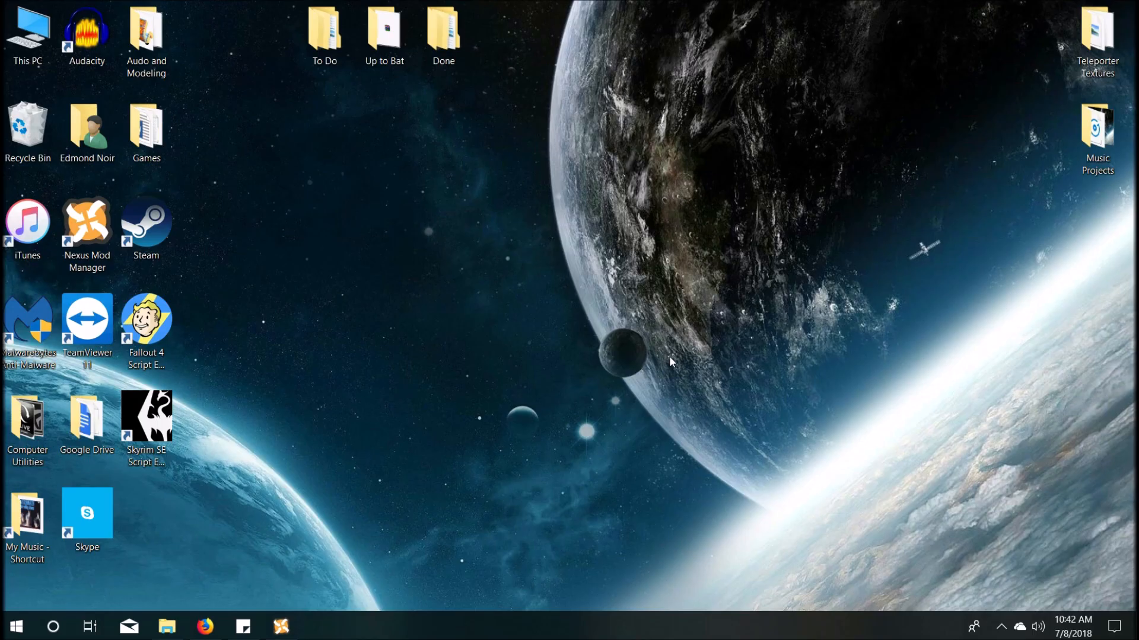
mouse_move(378, 294)
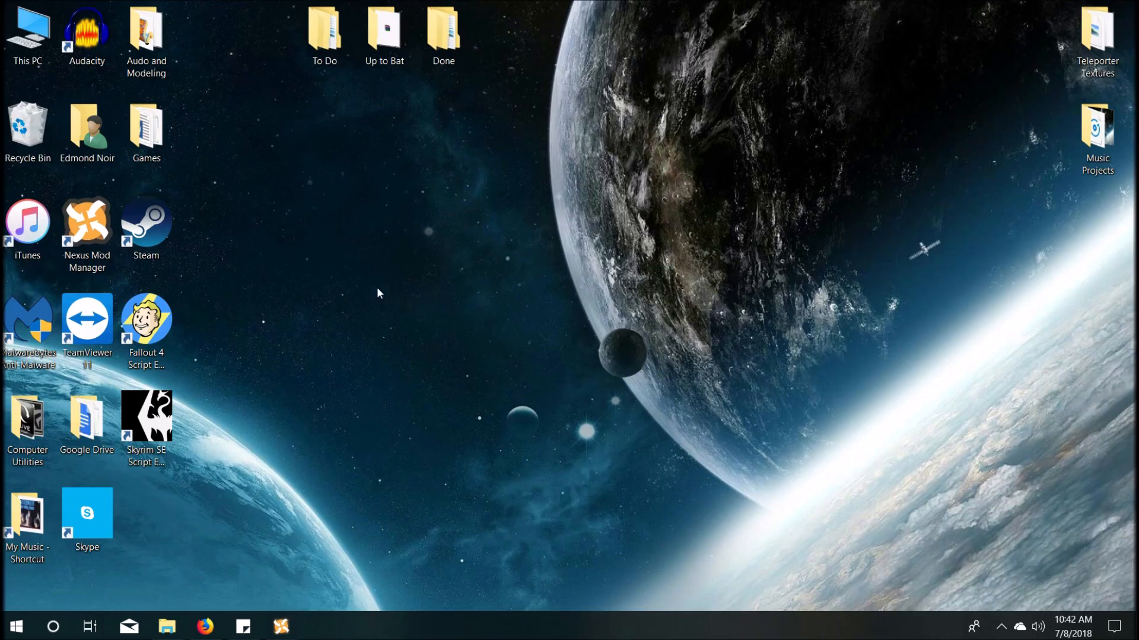
Step: Browse To Do > Mods, then open Up to Bat > 3) Enviroment and review its folders
double_click(324, 29)
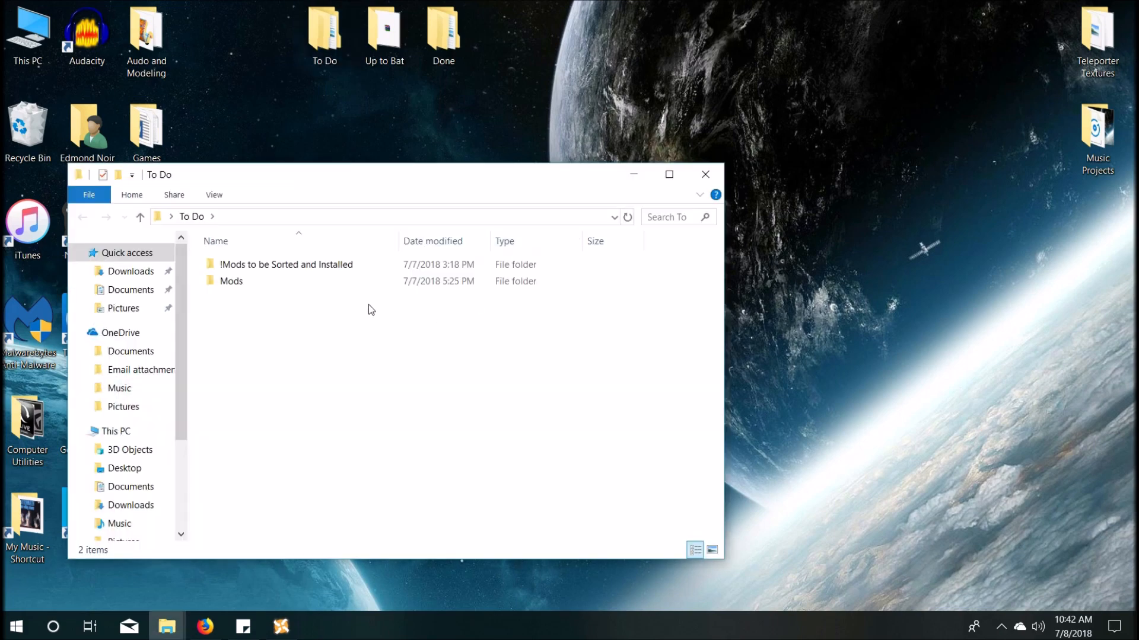
double_click(230, 281)
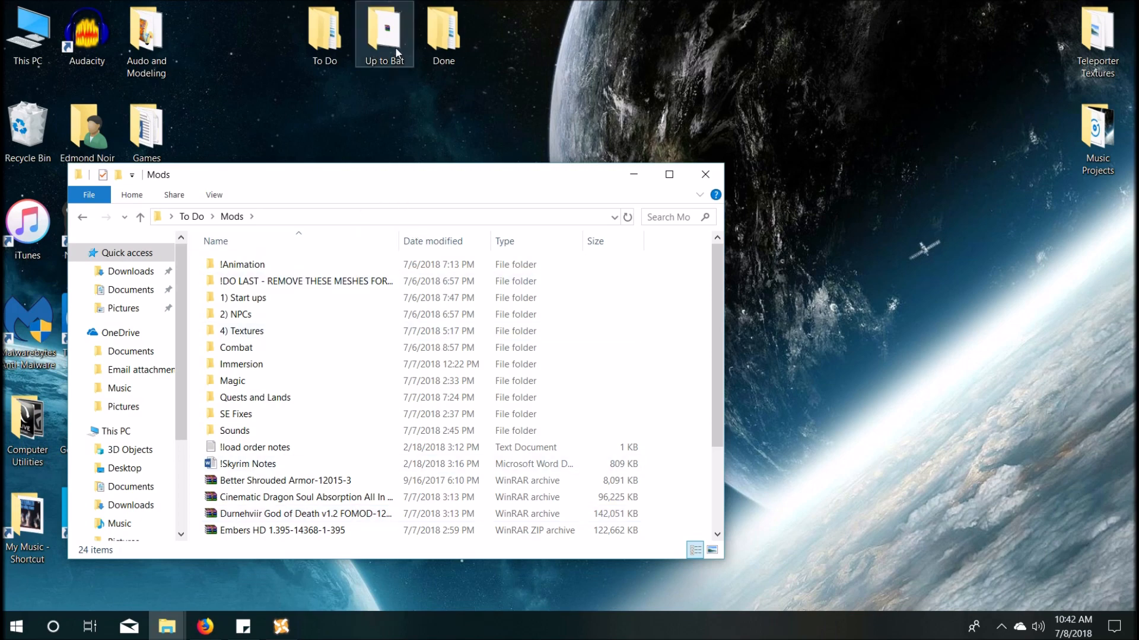
double_click(384, 29)
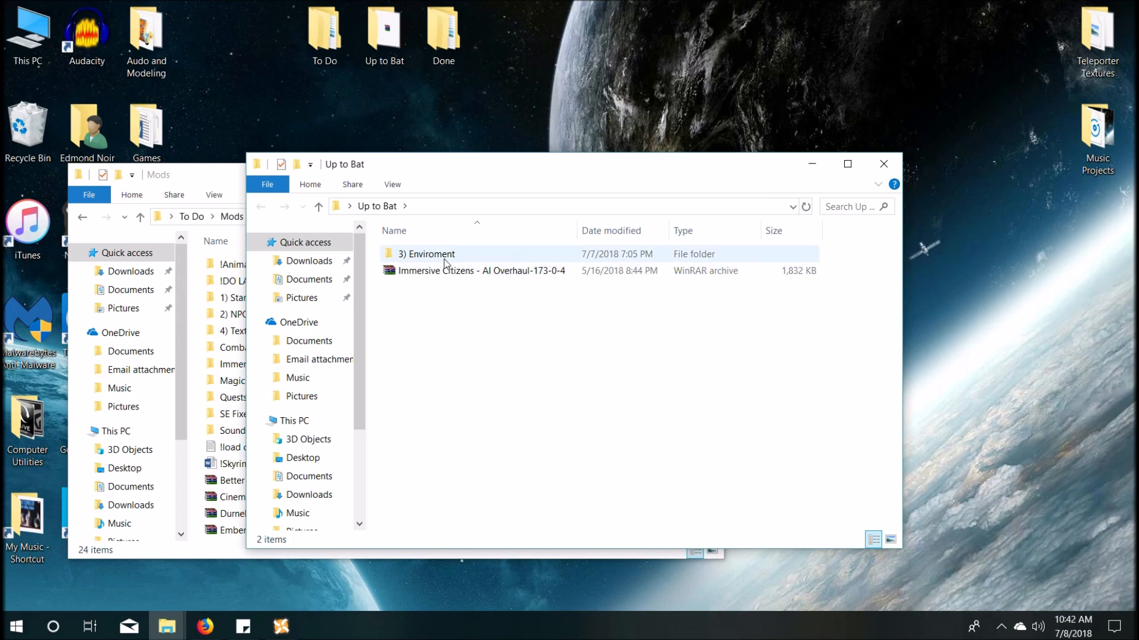
double_click(425, 253)
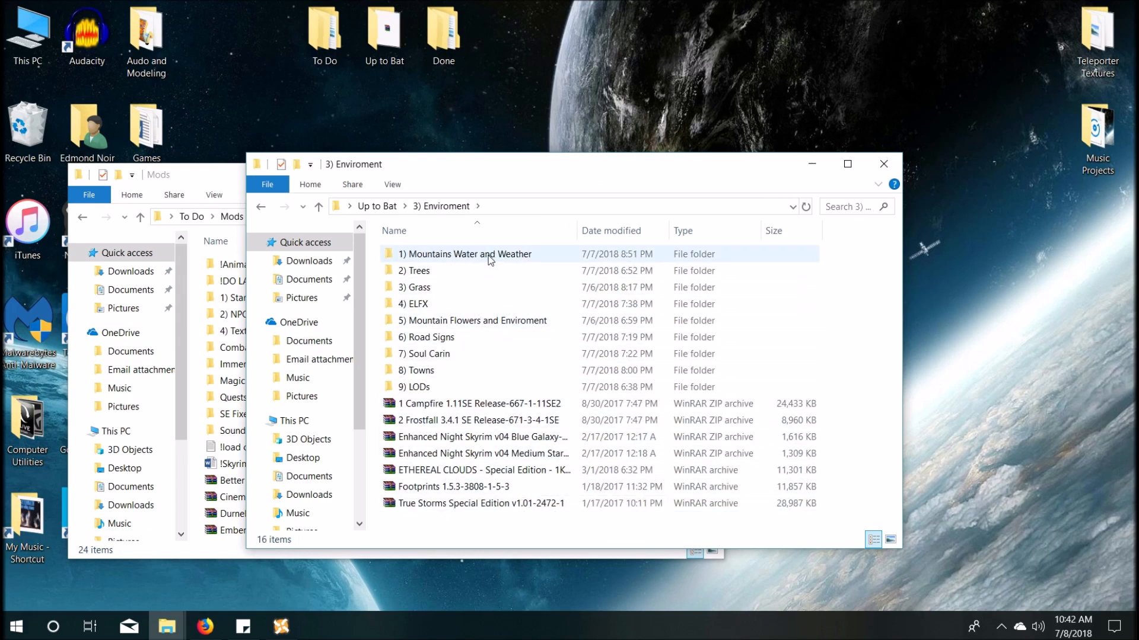
mouse_move(472, 254)
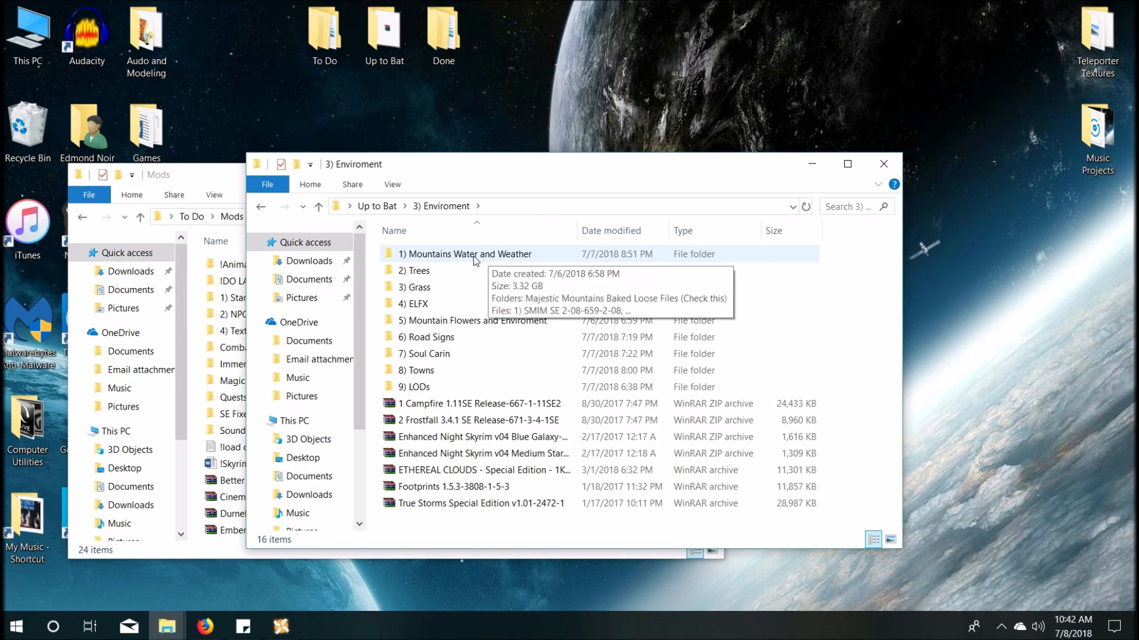
mouse_move(491, 263)
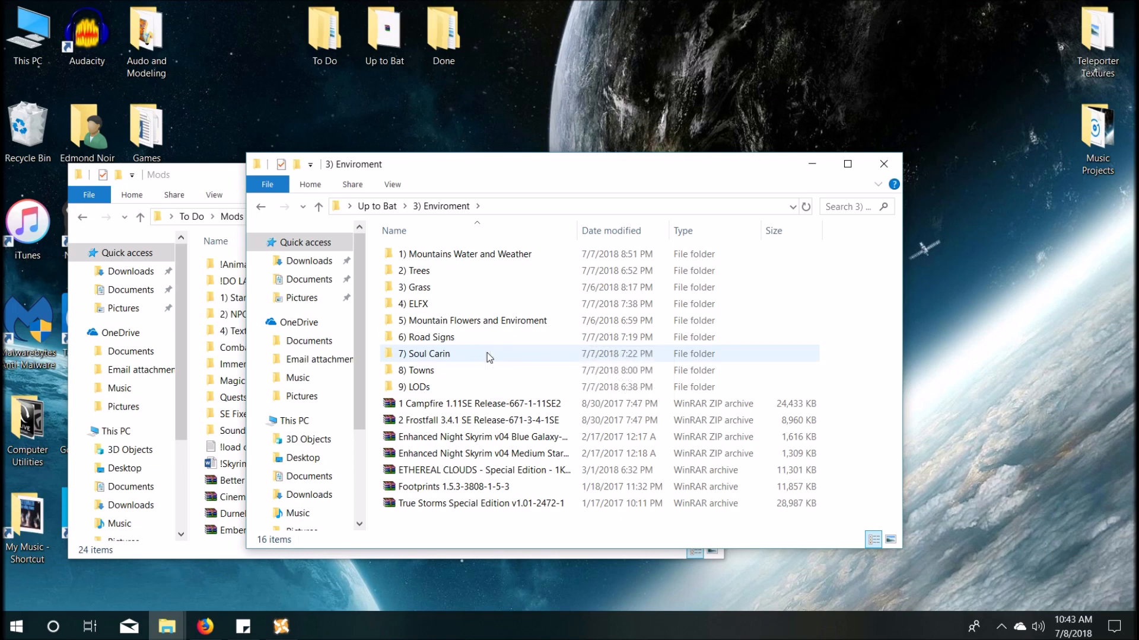
mouse_move(485, 361)
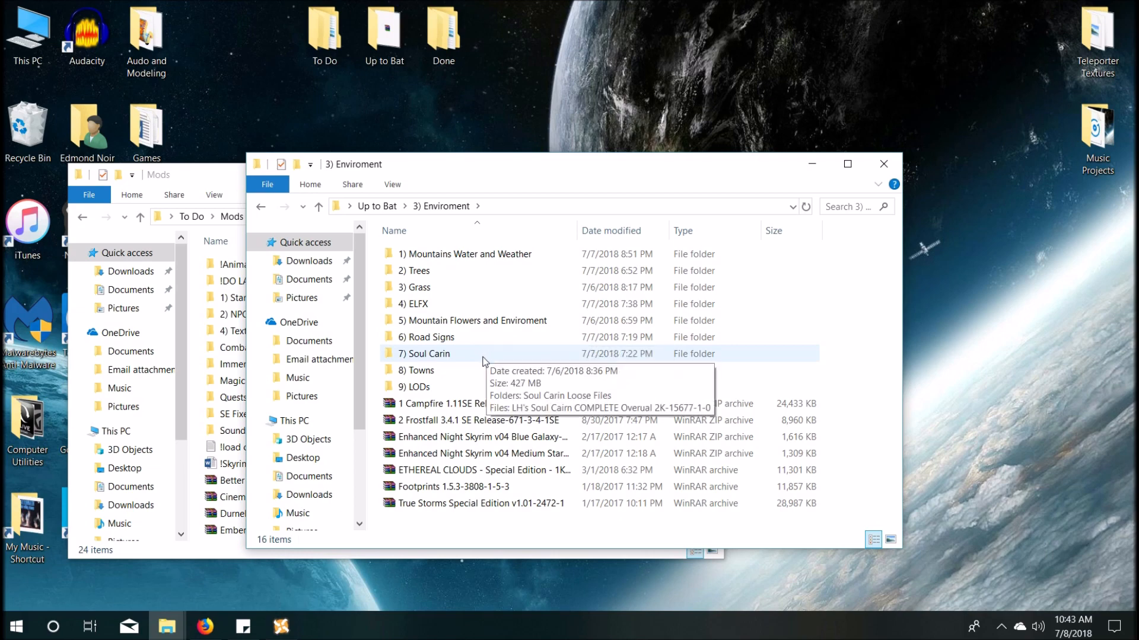
mouse_move(450, 407)
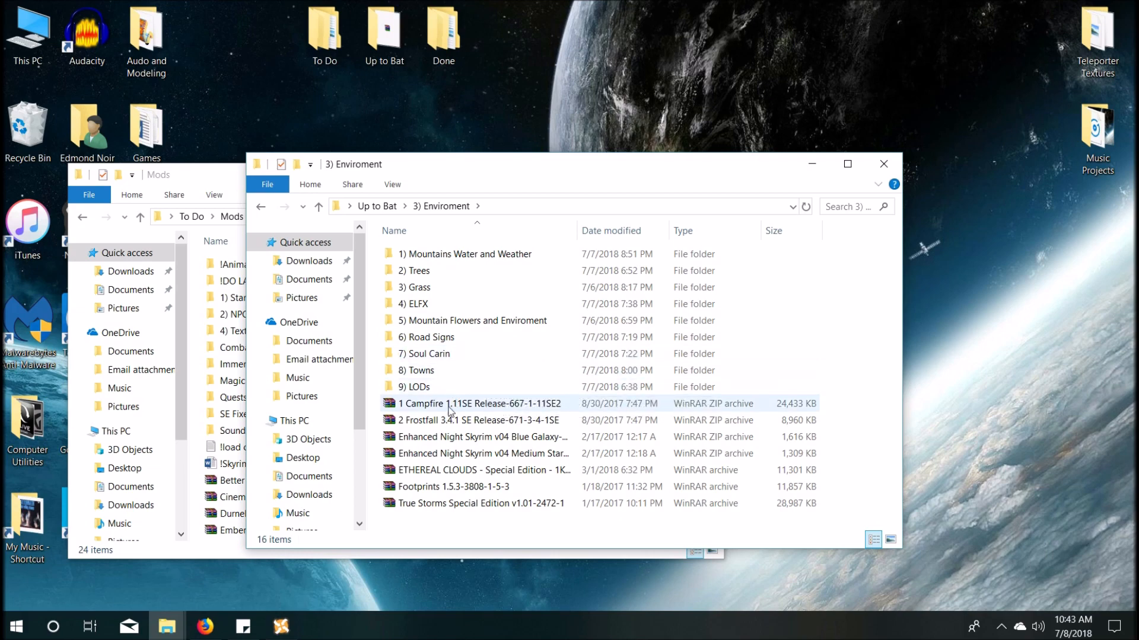
click(479, 419)
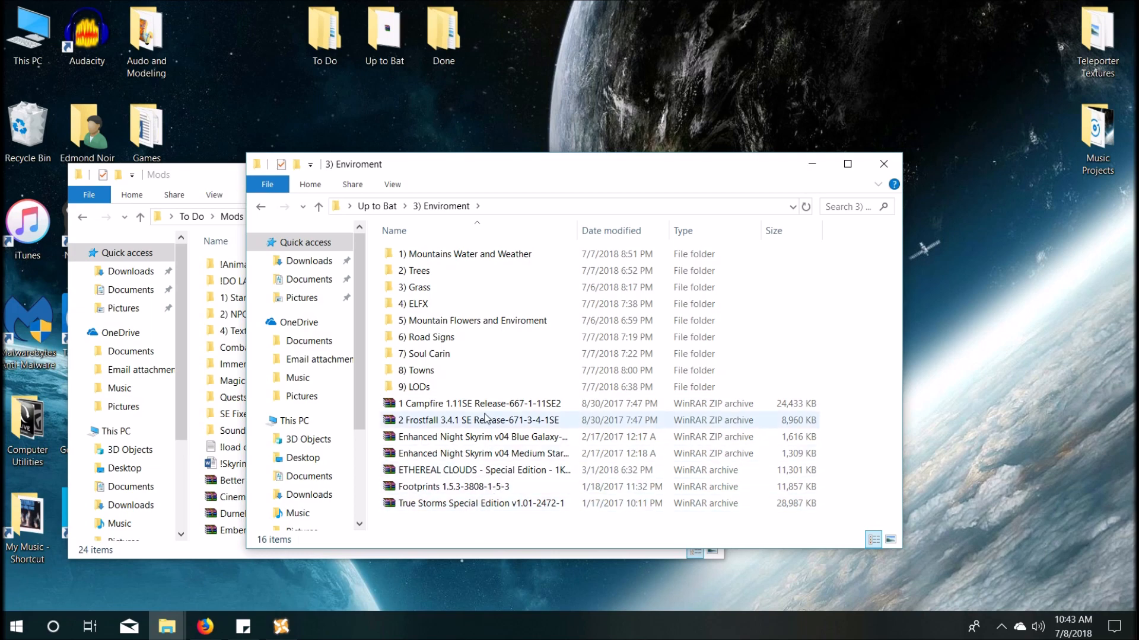
click(476, 403)
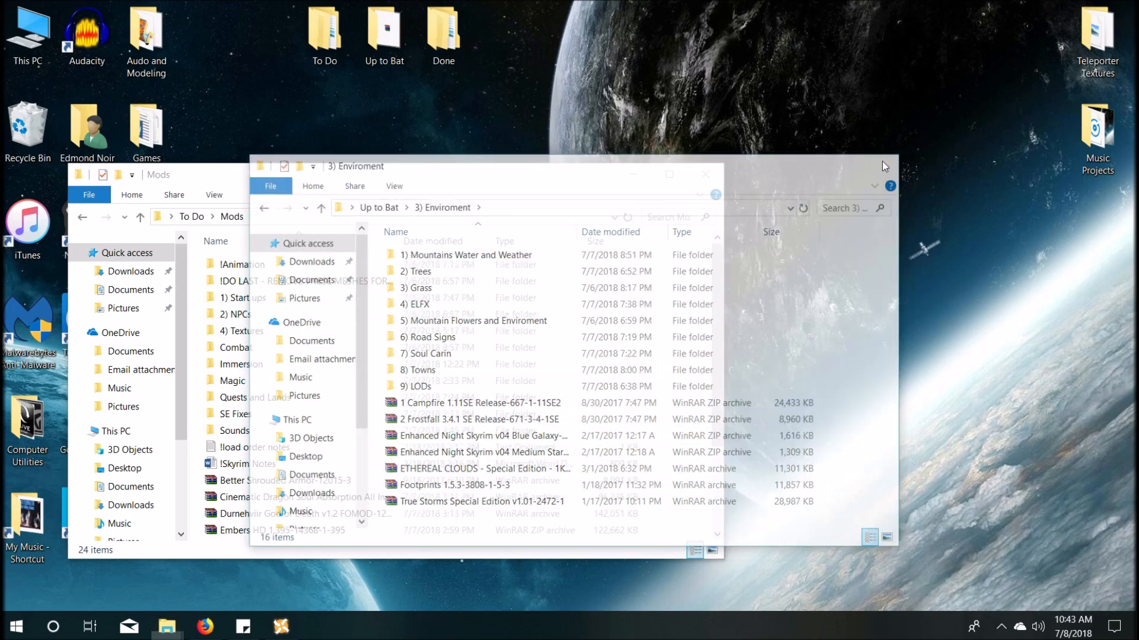
click(280, 626)
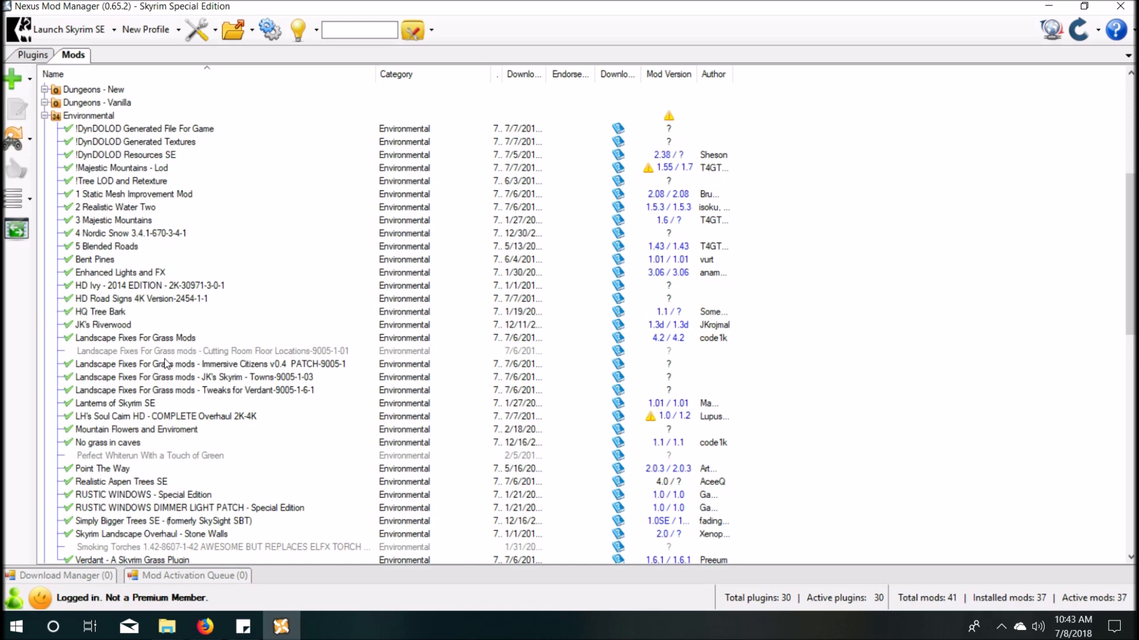
click(218, 351)
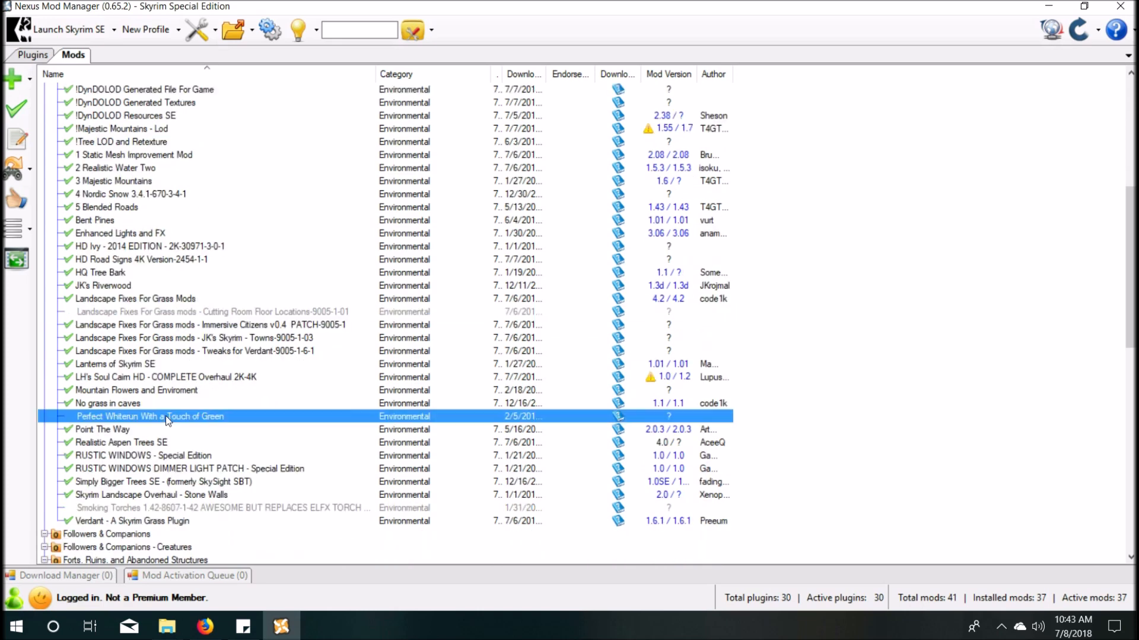
mouse_move(109, 424)
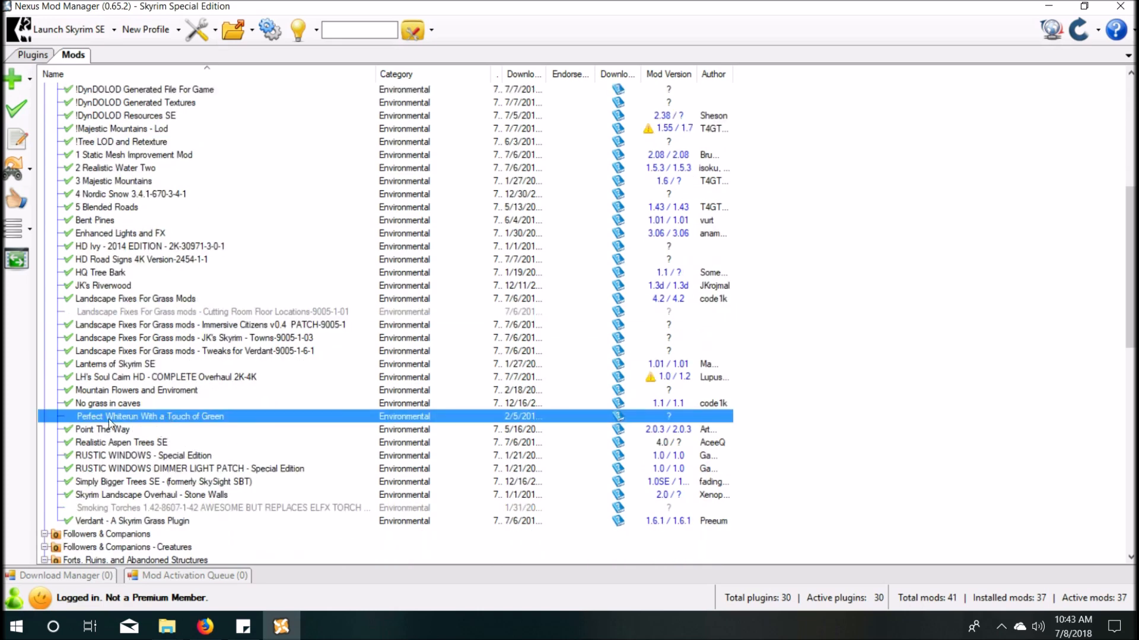
mouse_move(94, 423)
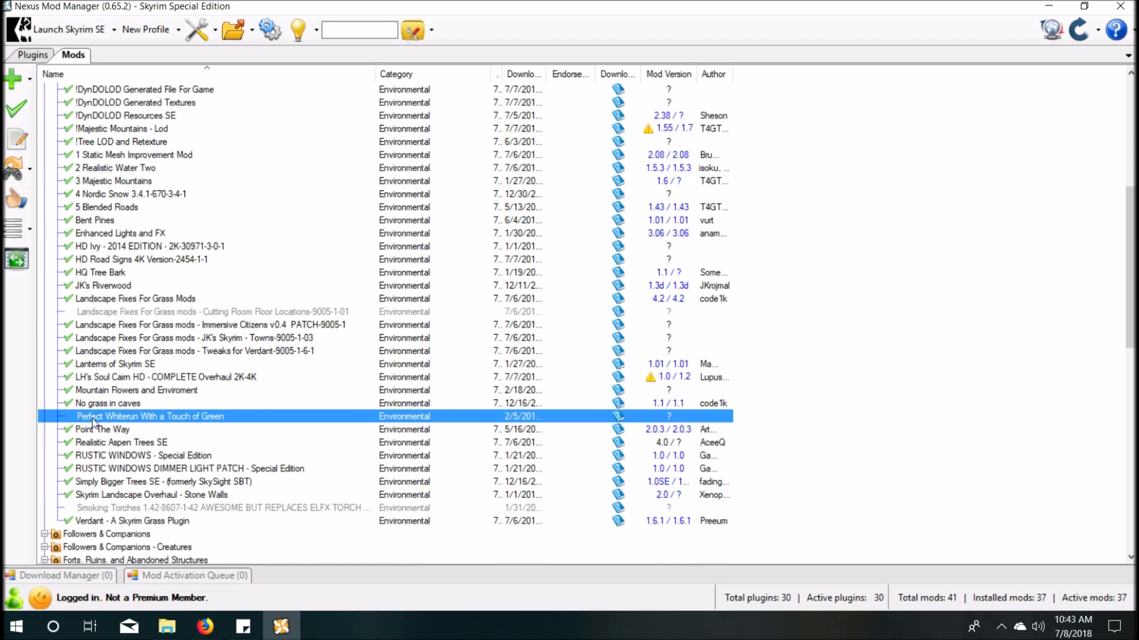
mouse_move(245, 425)
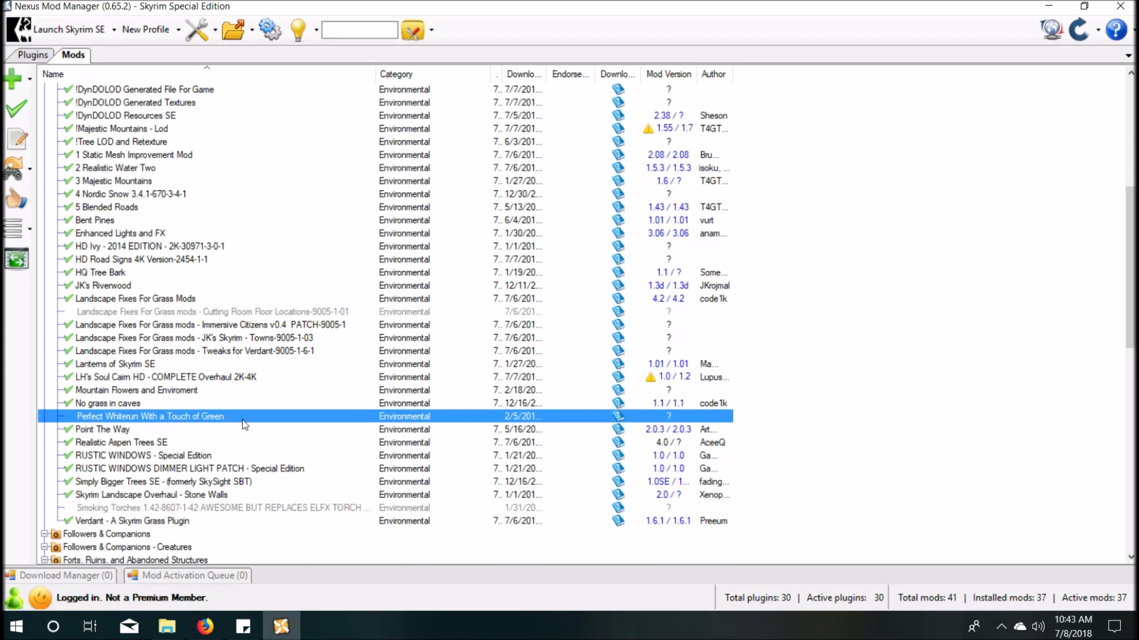
mouse_move(227, 421)
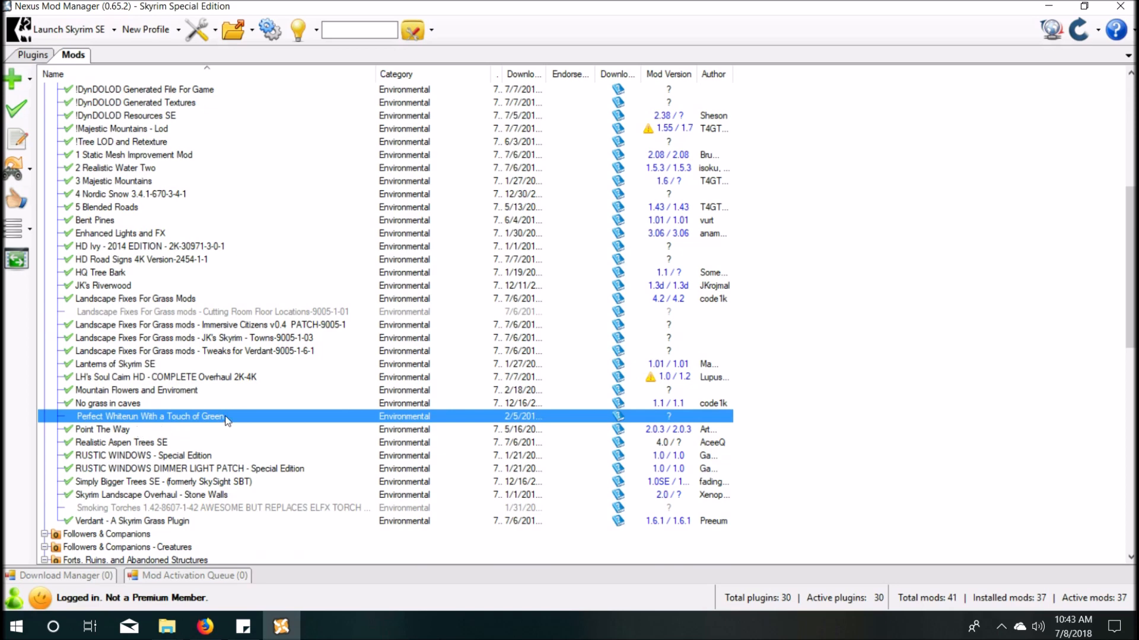
mouse_move(196, 416)
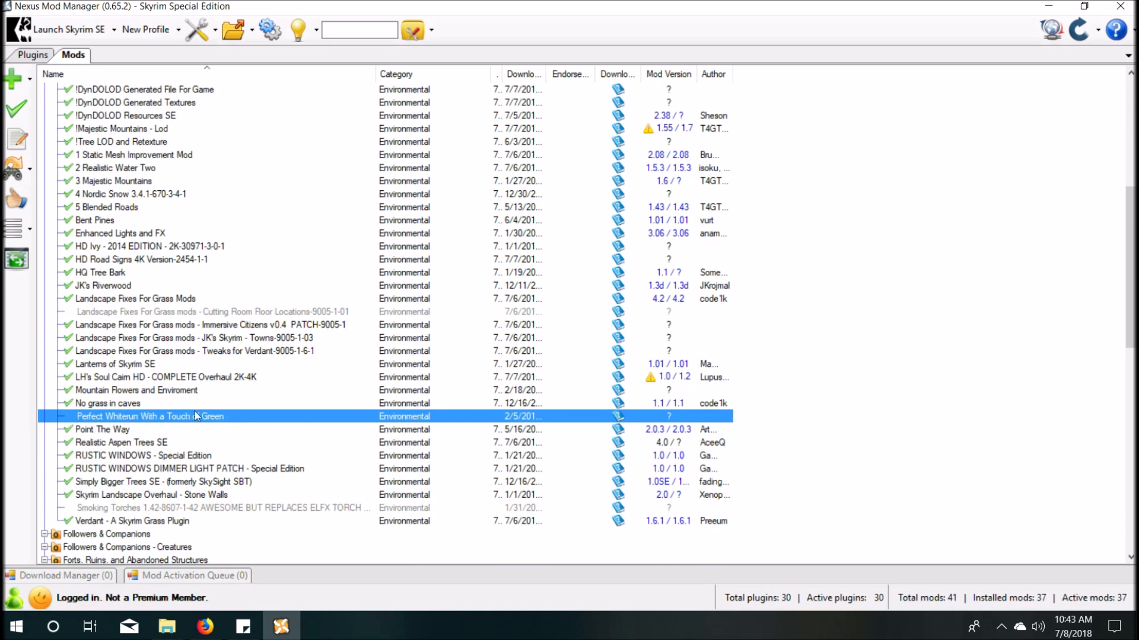
scroll(down, 3)
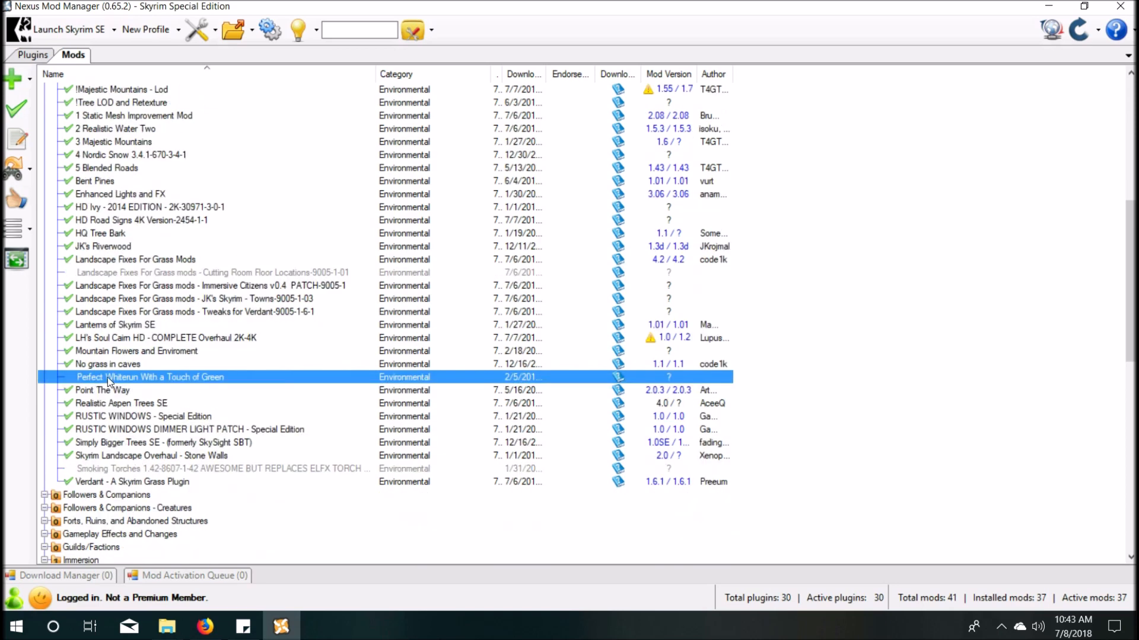
mouse_move(182, 468)
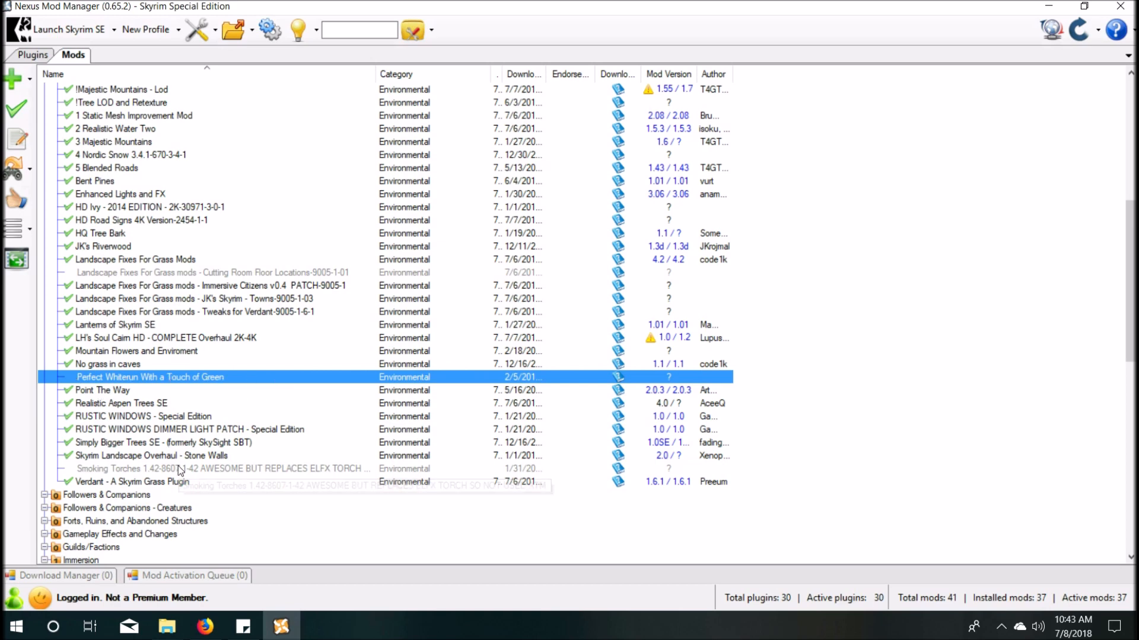
mouse_move(250, 469)
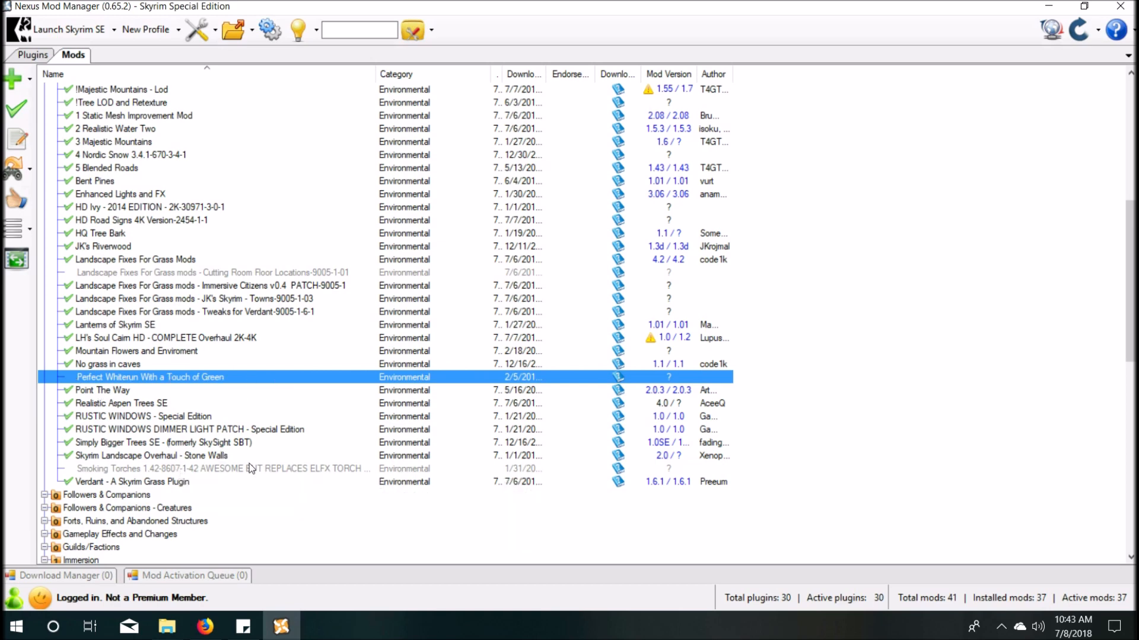
mouse_move(209, 425)
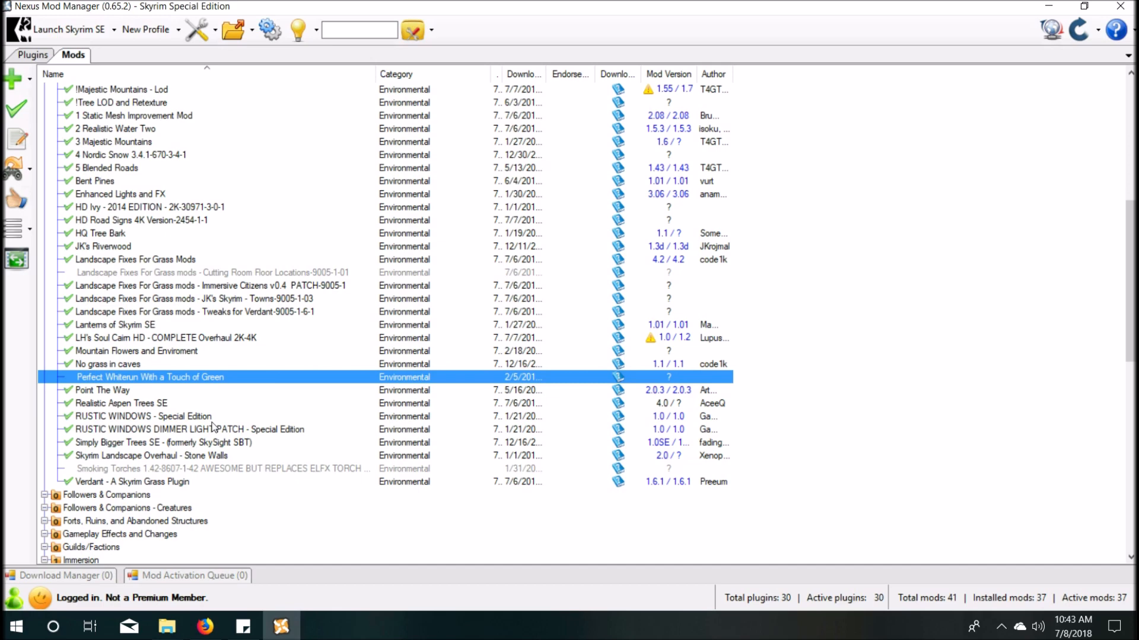
scroll(down, 3)
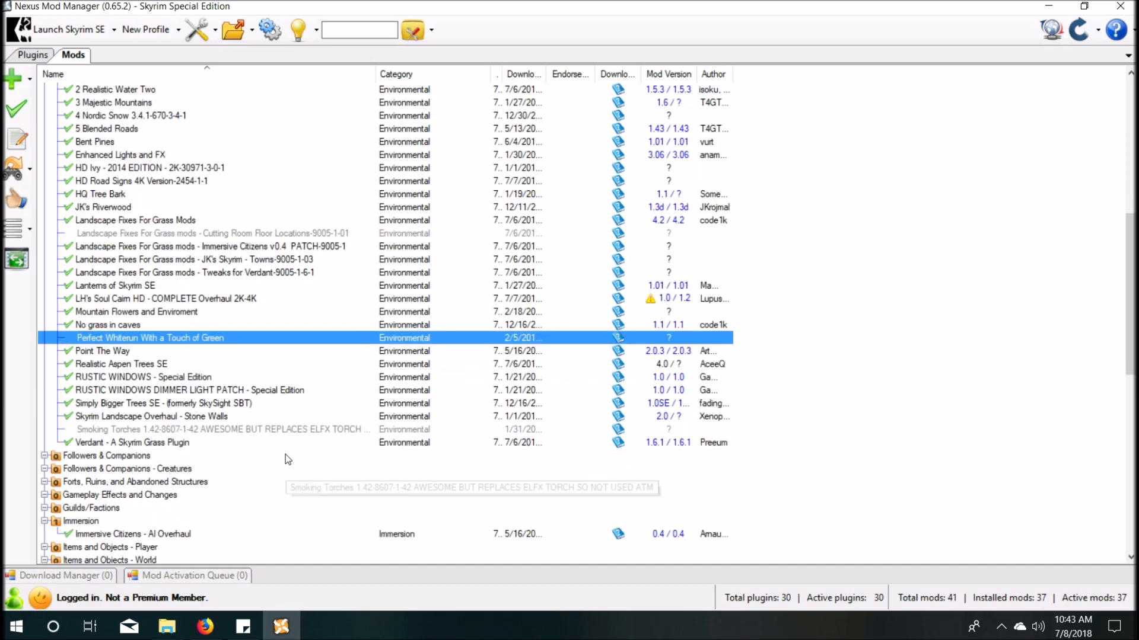
mouse_move(269, 447)
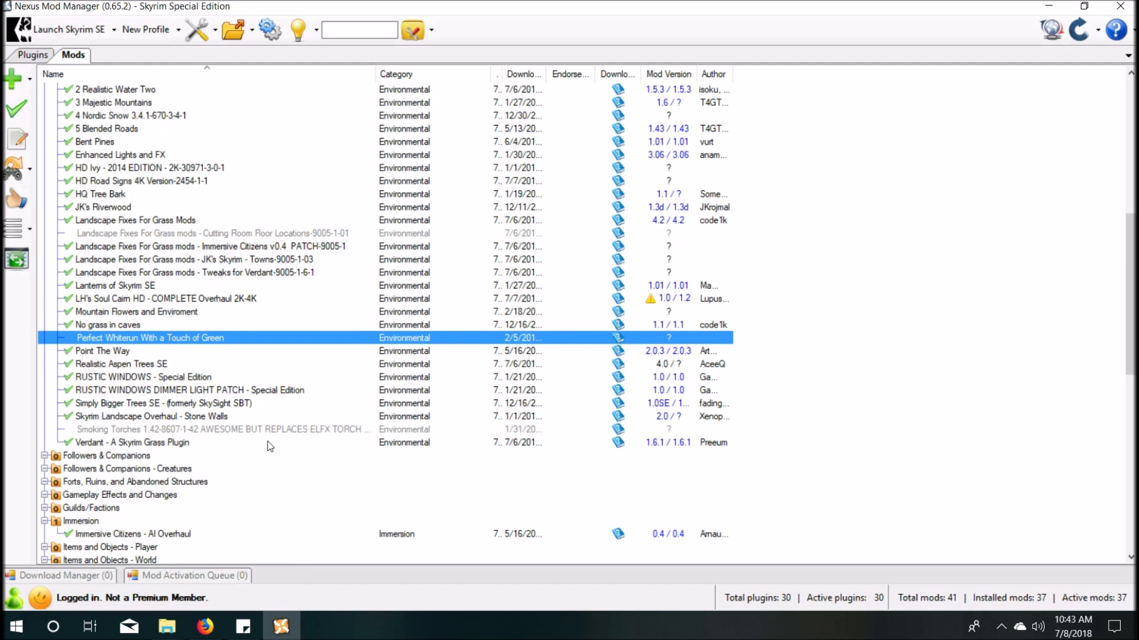
mouse_move(173, 447)
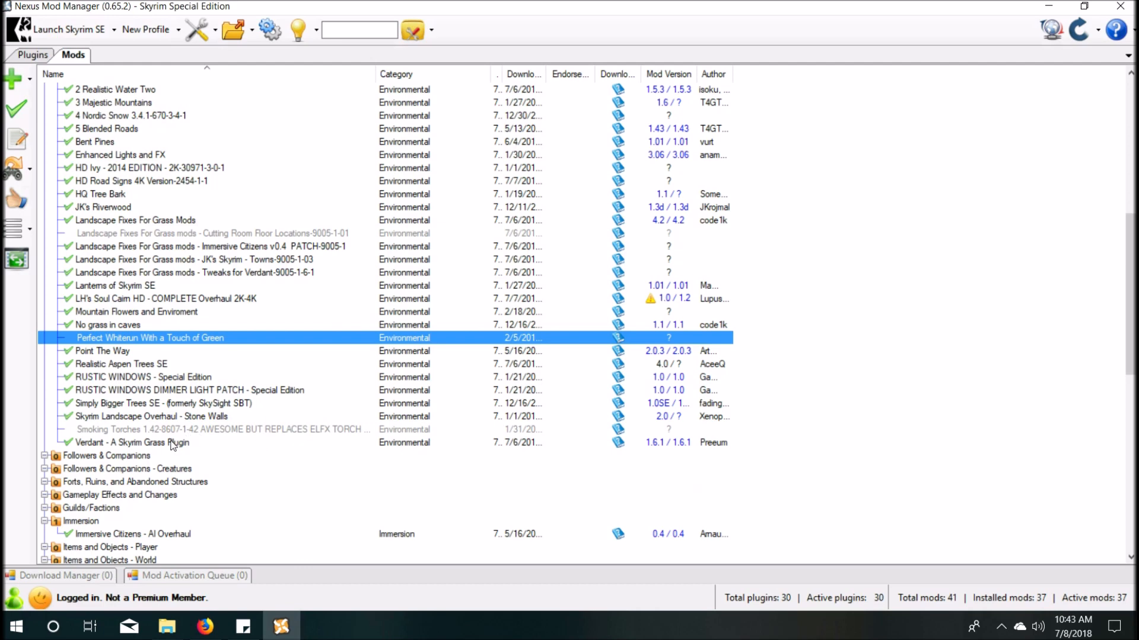
mouse_move(170, 442)
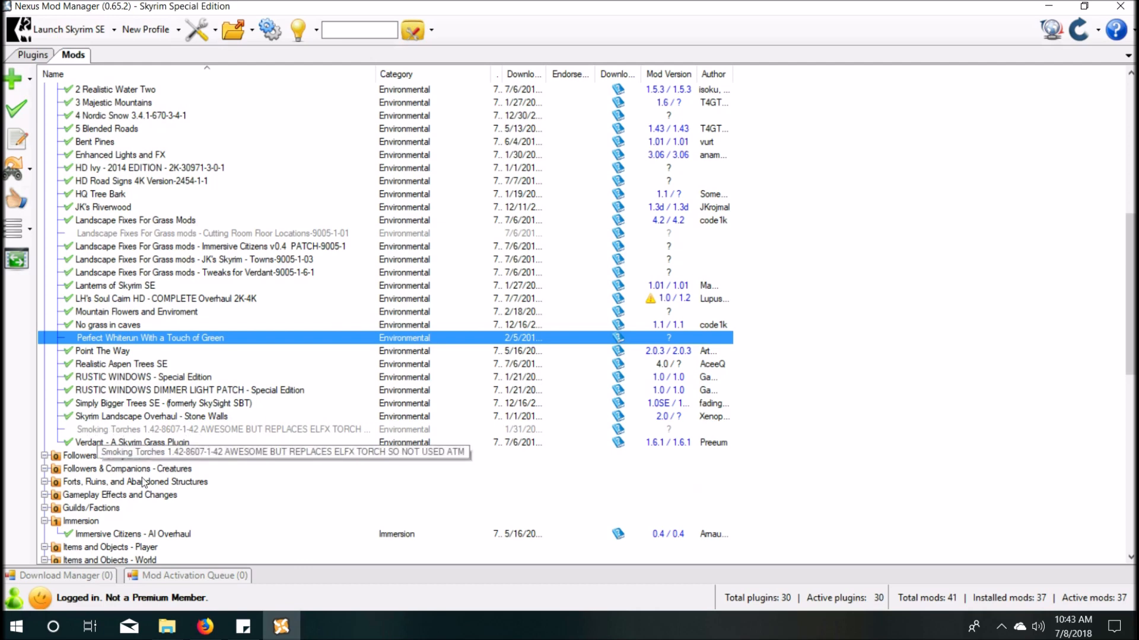
scroll(down, 3)
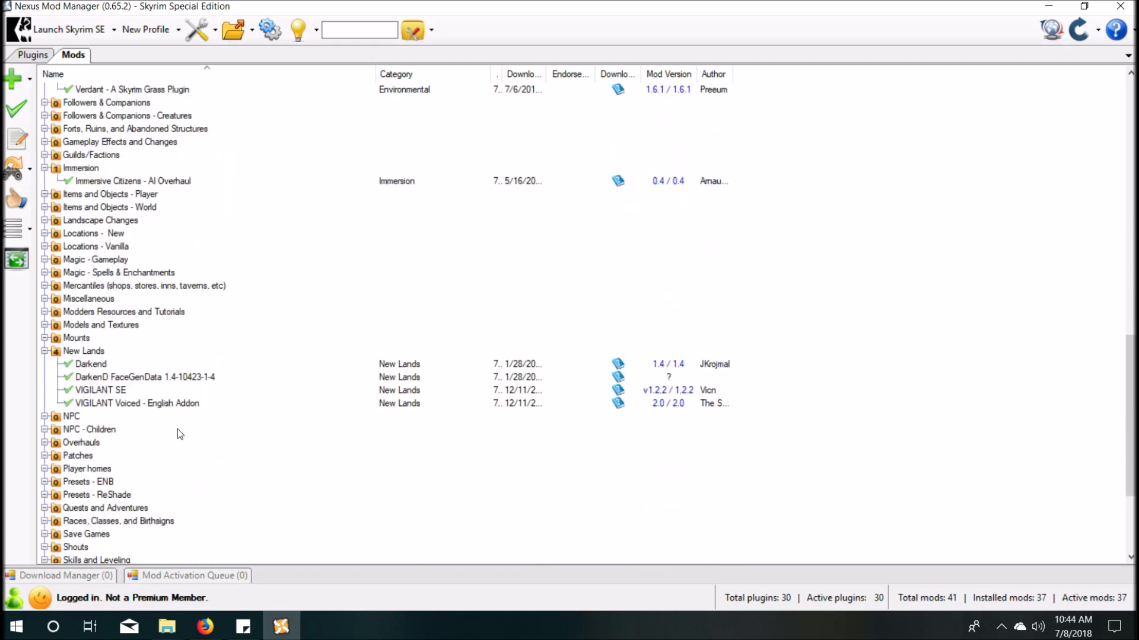
scroll(down, 3)
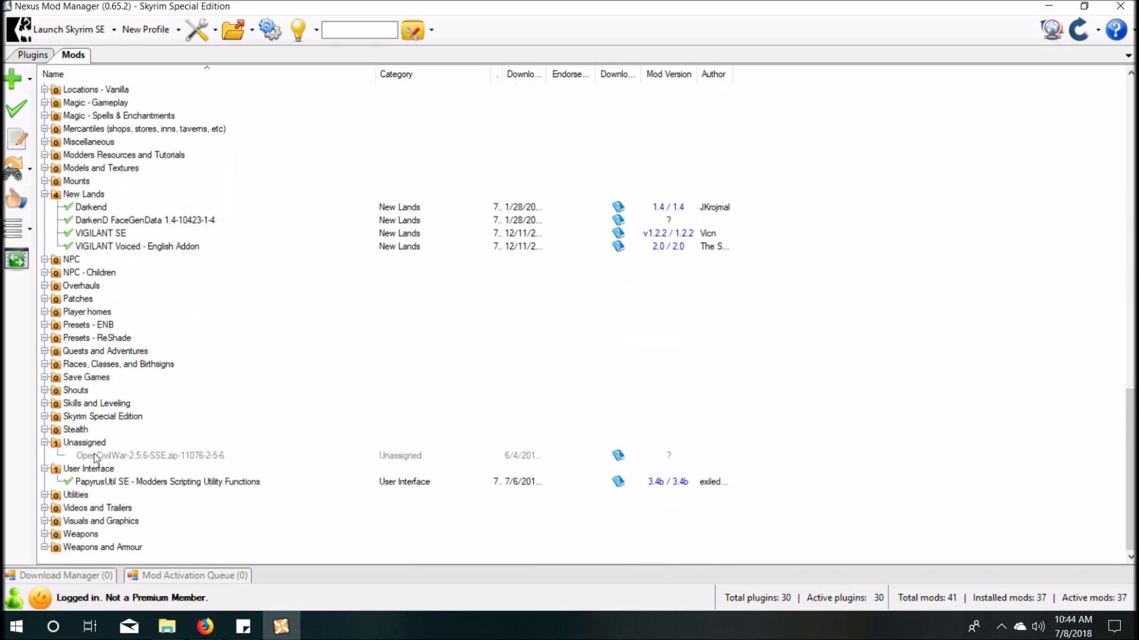
mouse_move(93, 390)
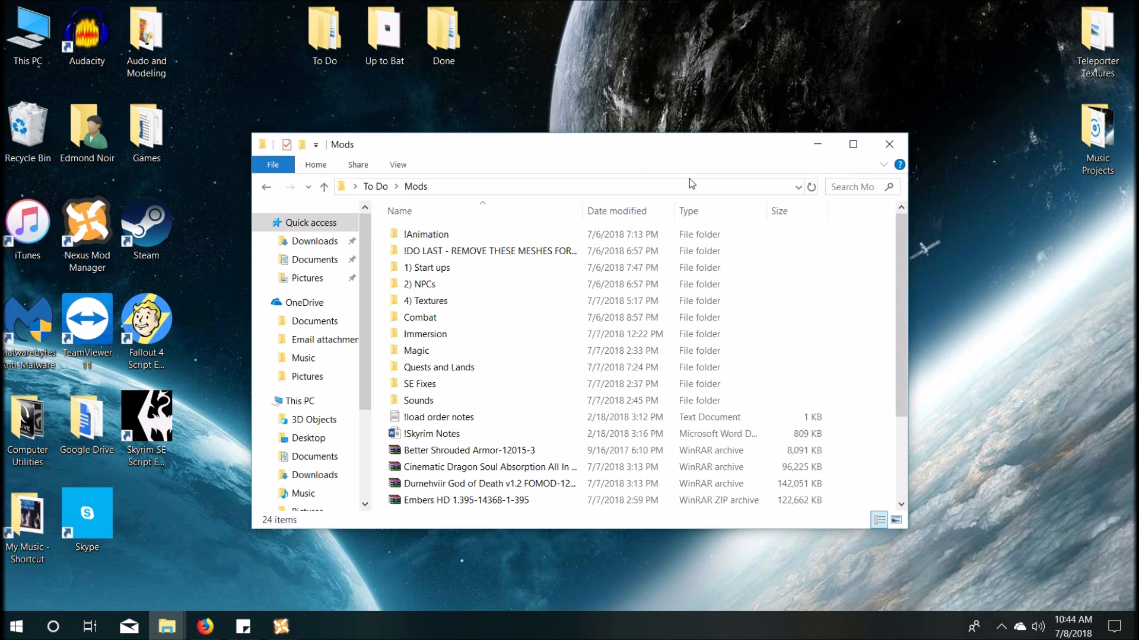
Step: Close the To Do Mods folder window in File Explorer
click(427, 268)
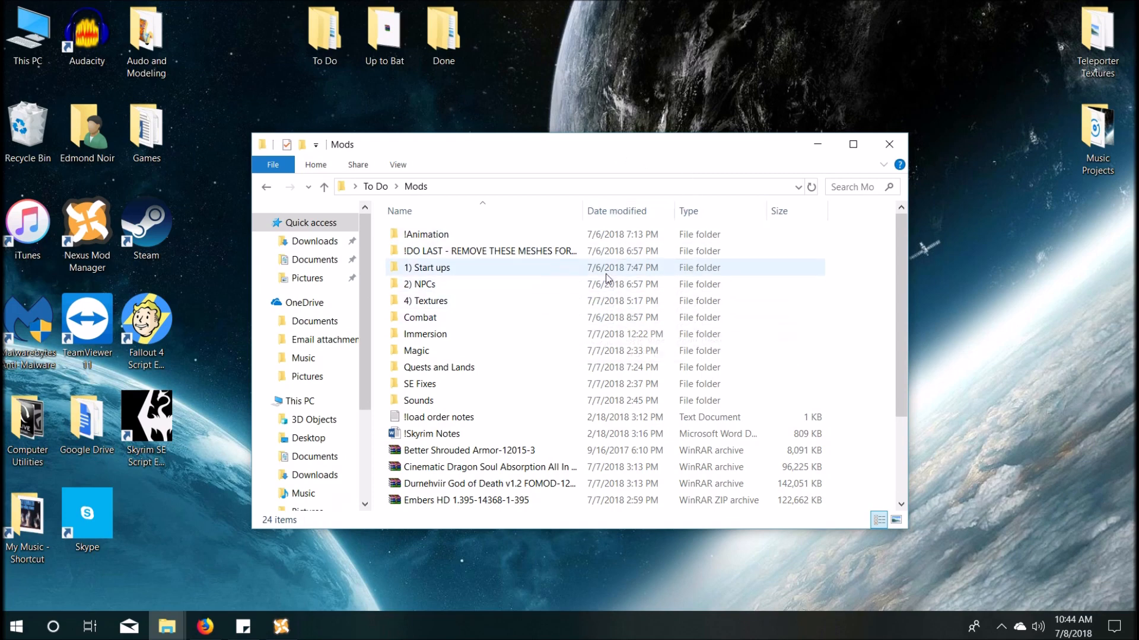
mouse_move(888, 144)
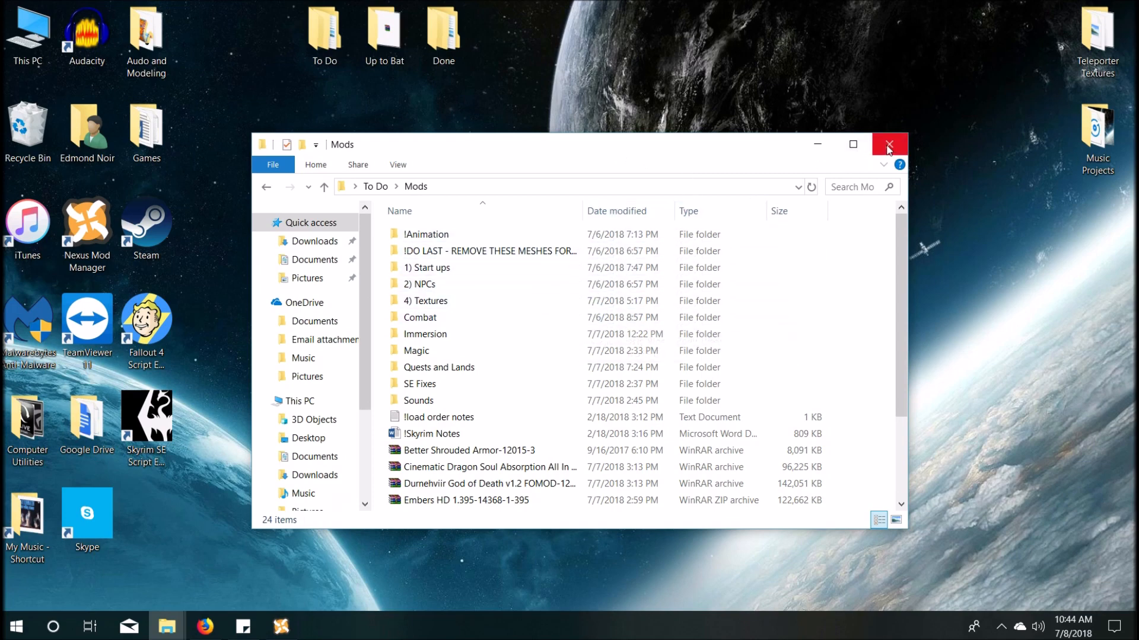
click(889, 143)
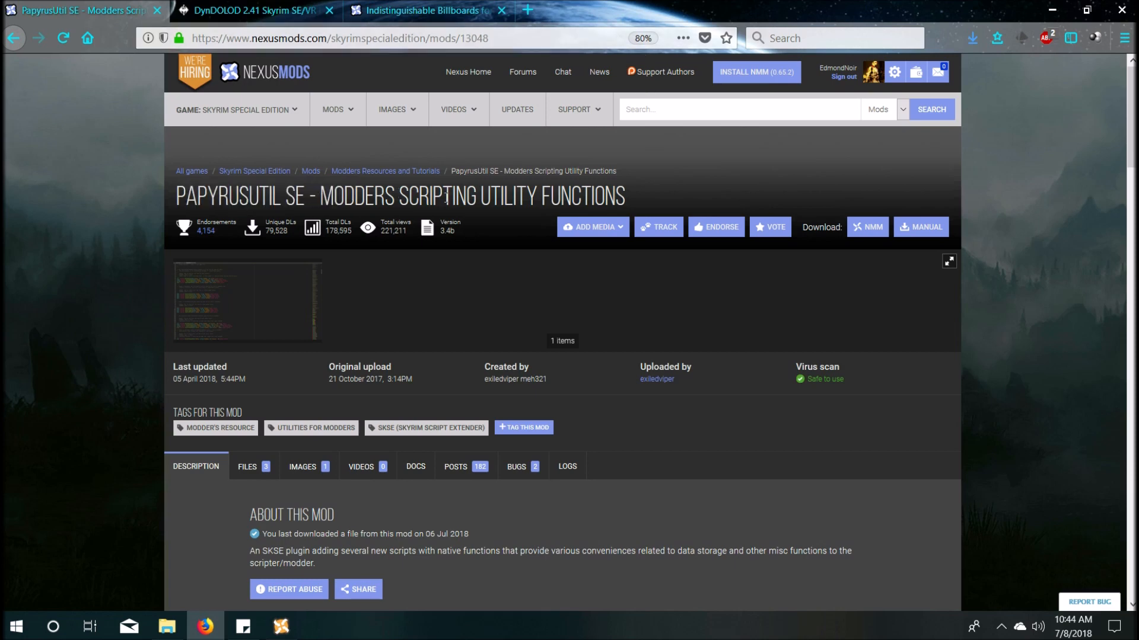
Step: Read the required downloads in the DynDOLOD 2.41 Skyrim SE/VR forum post
click(250, 10)
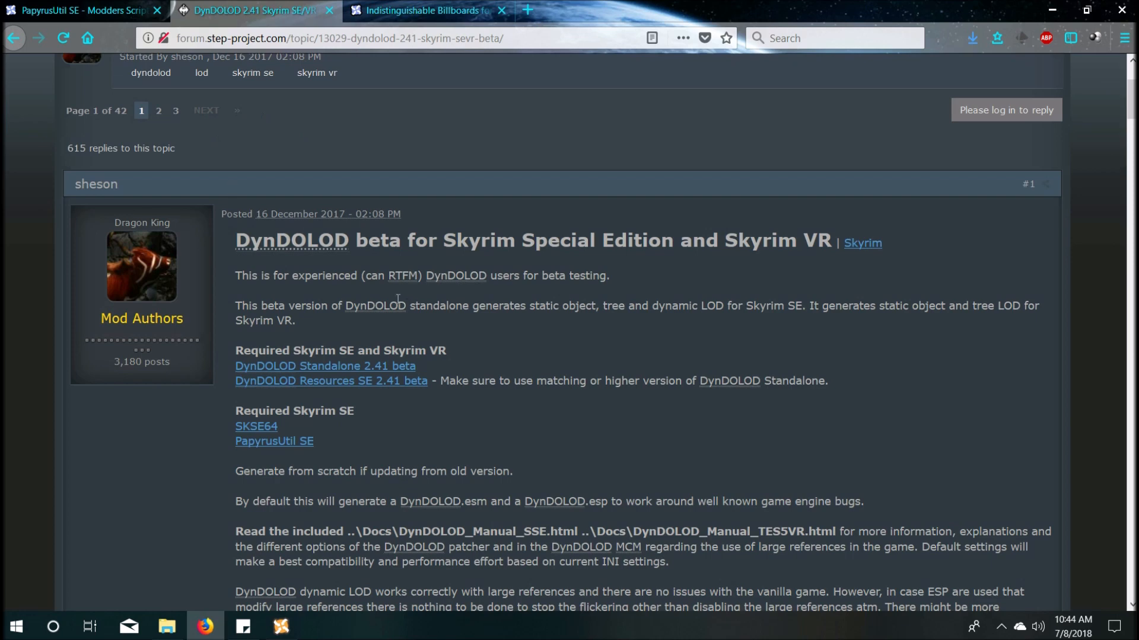
mouse_move(355, 365)
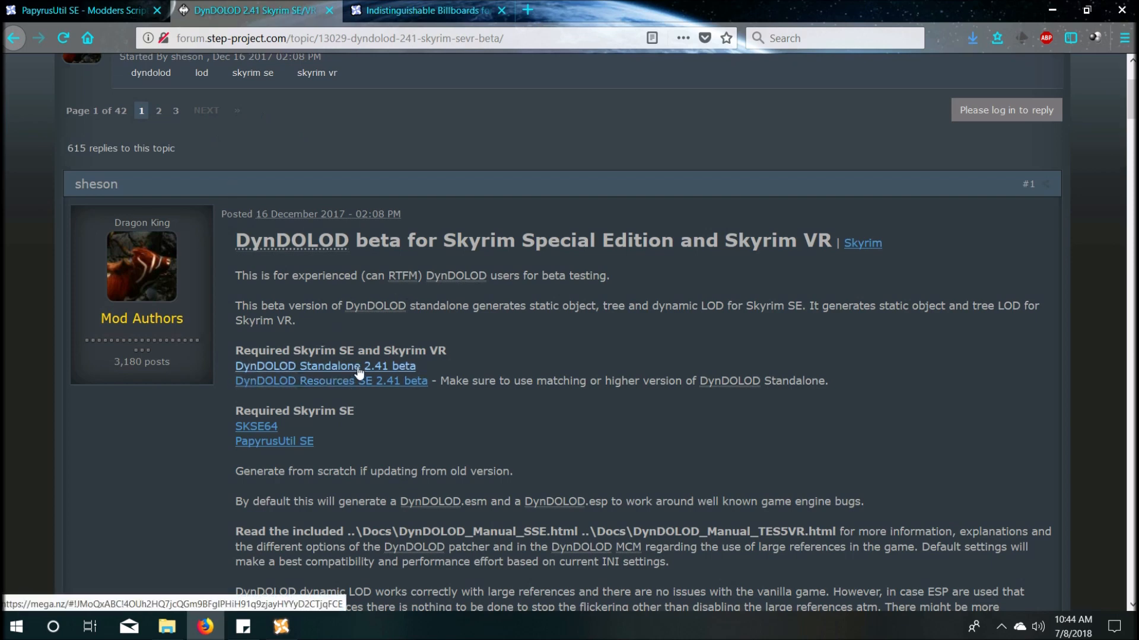
mouse_move(414, 10)
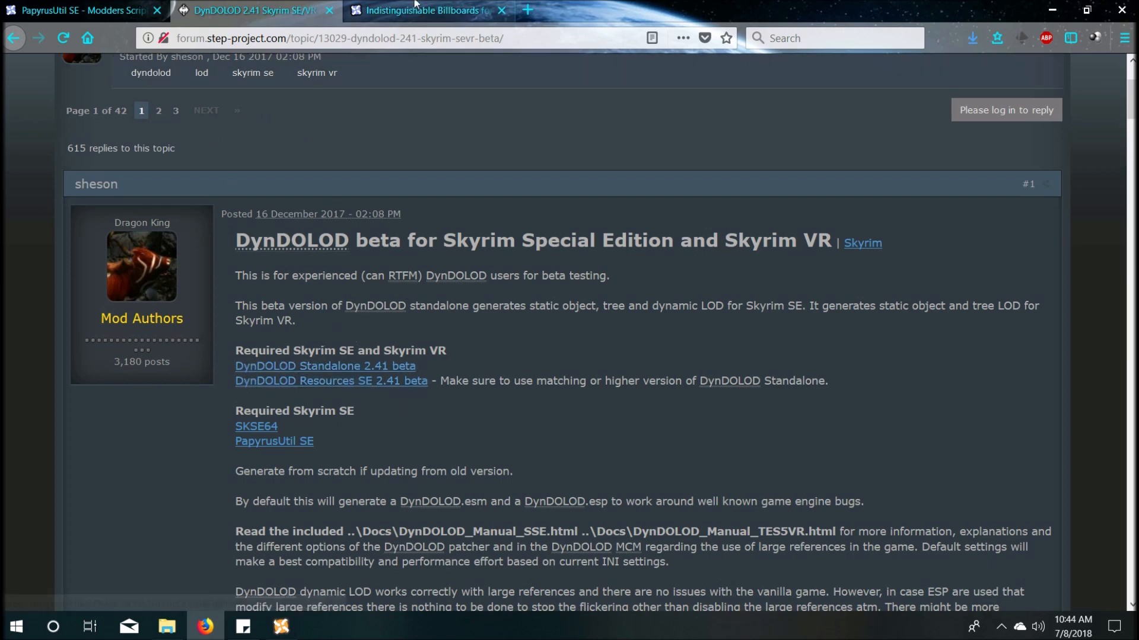
click(424, 10)
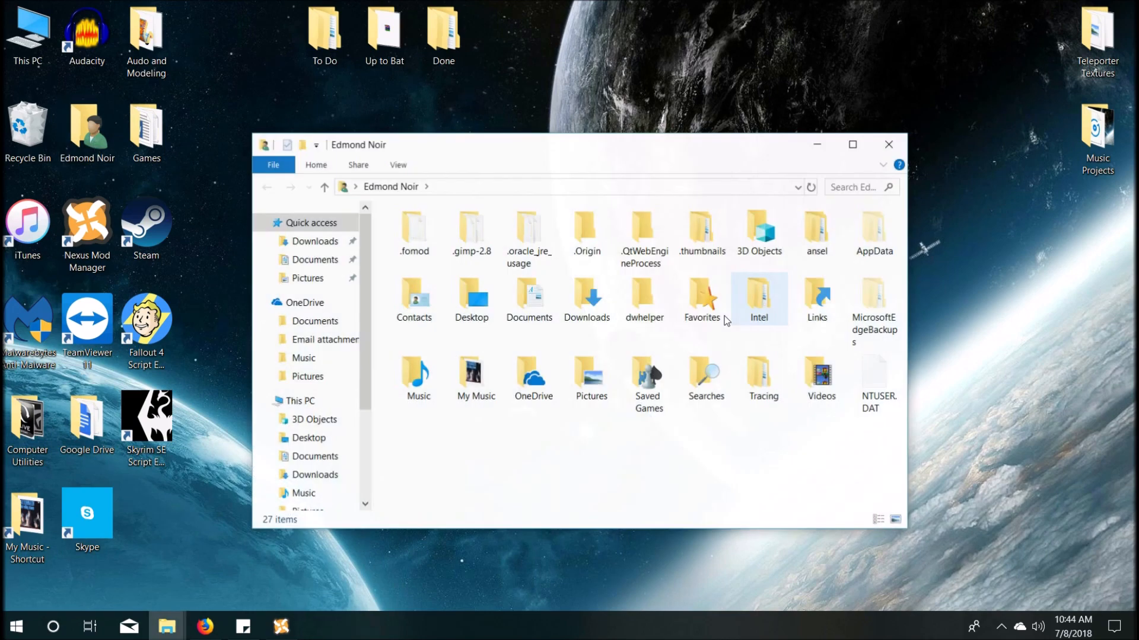
Step: Move the DynDOLOD-Standalone.2.40 archive from Downloads to the desktop
double_click(587, 302)
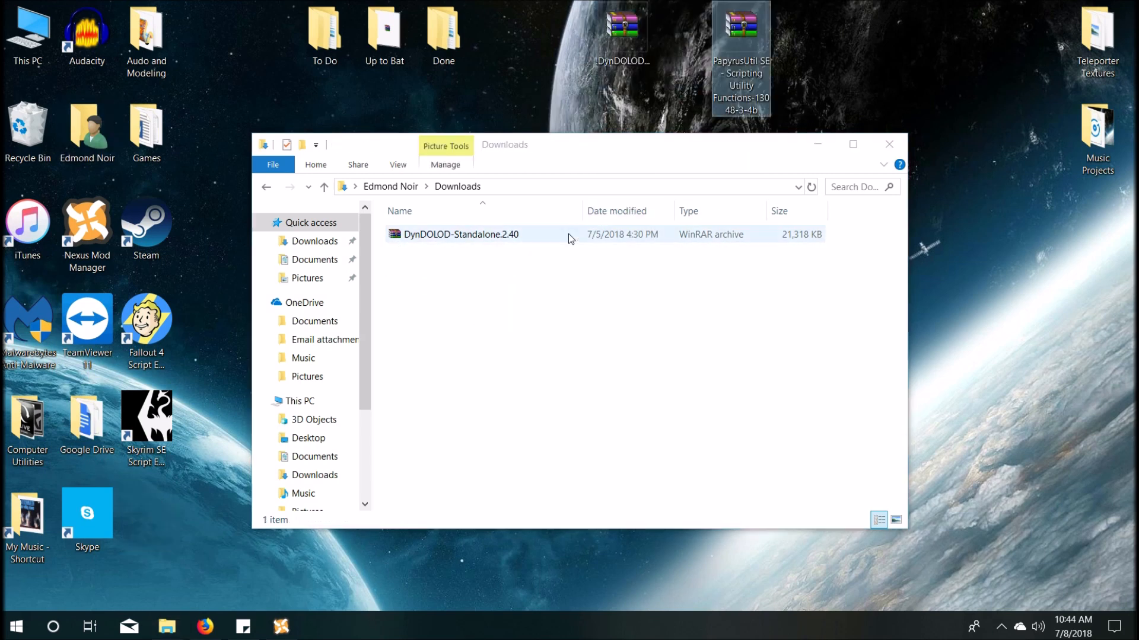
click(462, 234)
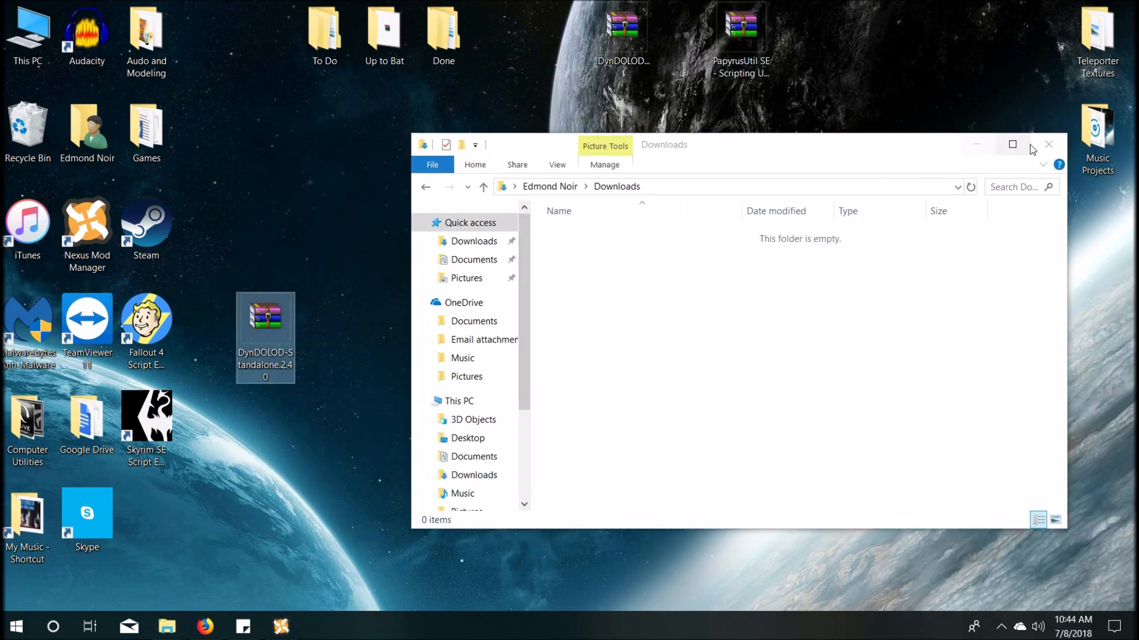
click(1048, 145)
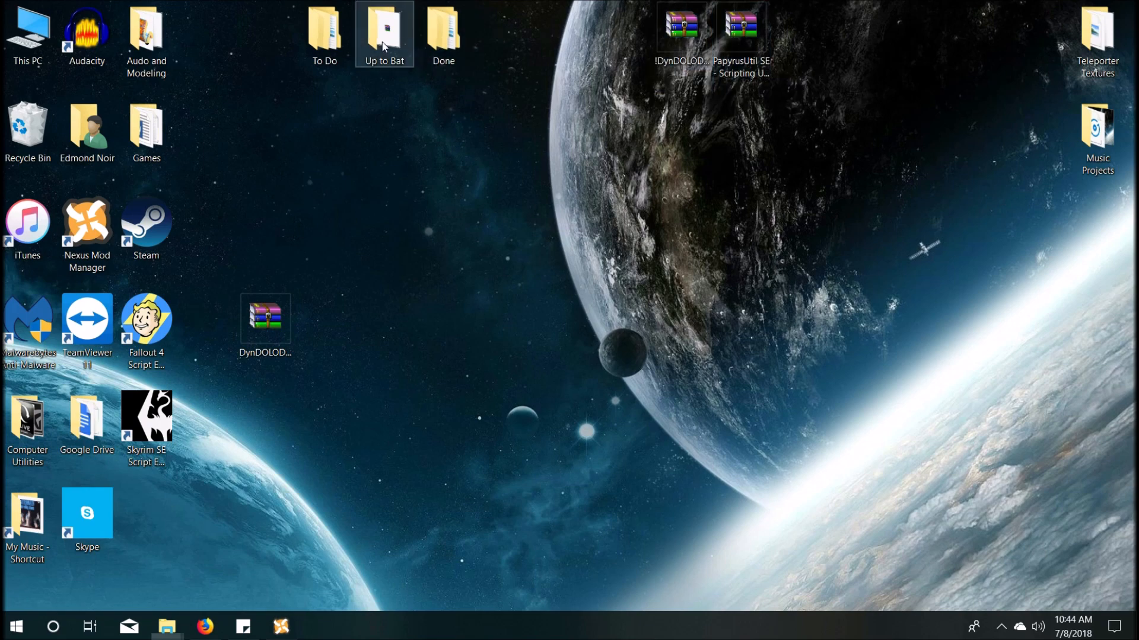
Step: Review the DynDOLOD archives under Up to Bat > 9) LODs > DynDOLOD, then close Explorer
double_click(383, 32)
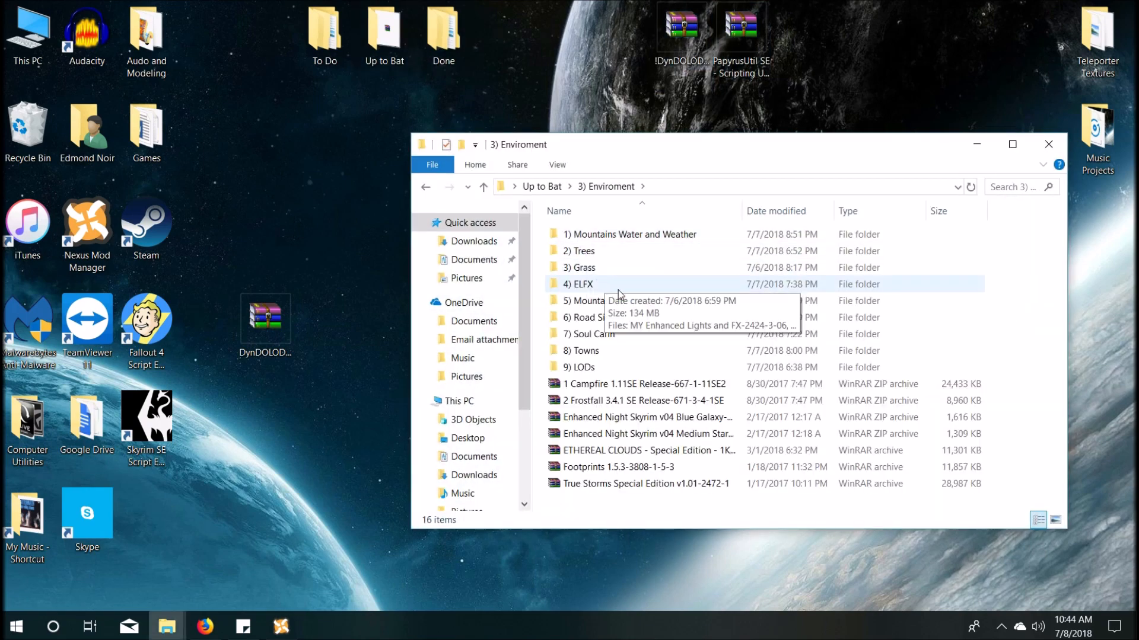
mouse_move(588, 334)
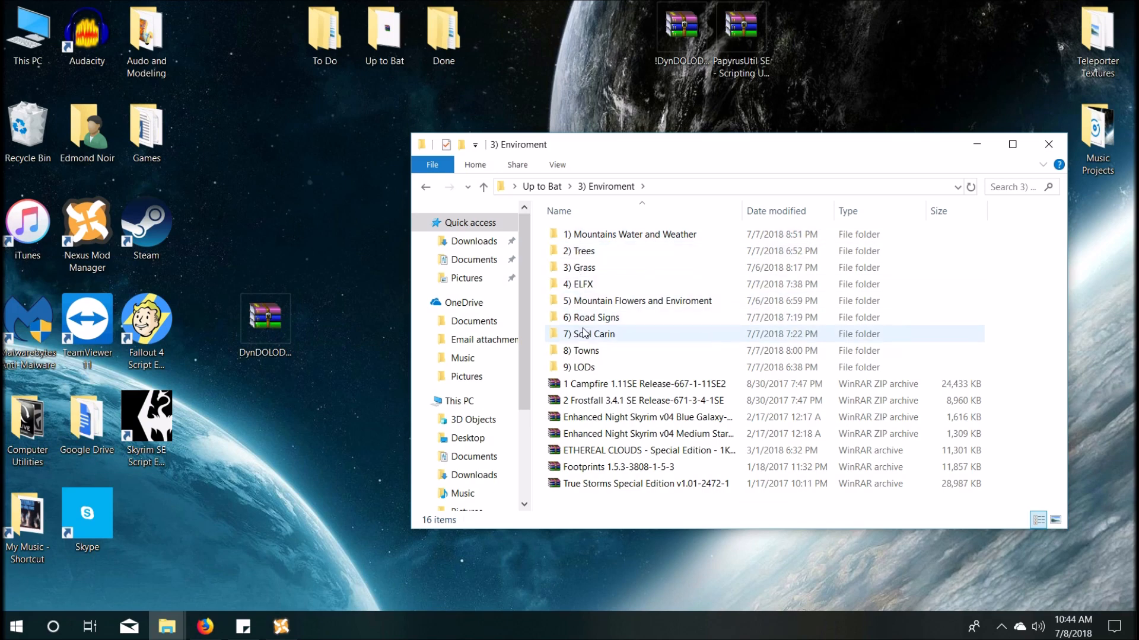
double_click(582, 366)
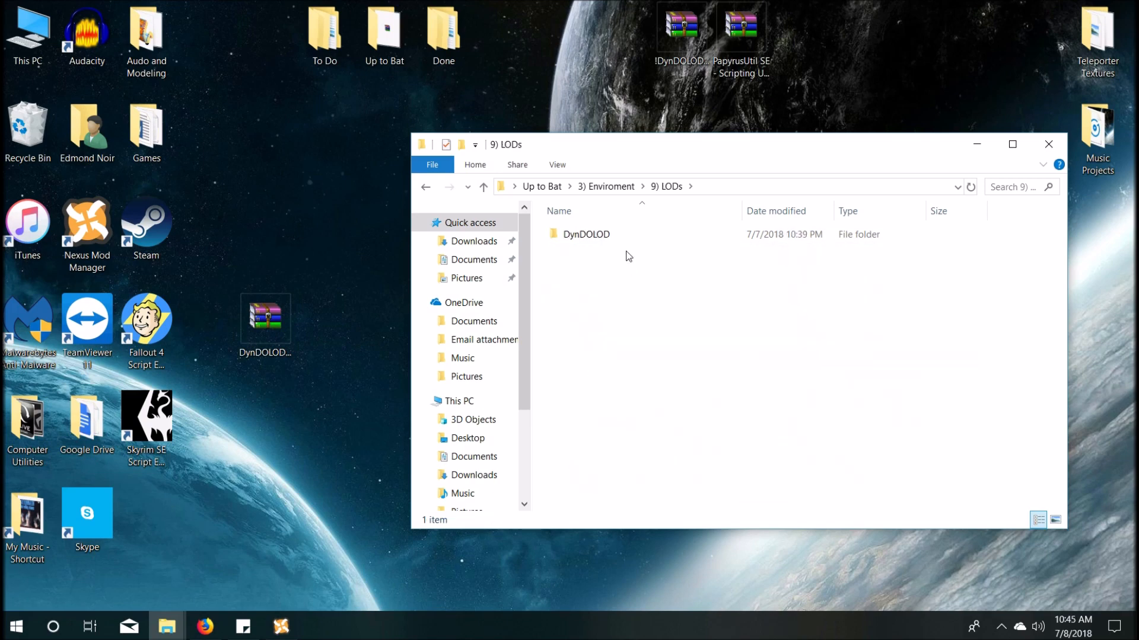
mouse_move(586, 234)
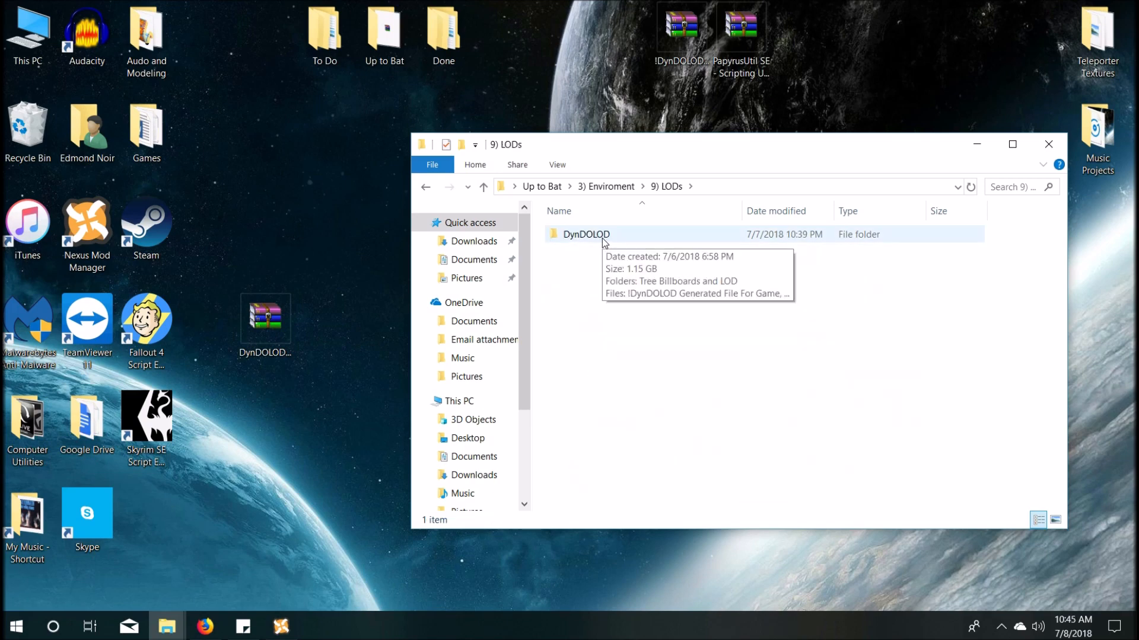
double_click(586, 234)
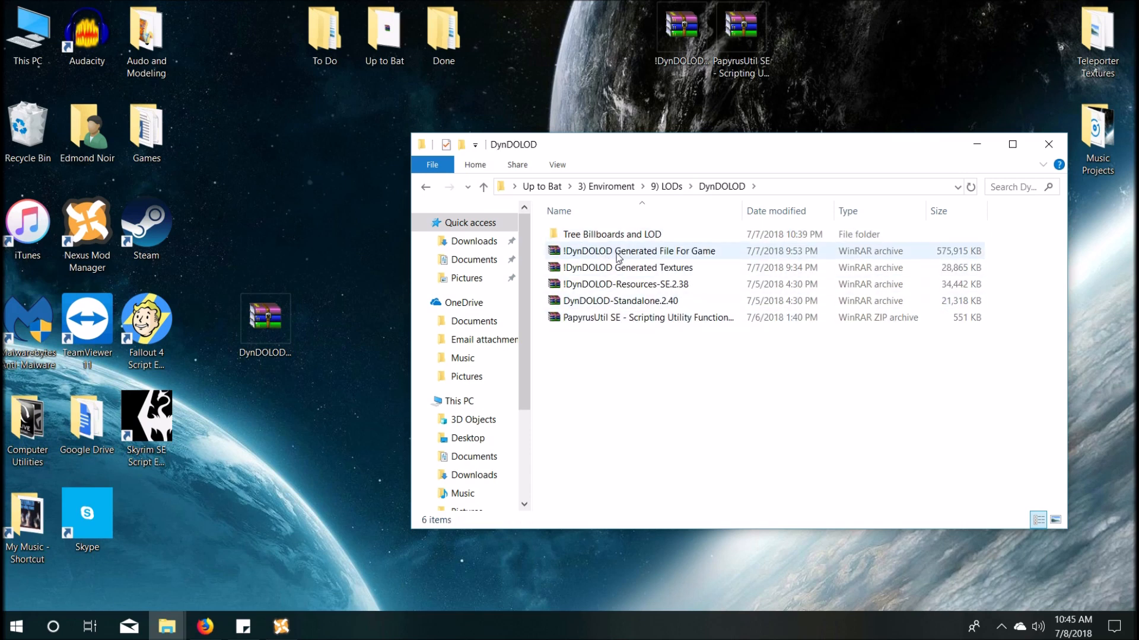
click(638, 250)
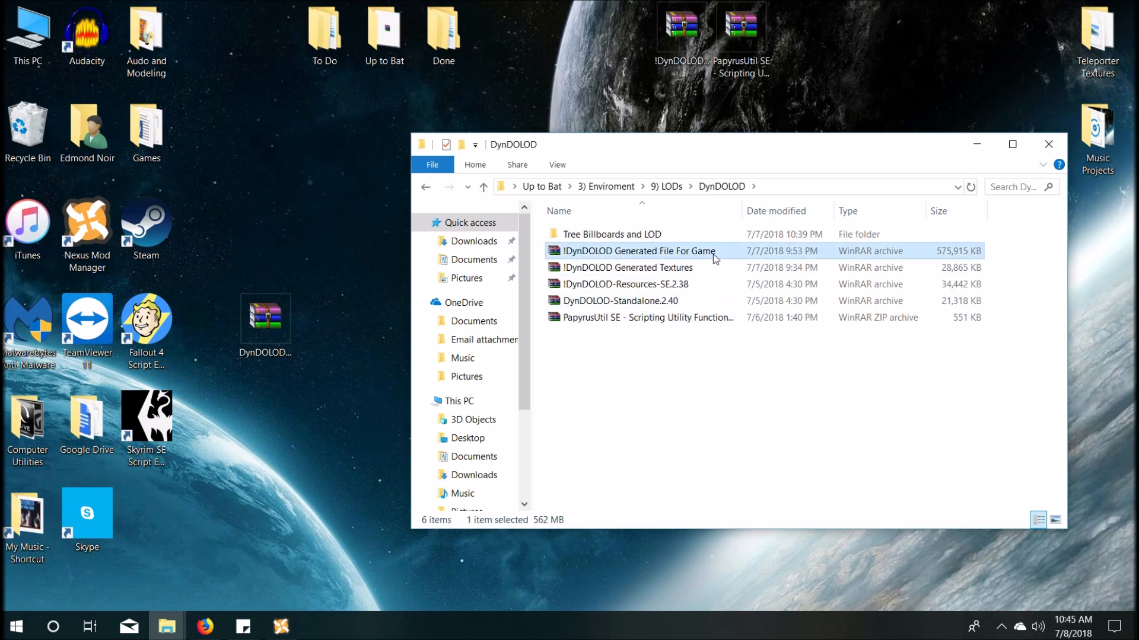
mouse_move(624, 272)
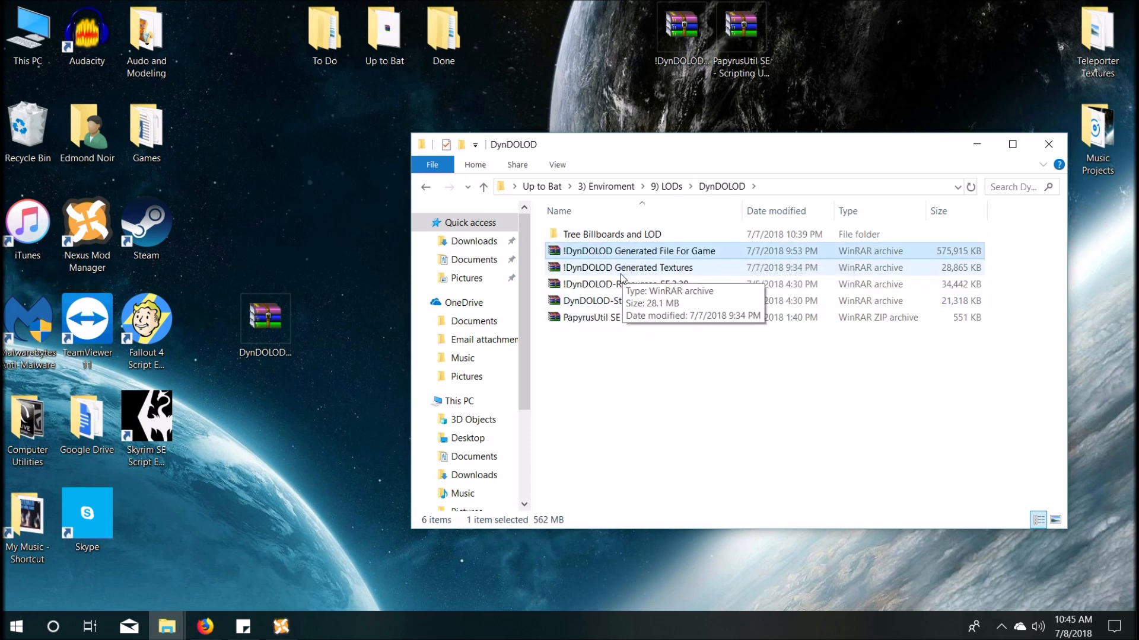
click(627, 268)
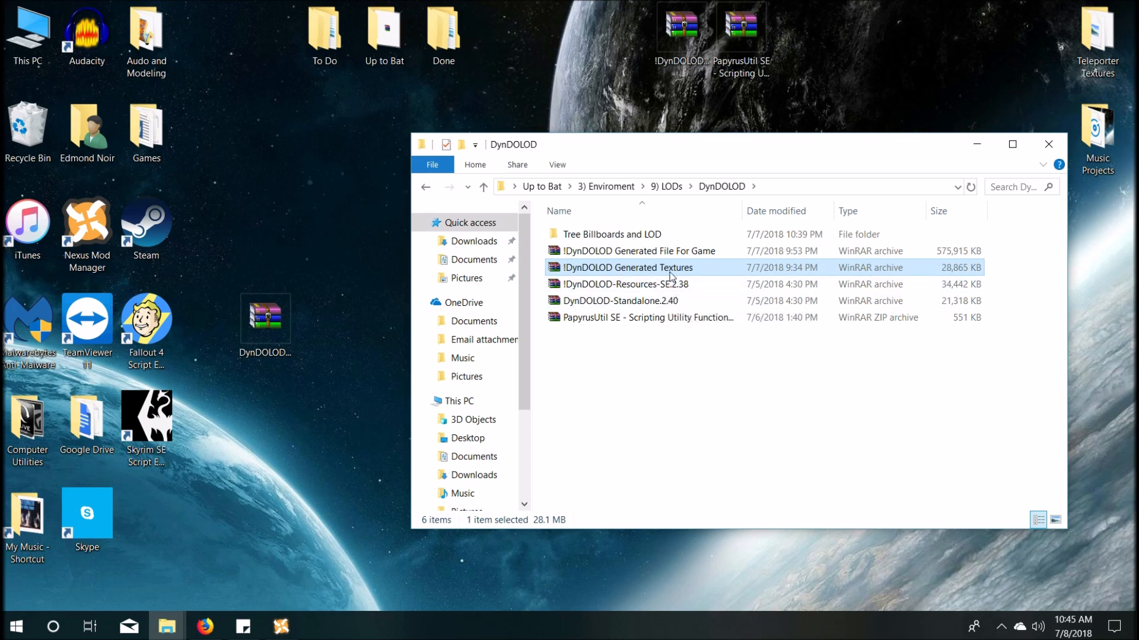
mouse_move(606, 303)
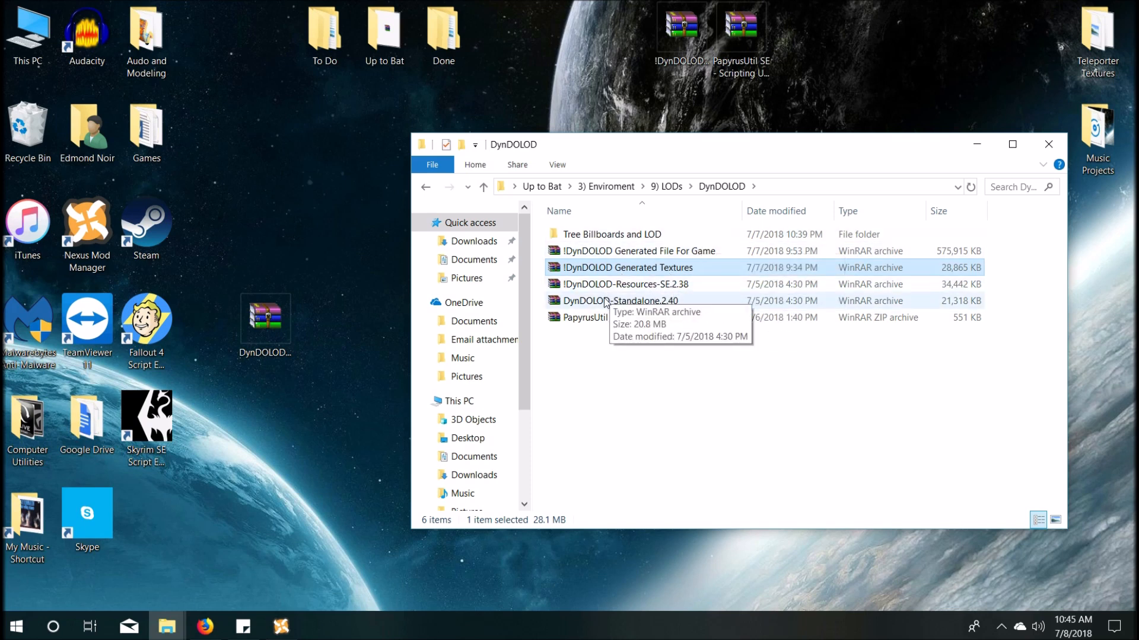
click(623, 284)
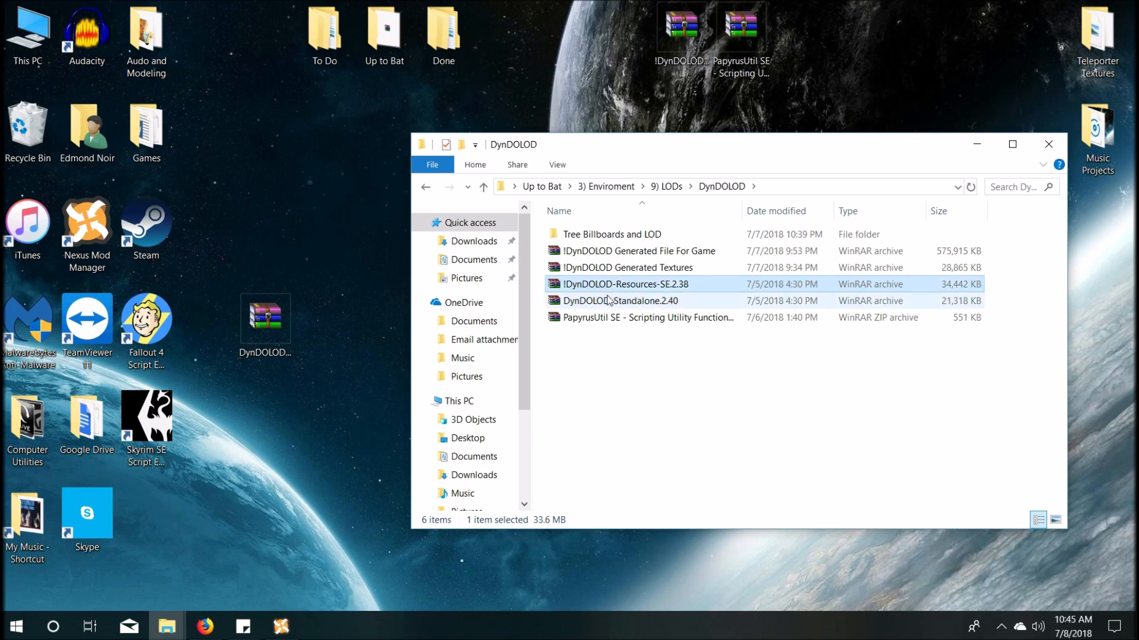
click(647, 318)
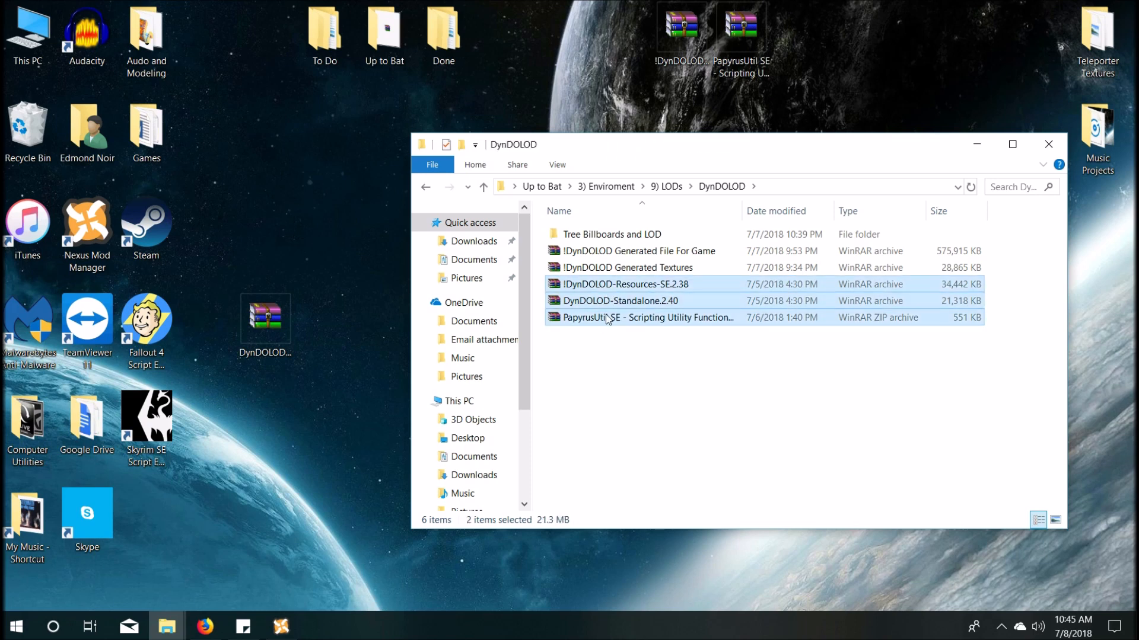
click(649, 317)
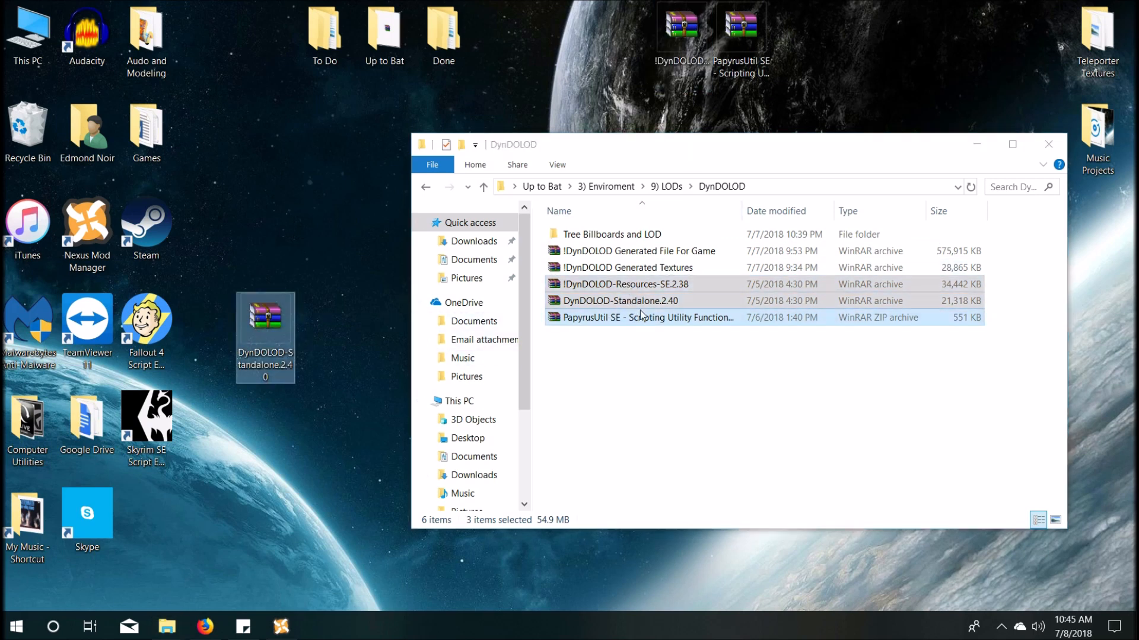
double_click(612, 233)
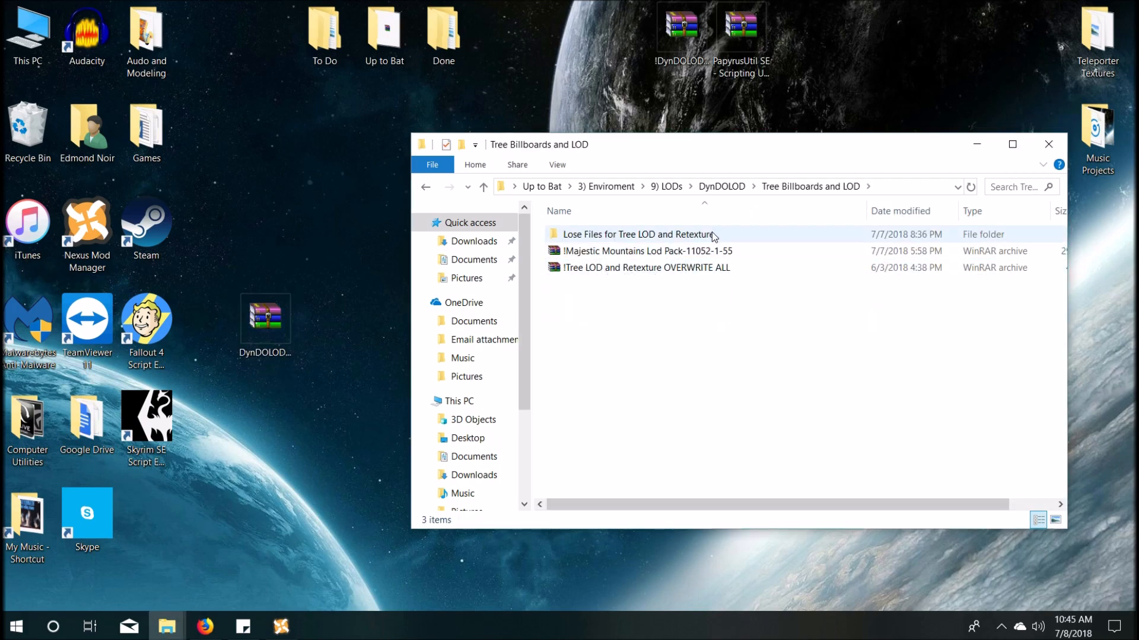
click(1048, 144)
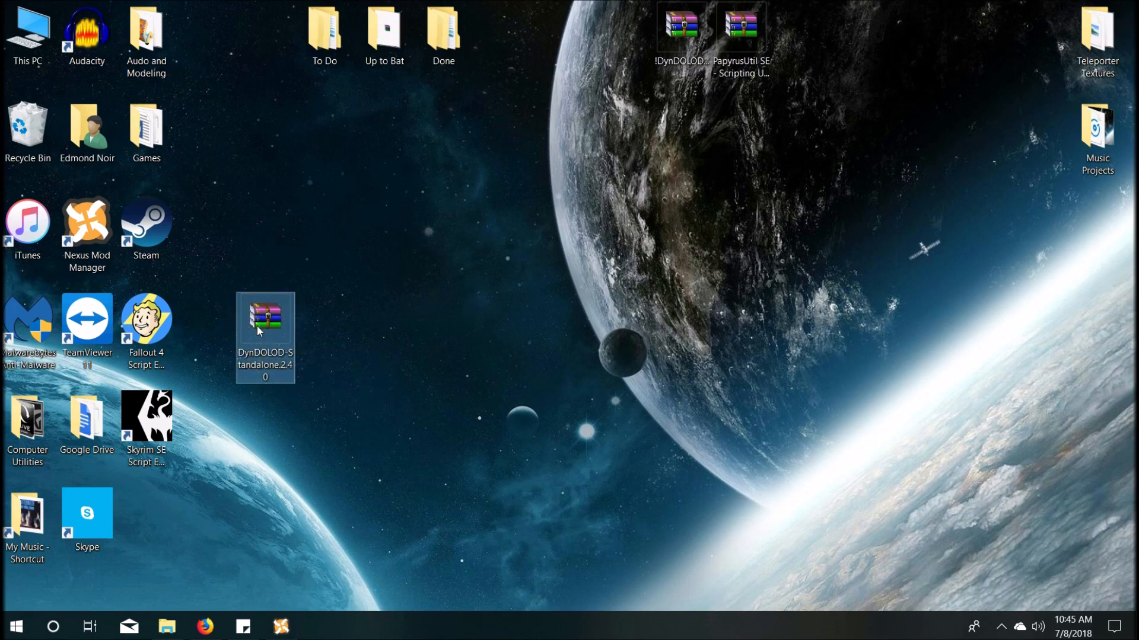
mouse_move(265, 316)
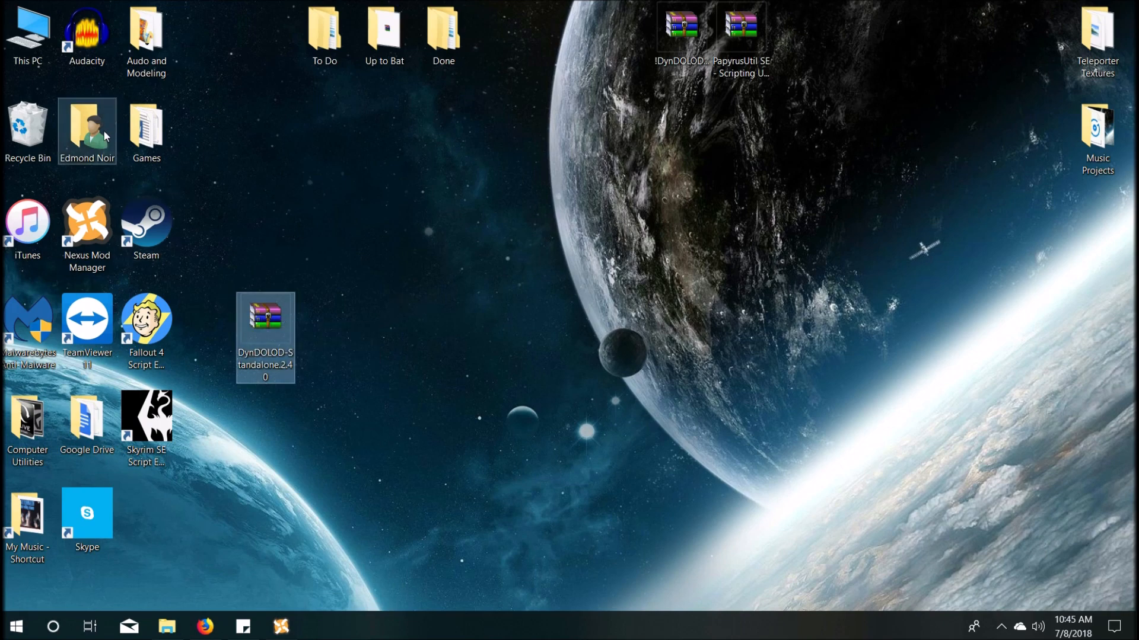
double_click(145, 127)
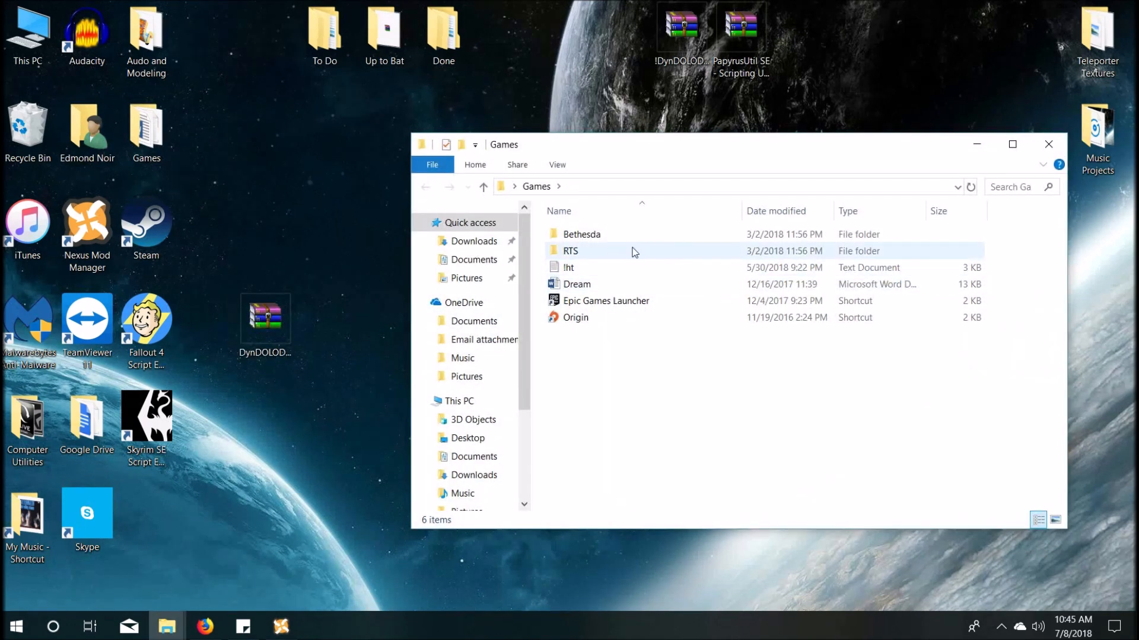
double_click(581, 234)
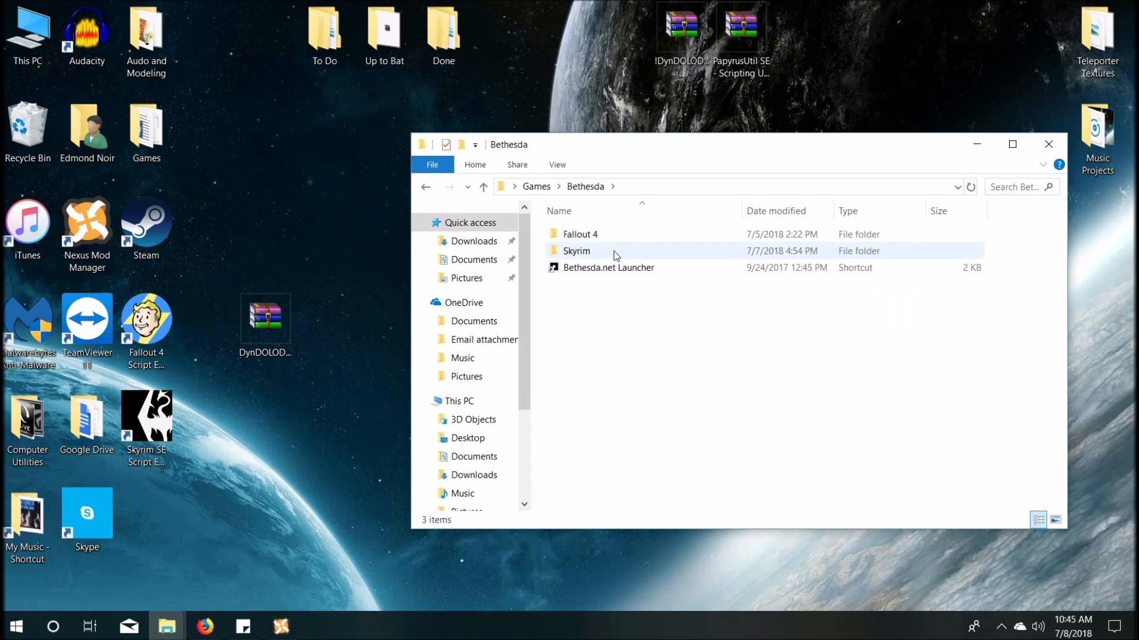
double_click(577, 250)
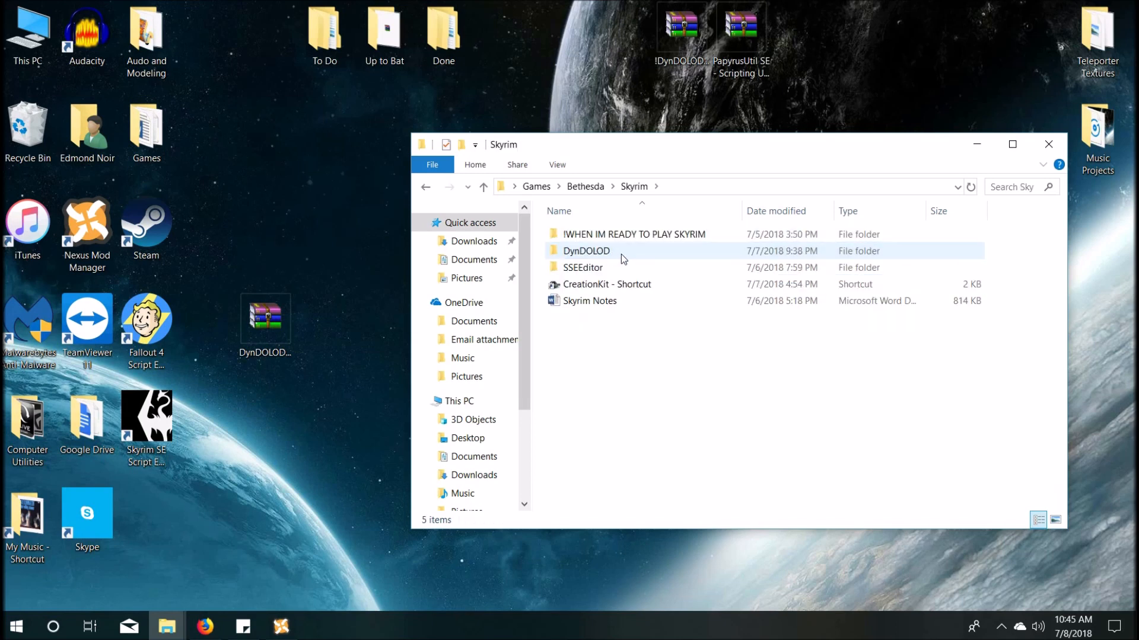
double_click(585, 250)
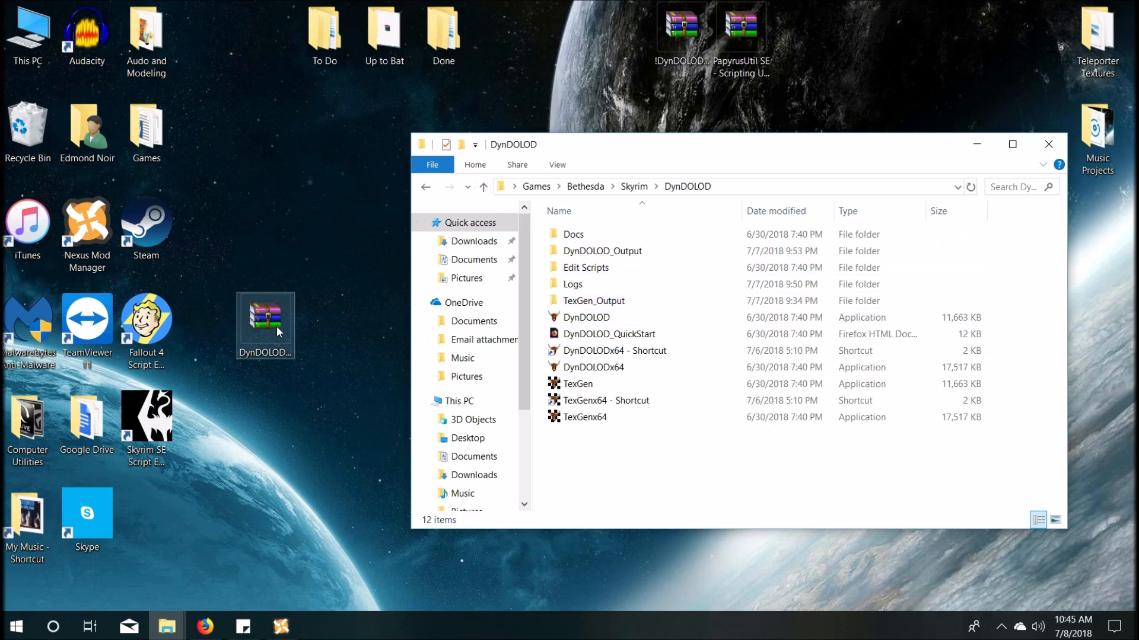
click(264, 323)
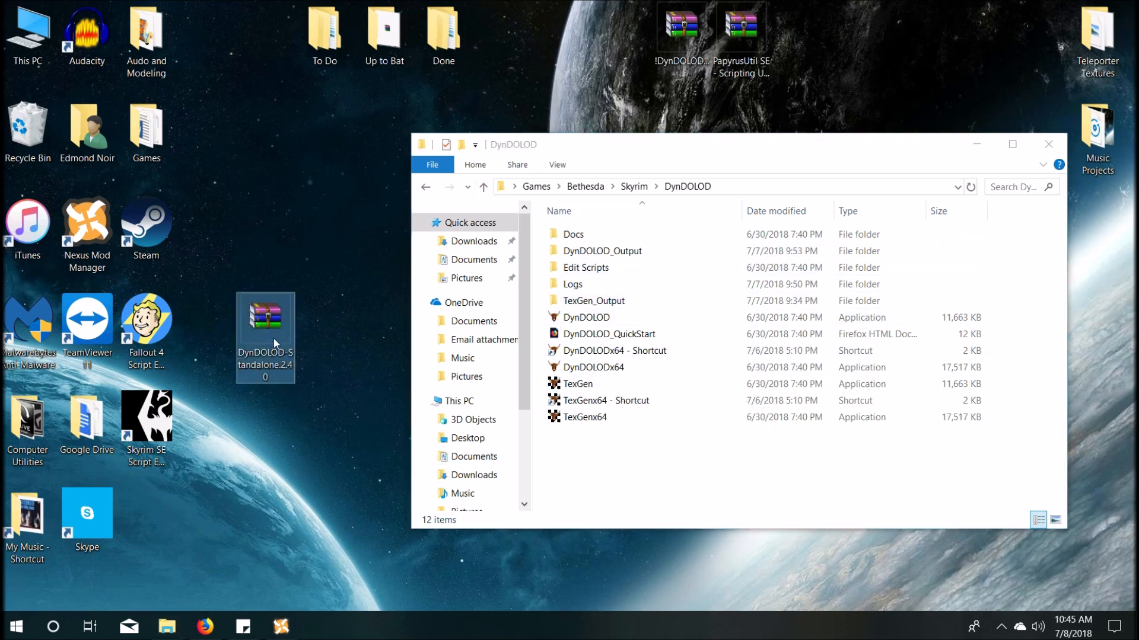
click(610, 334)
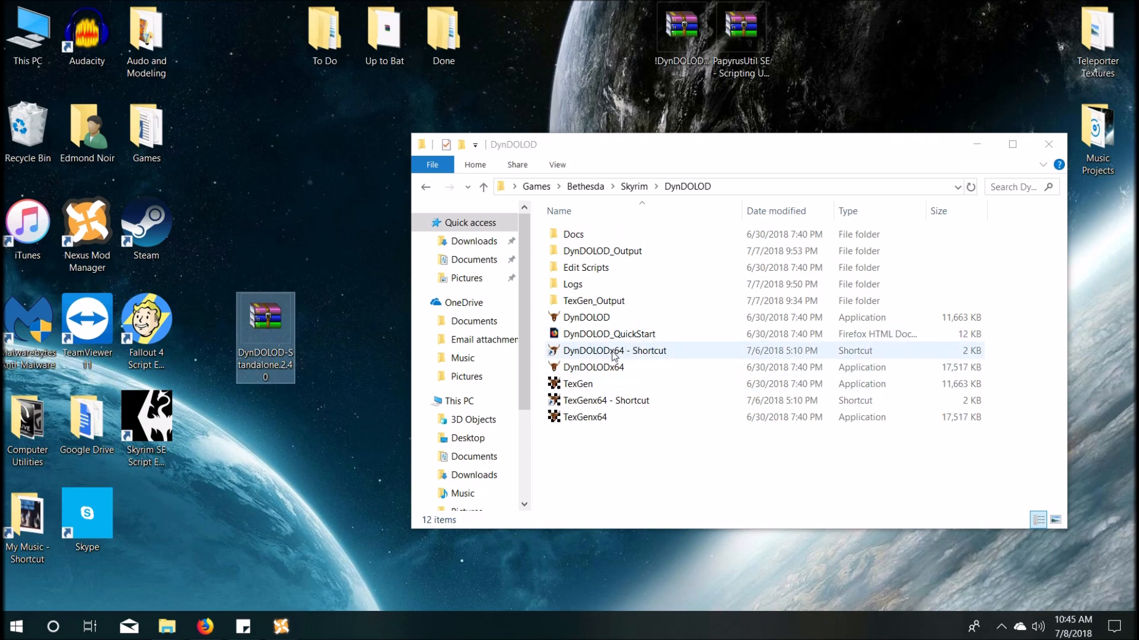
right_click(593, 366)
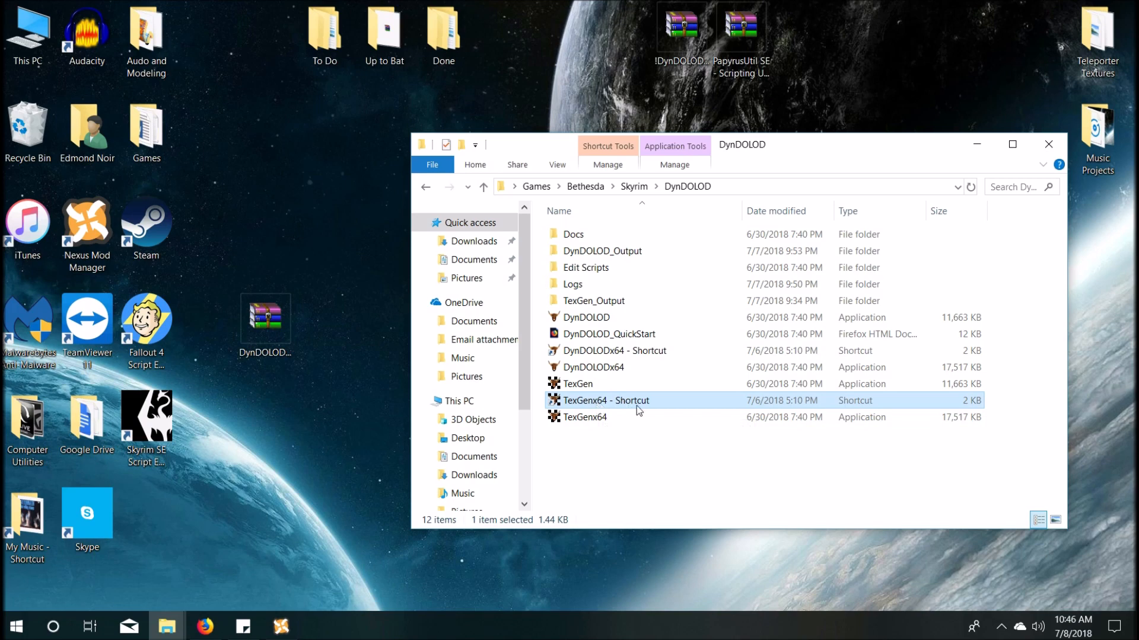
click(615, 350)
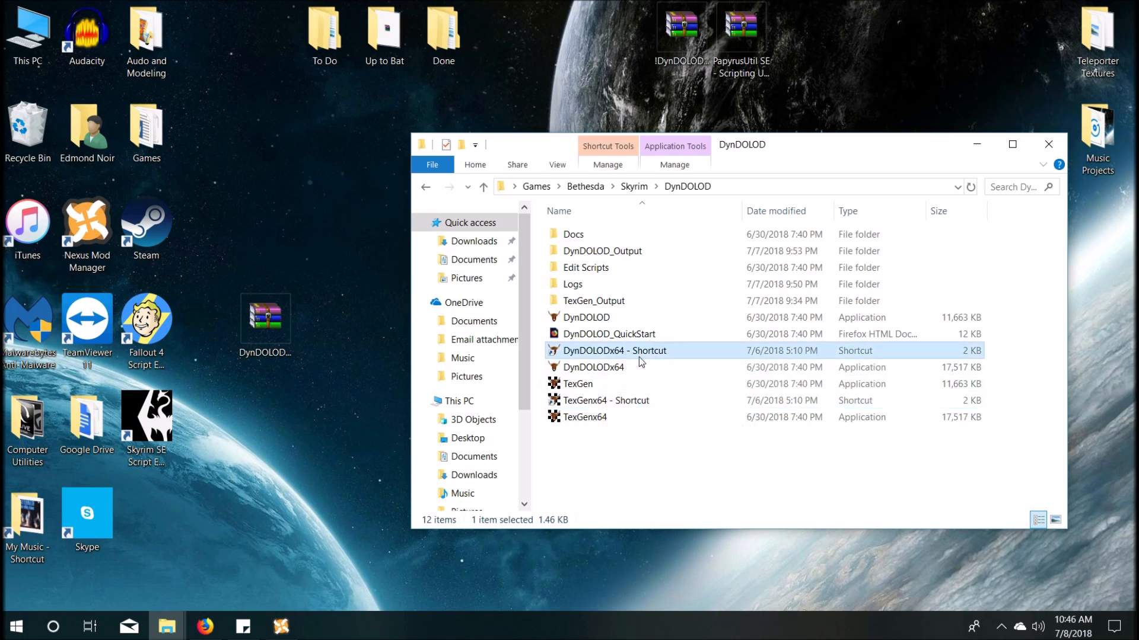
double_click(615, 350)
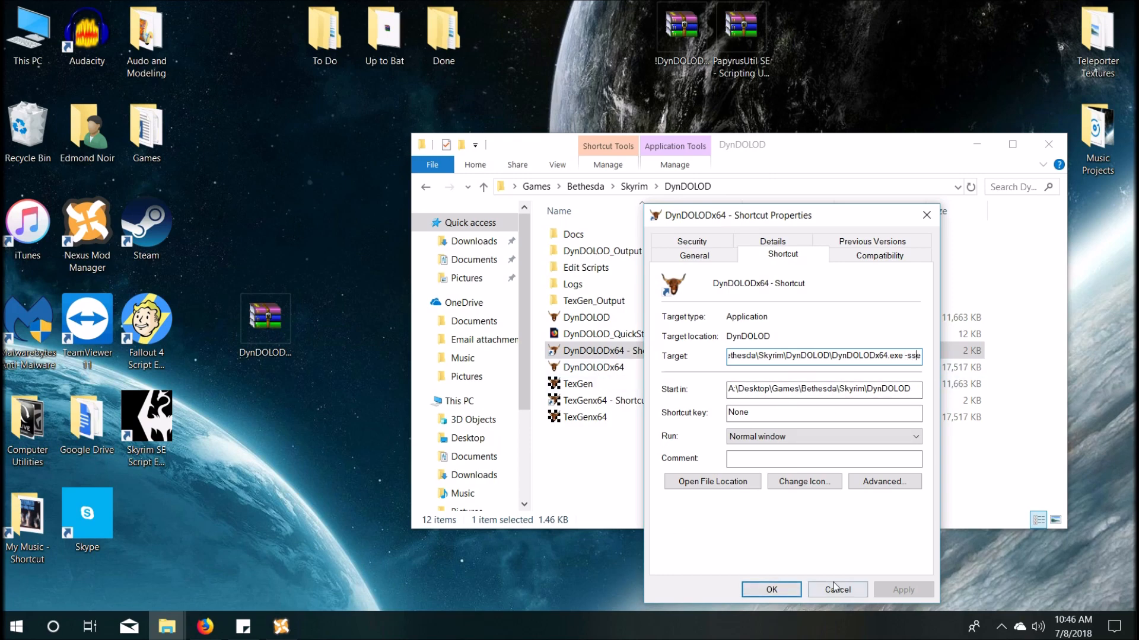
click(836, 588)
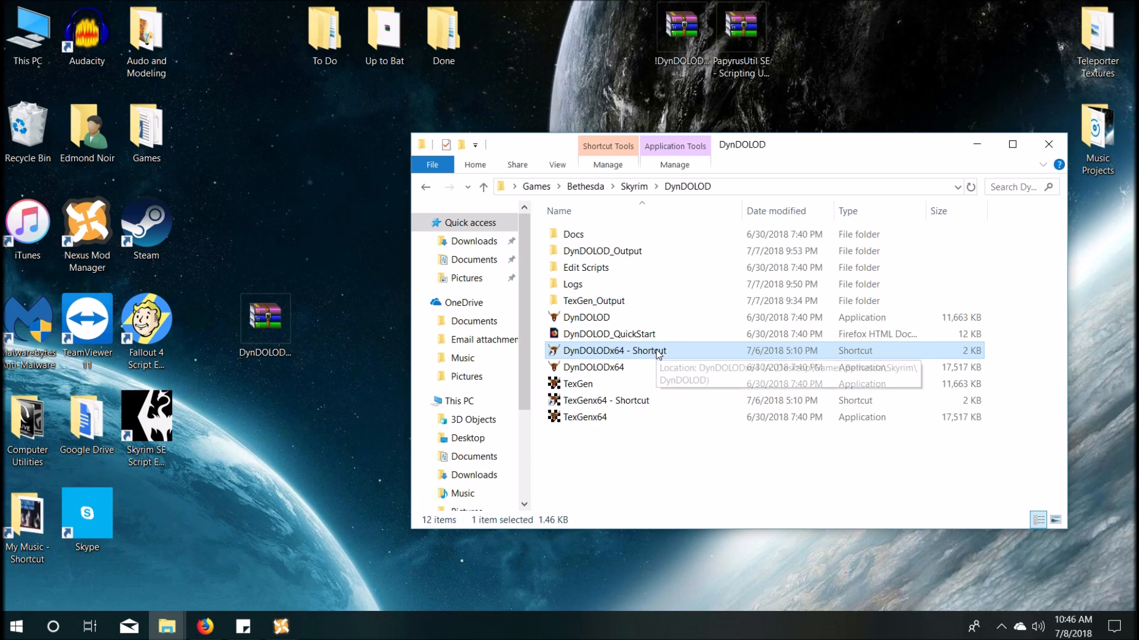
click(605, 400)
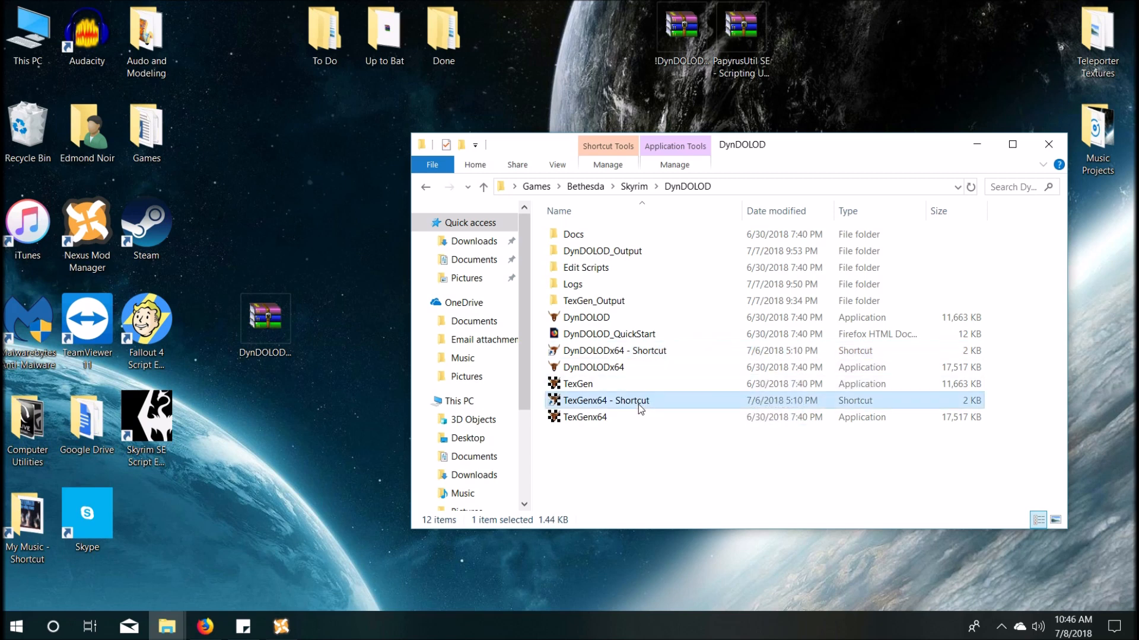
click(615, 350)
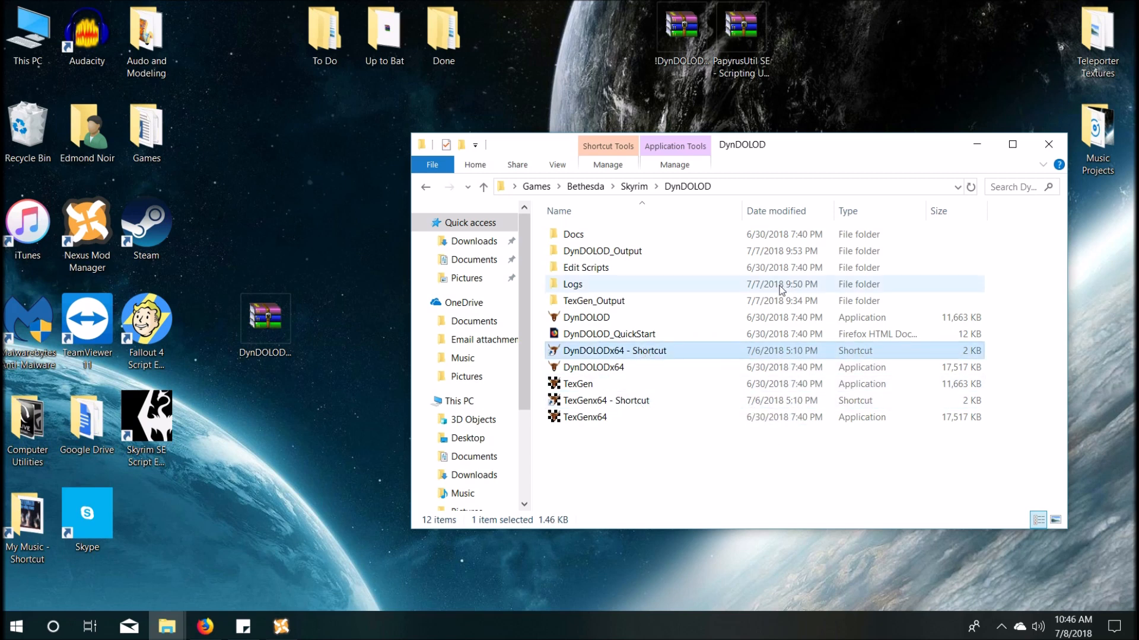
mouse_move(1048, 145)
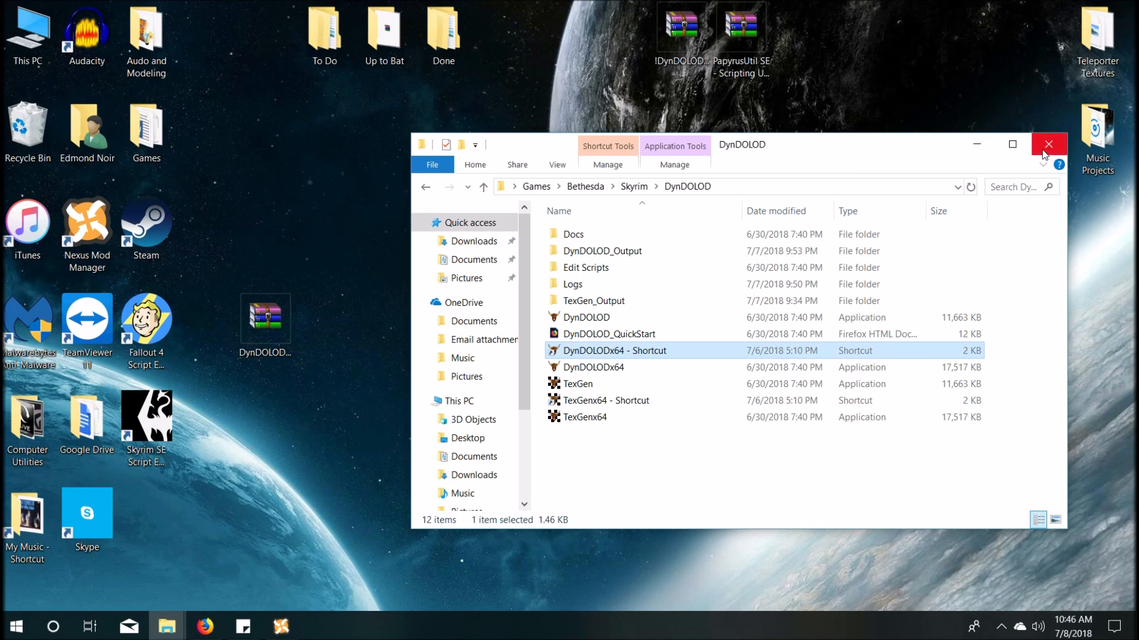
mouse_move(1097, 145)
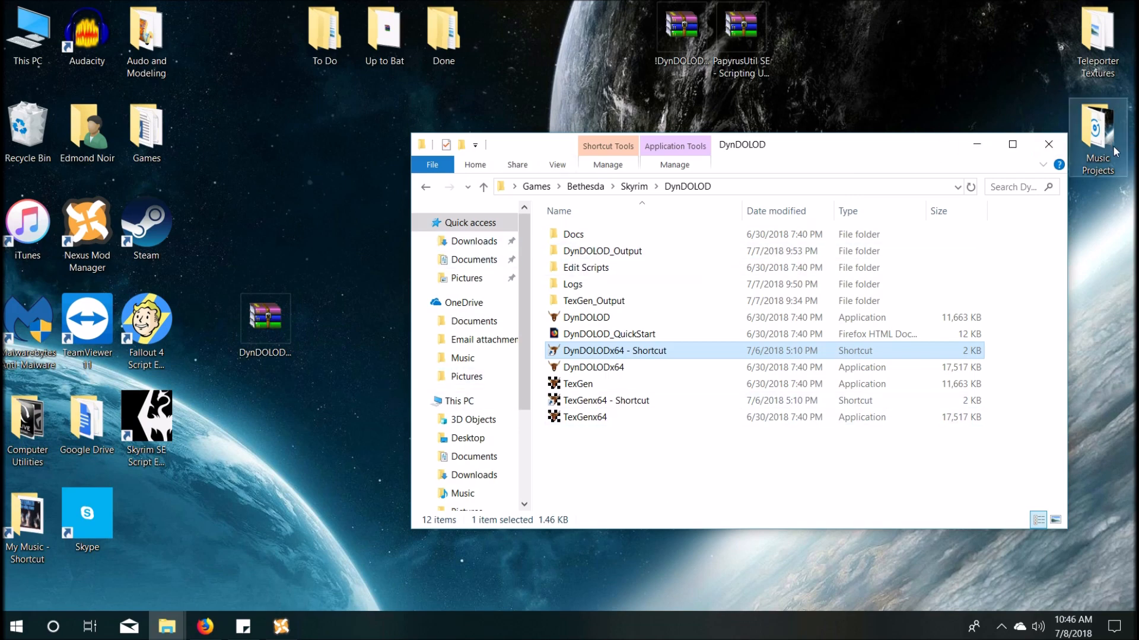
Step: Close the DynDOLOD window and open Up to Bat > 3) Enviroment
click(1048, 144)
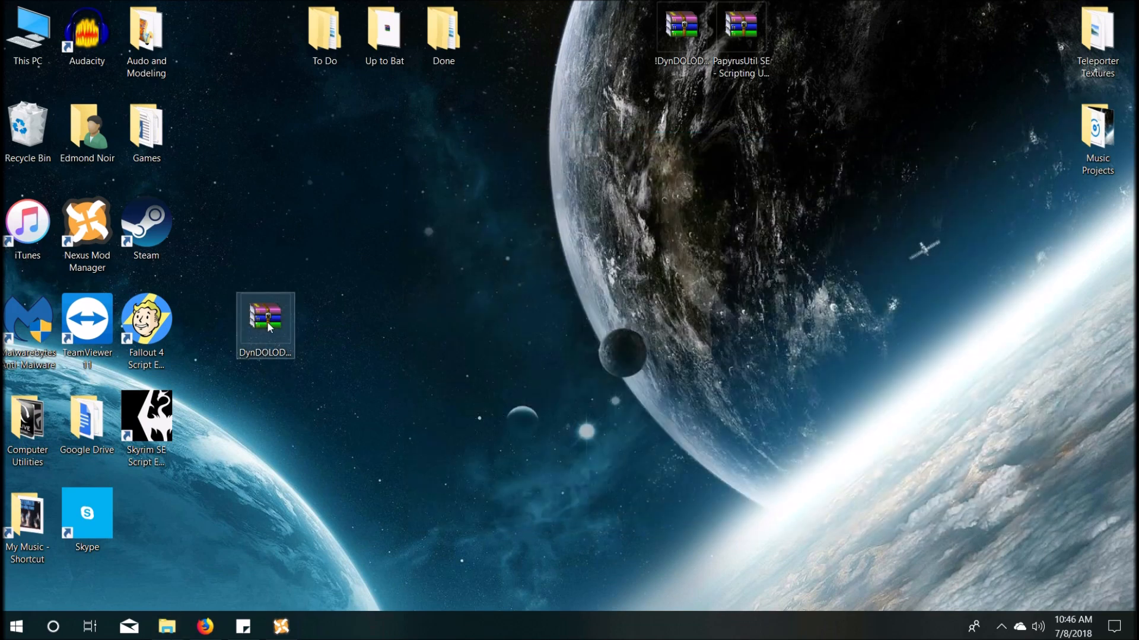
double_click(385, 33)
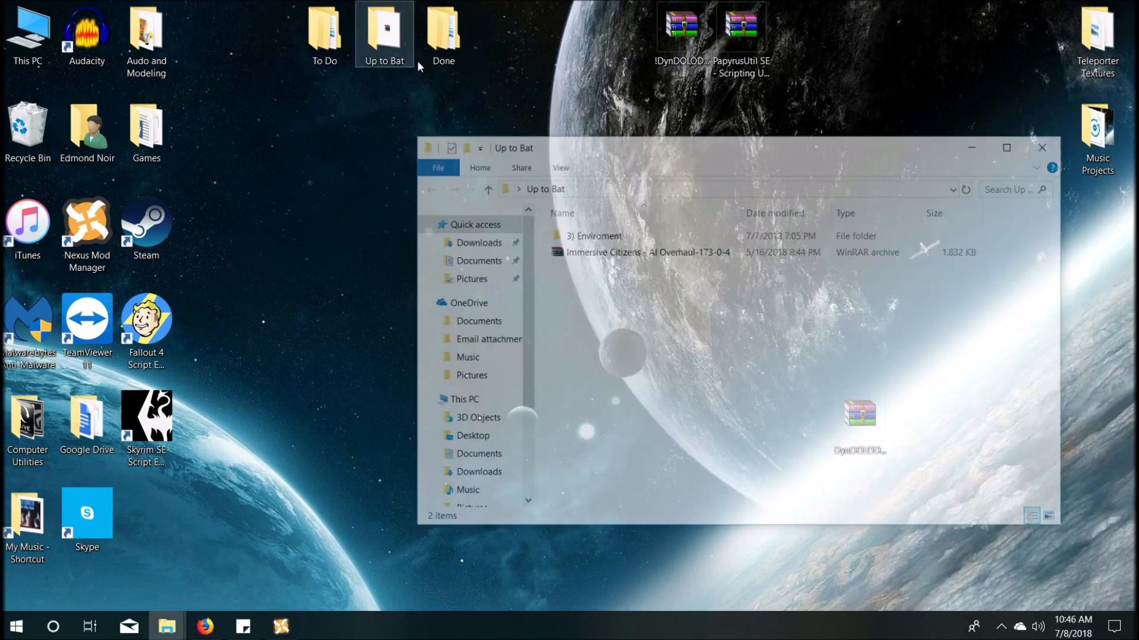
double_click(594, 235)
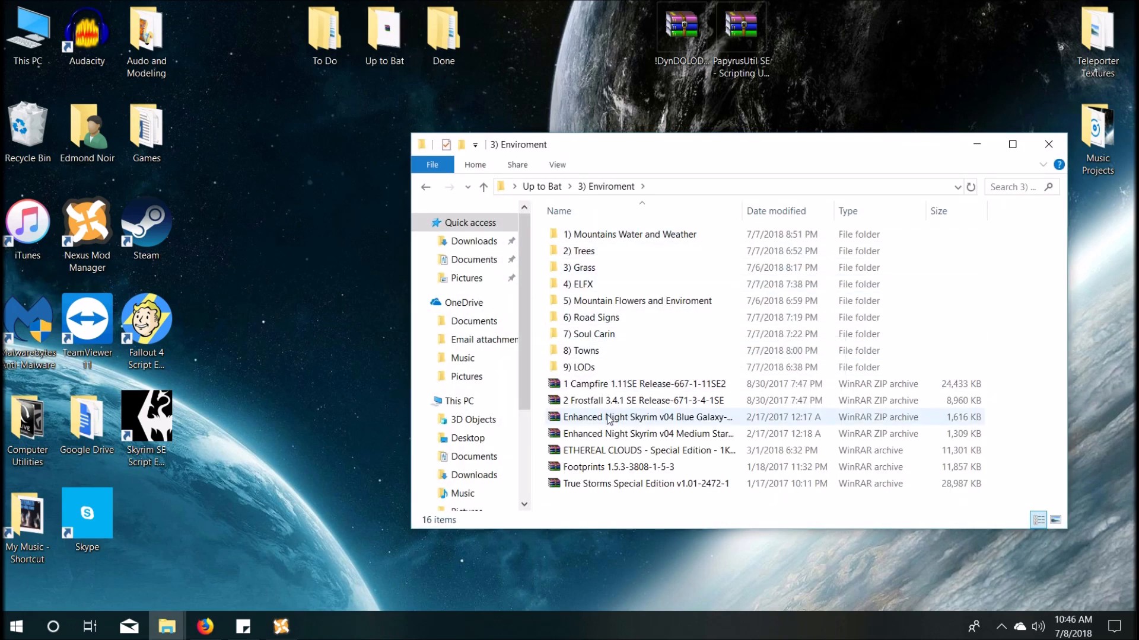
mouse_move(628, 251)
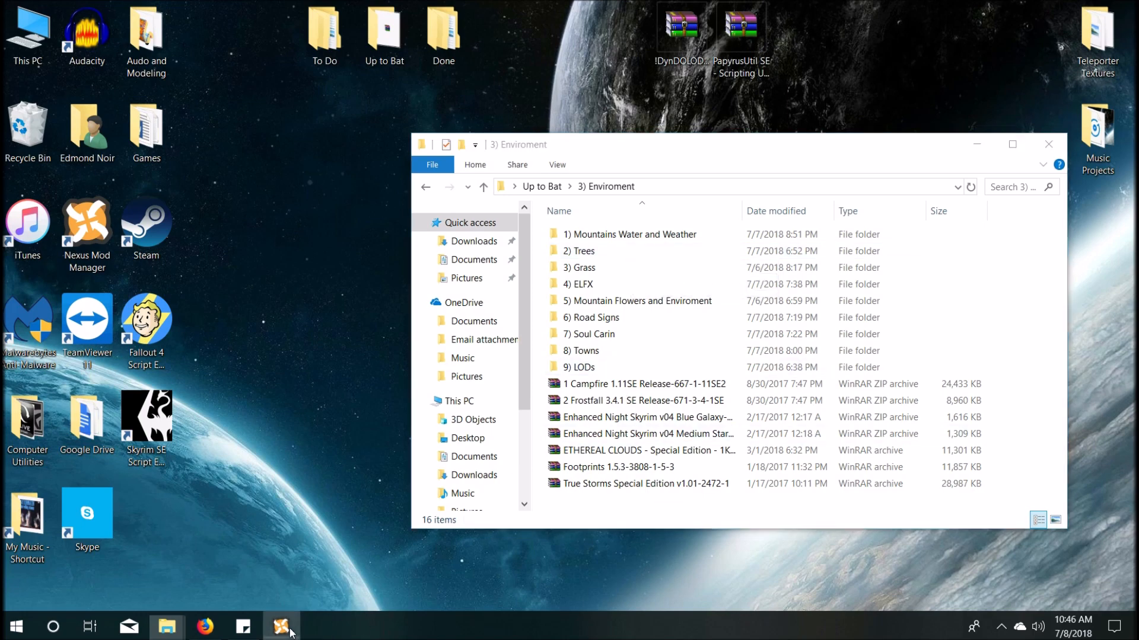
click(282, 626)
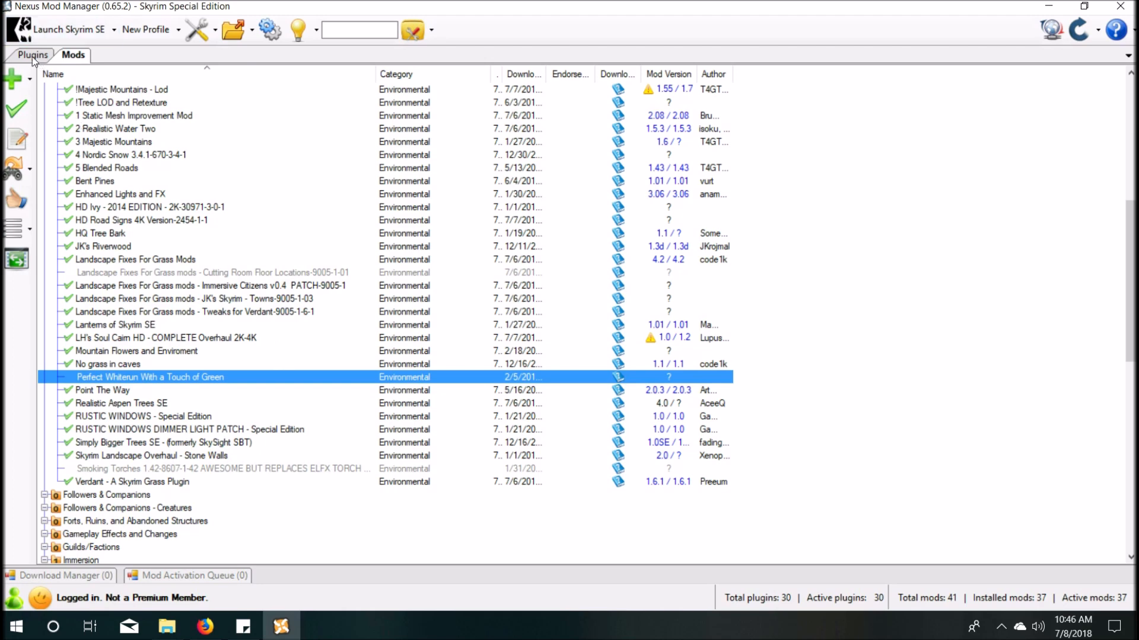
mouse_move(536, 391)
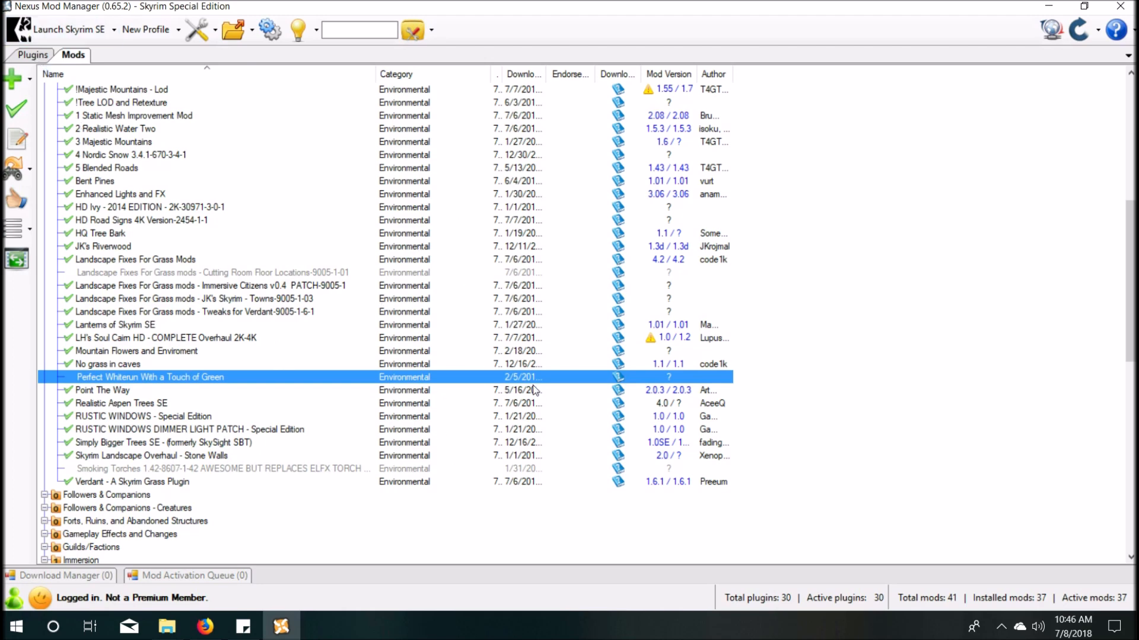
click(32, 54)
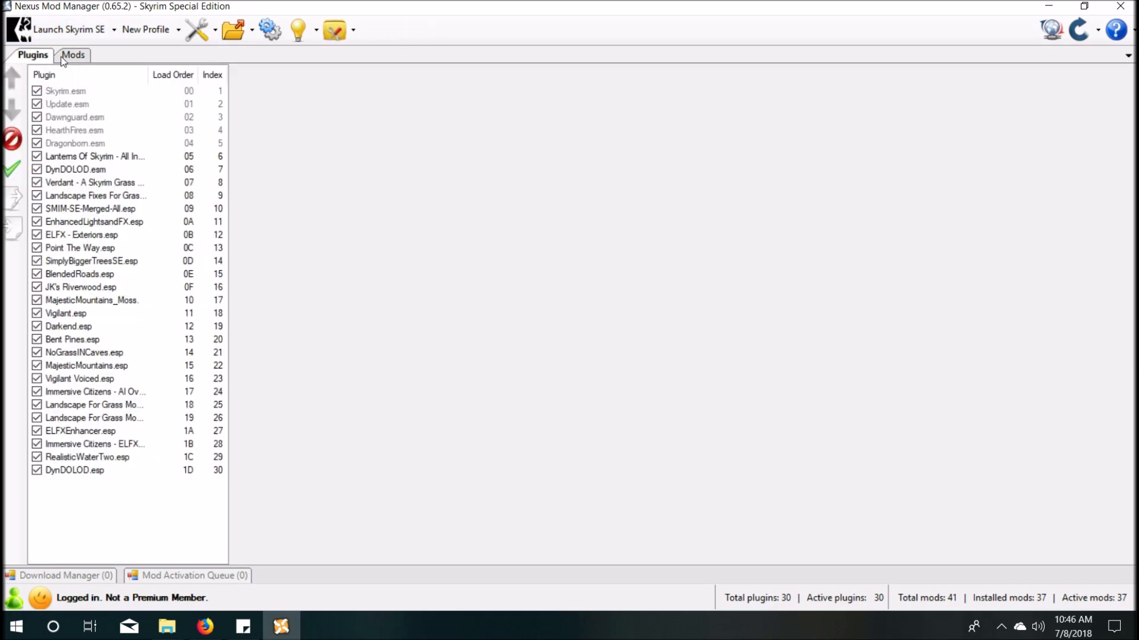
mouse_move(72, 140)
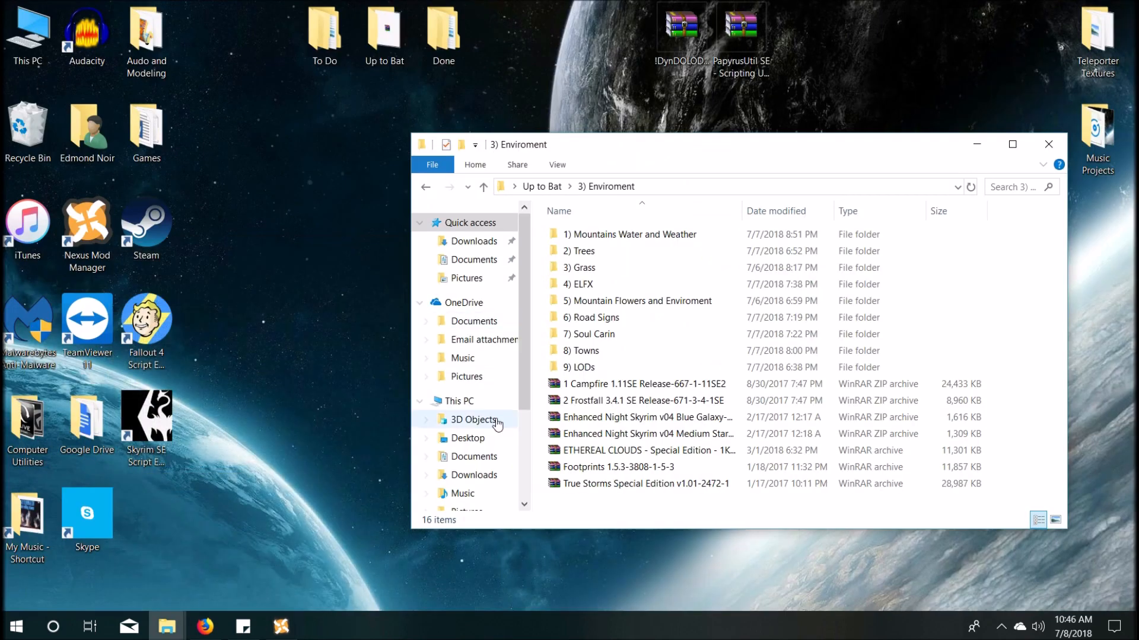
mouse_move(647, 450)
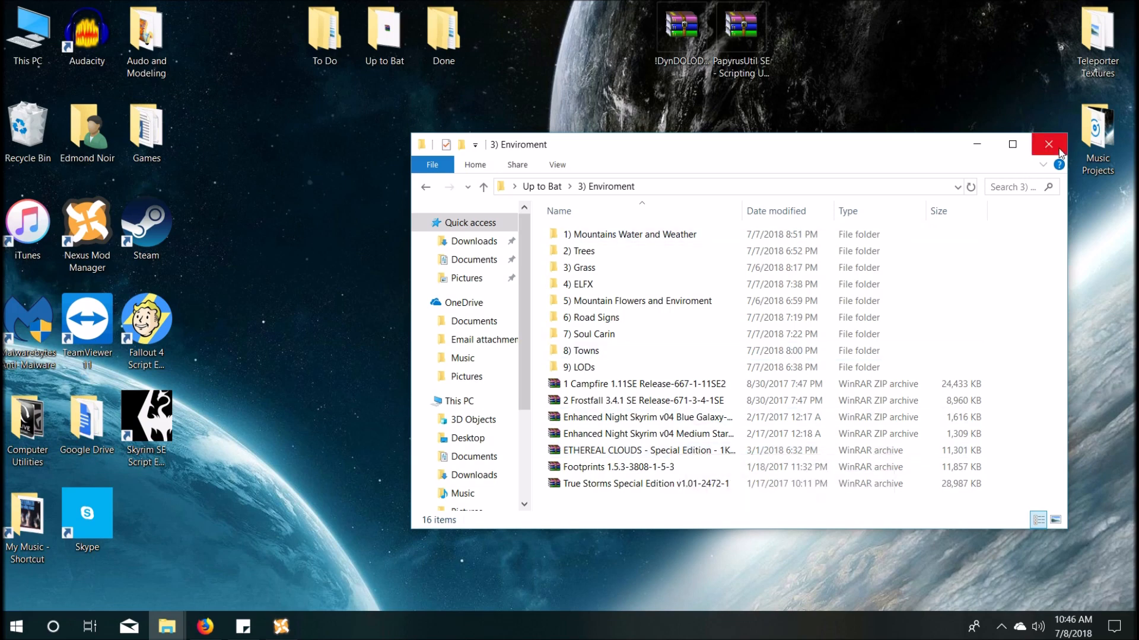
mouse_move(1012, 143)
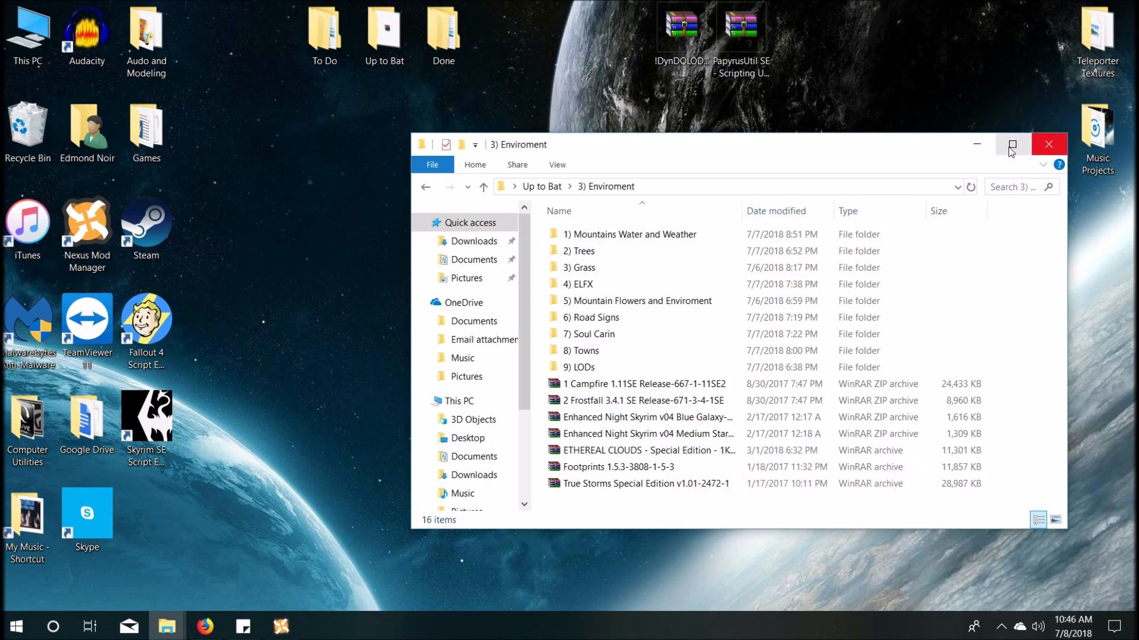
mouse_move(229, 592)
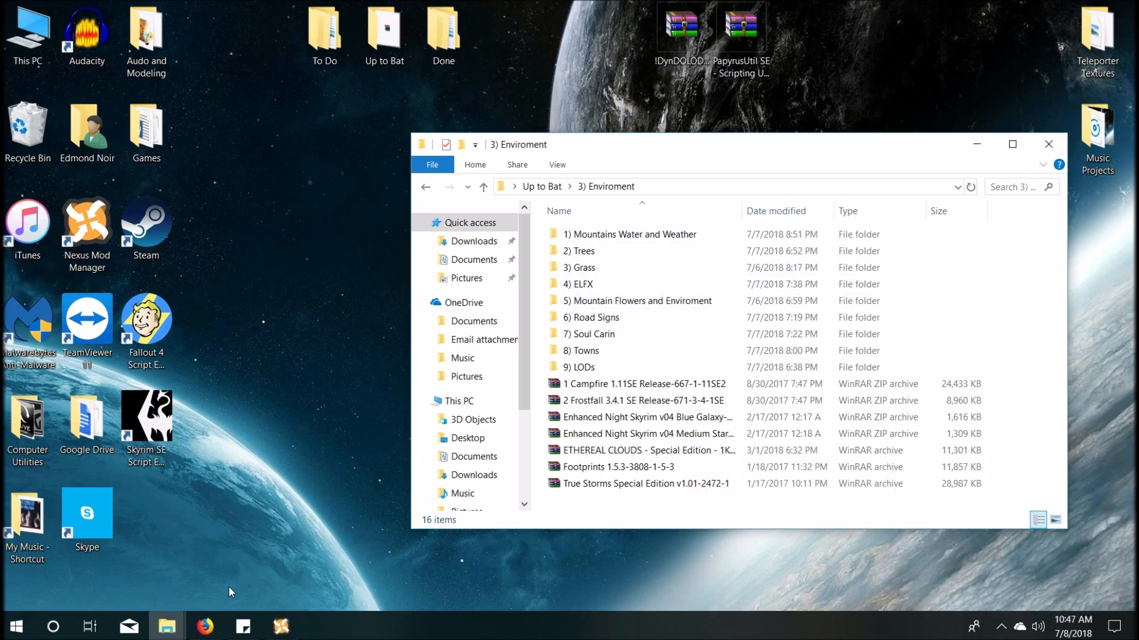
Step: Read the Indistinguishable Billboards install order and billboard spoiler on its Nexus page
click(205, 626)
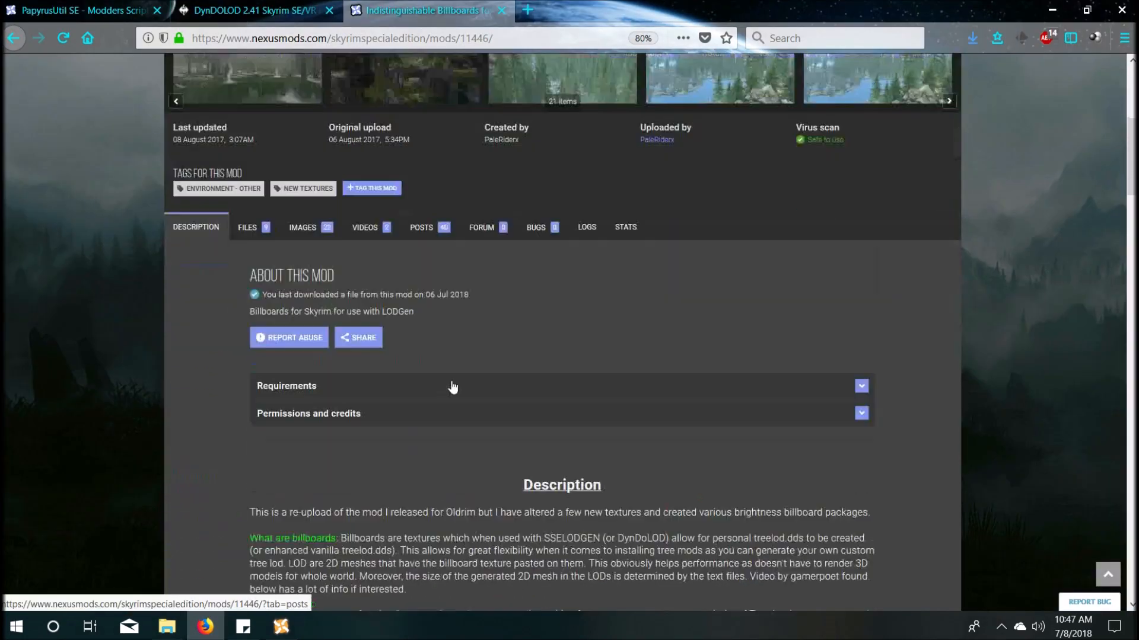
scroll(down, 3)
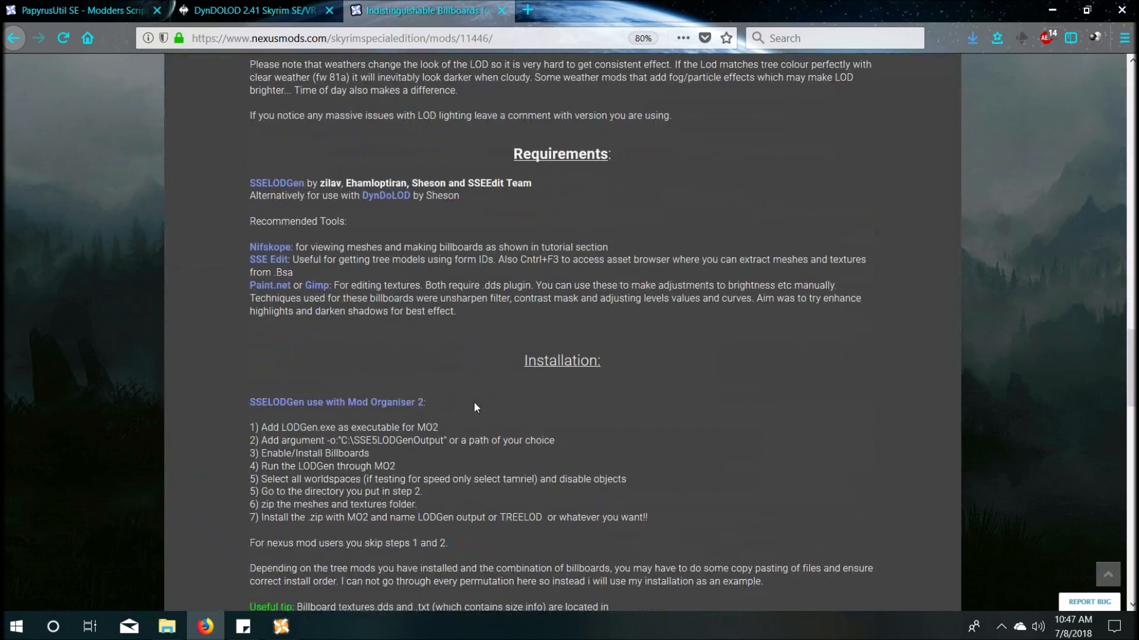
scroll(down, 3)
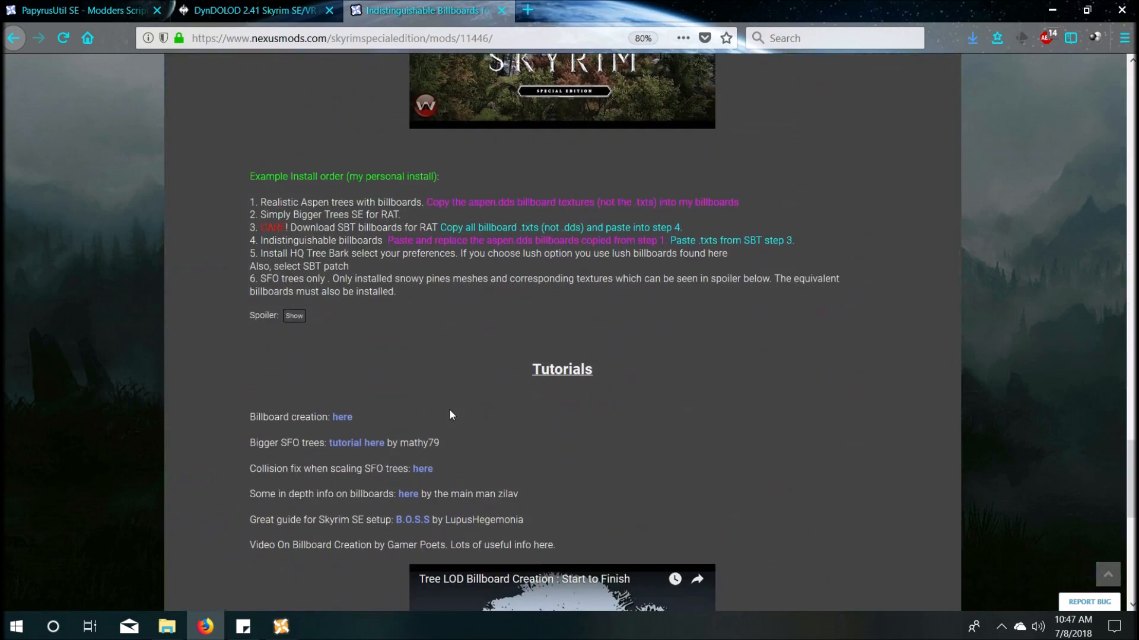
scroll(down, 3)
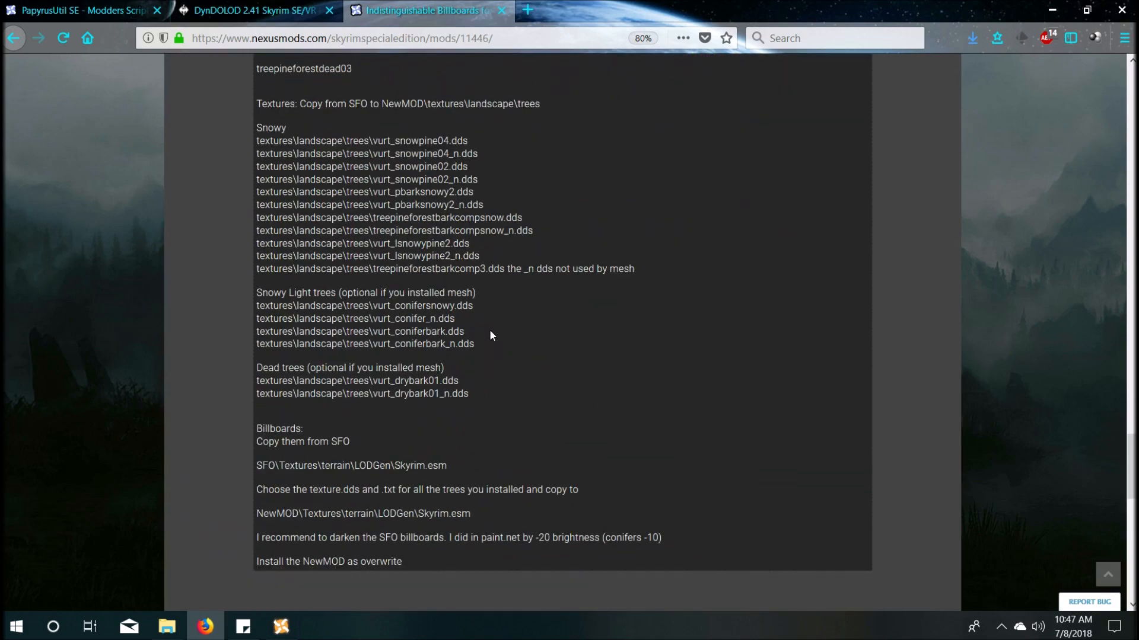
scroll(up, 3)
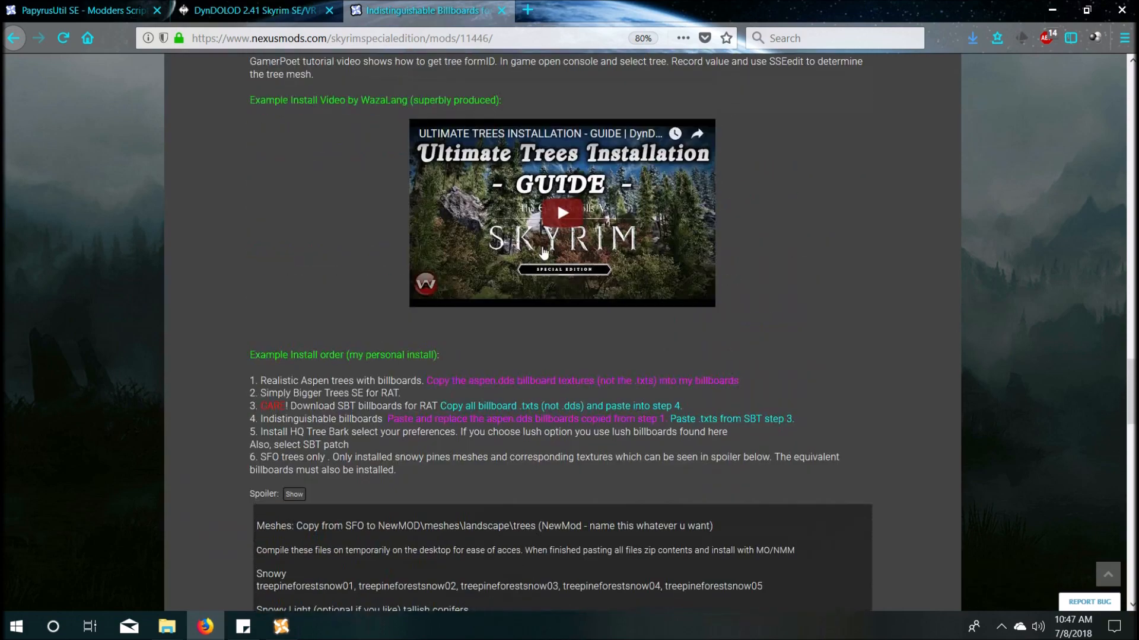
scroll(down, 3)
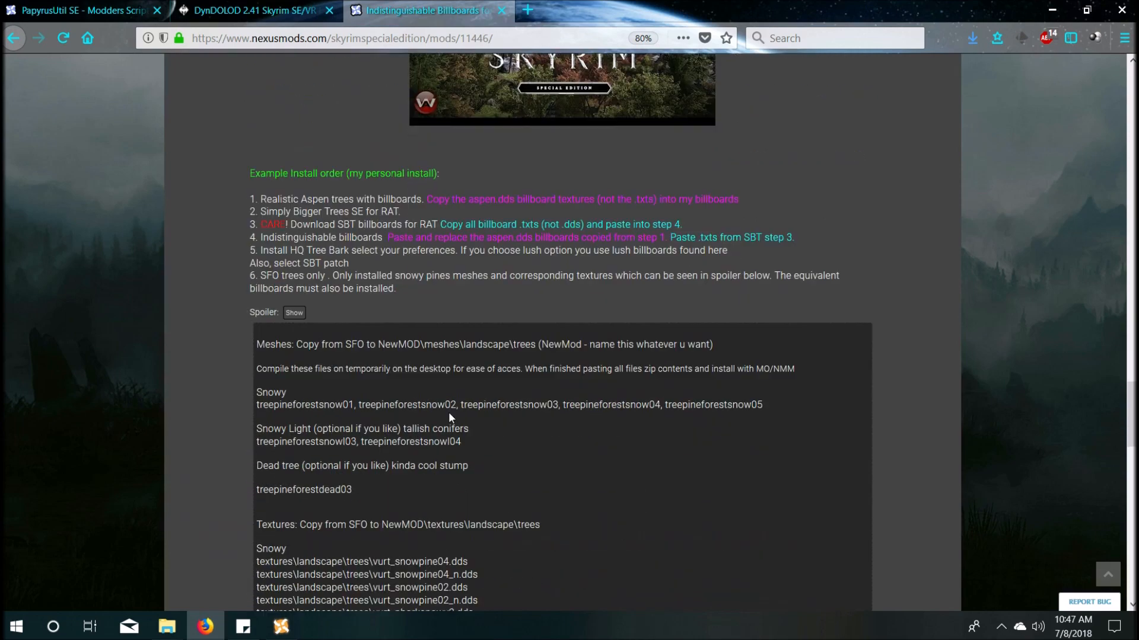
scroll(down, 3)
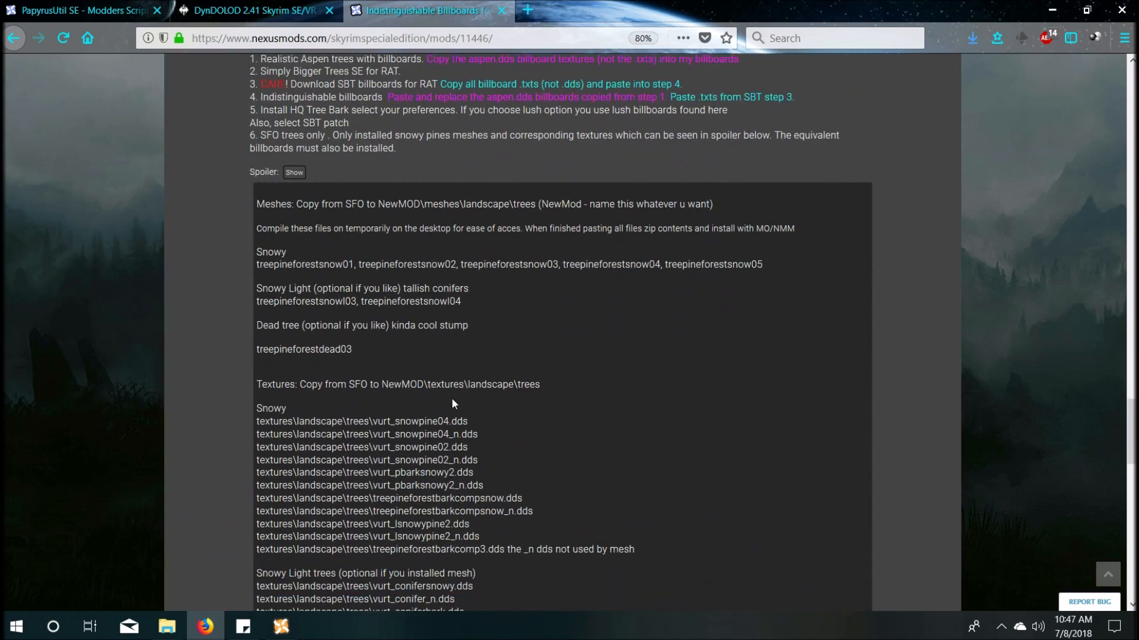
scroll(down, 3)
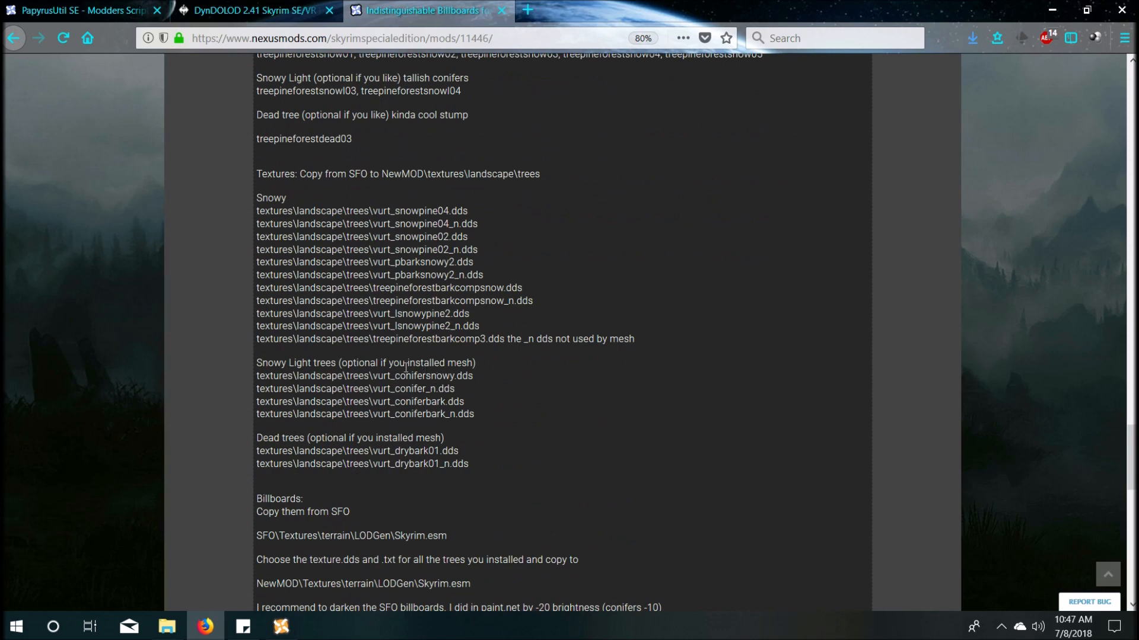
scroll(up, 3)
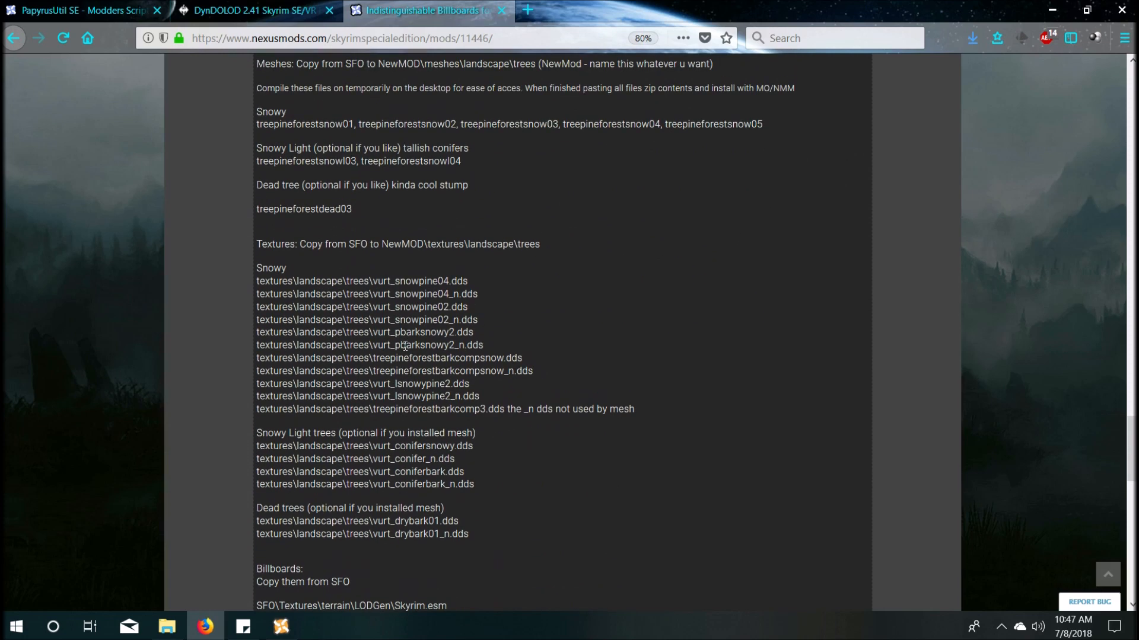
scroll(down, 3)
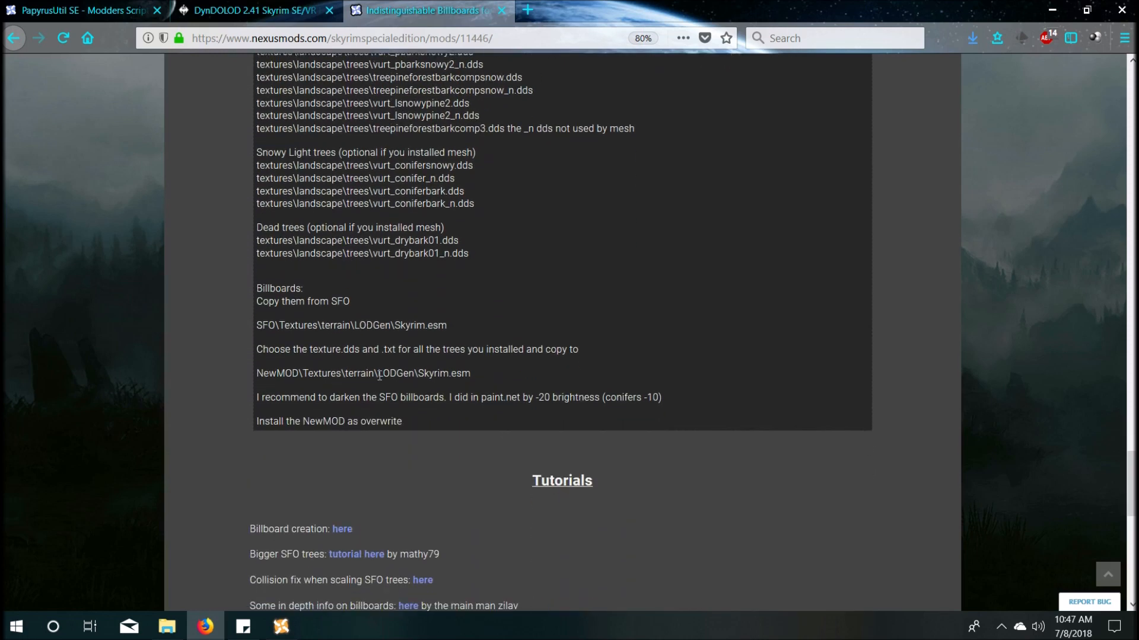
scroll(up, 3)
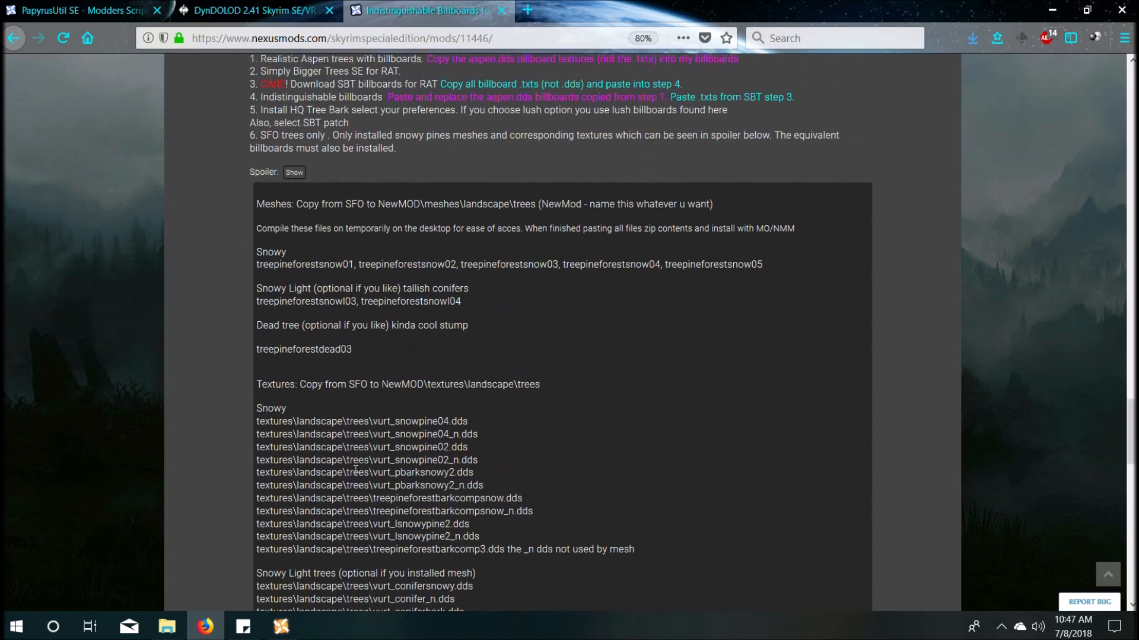
mouse_move(441, 386)
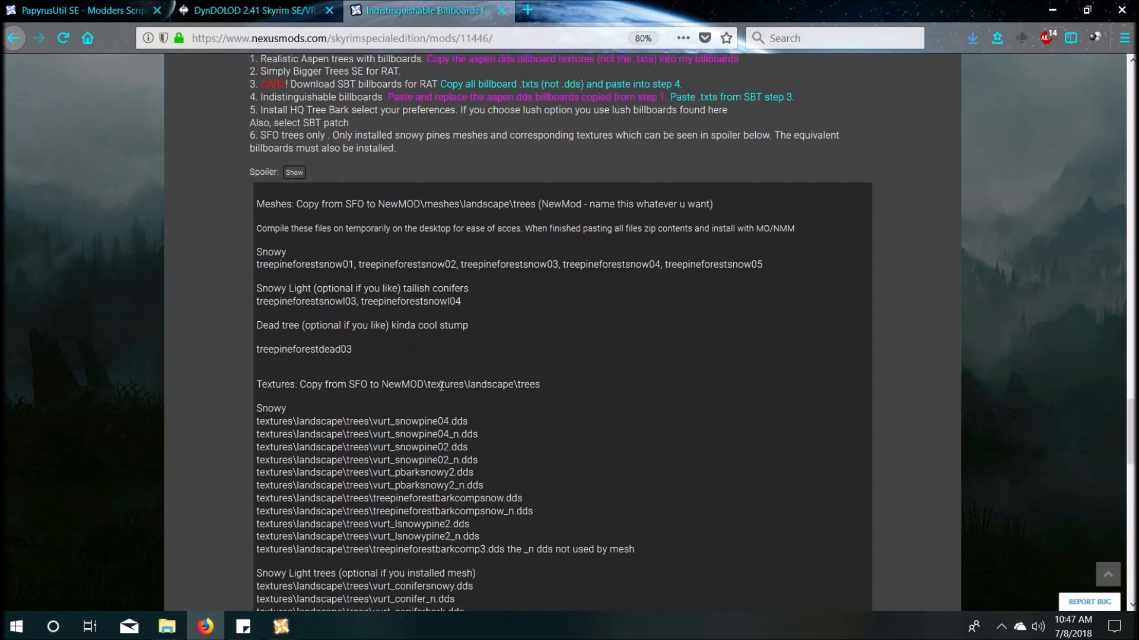
mouse_move(711, 328)
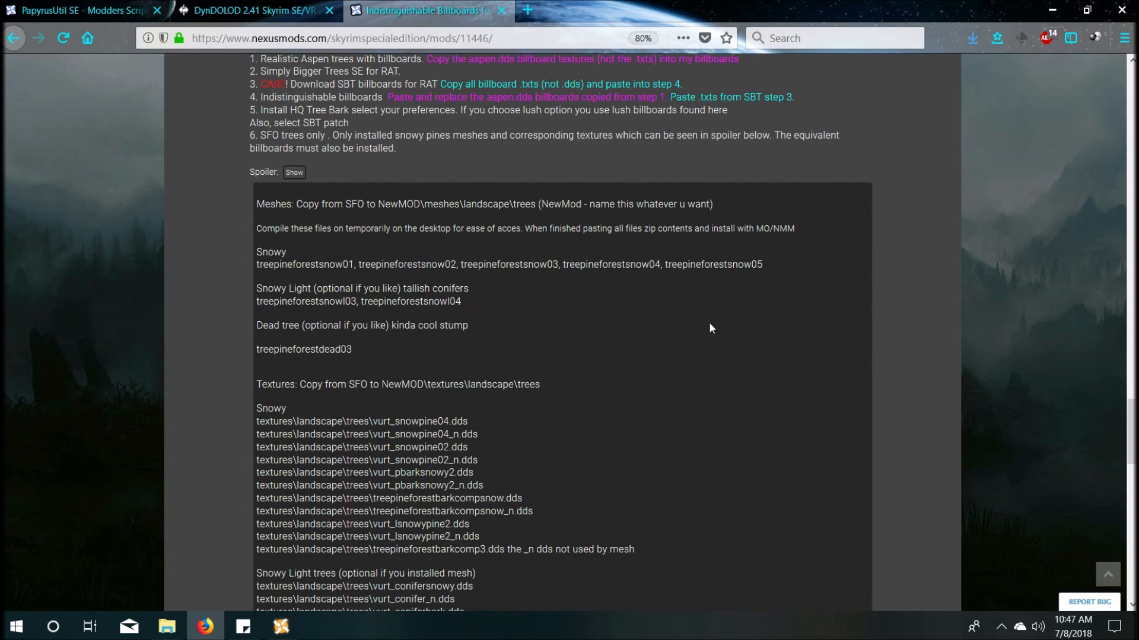
scroll(up, 3)
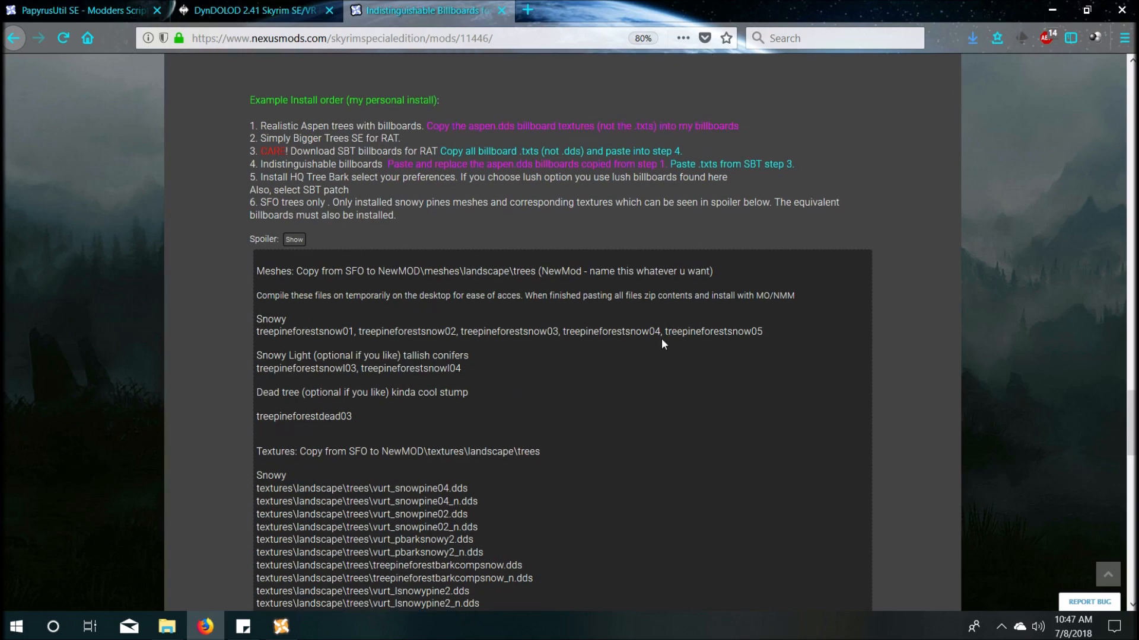
scroll(down, 3)
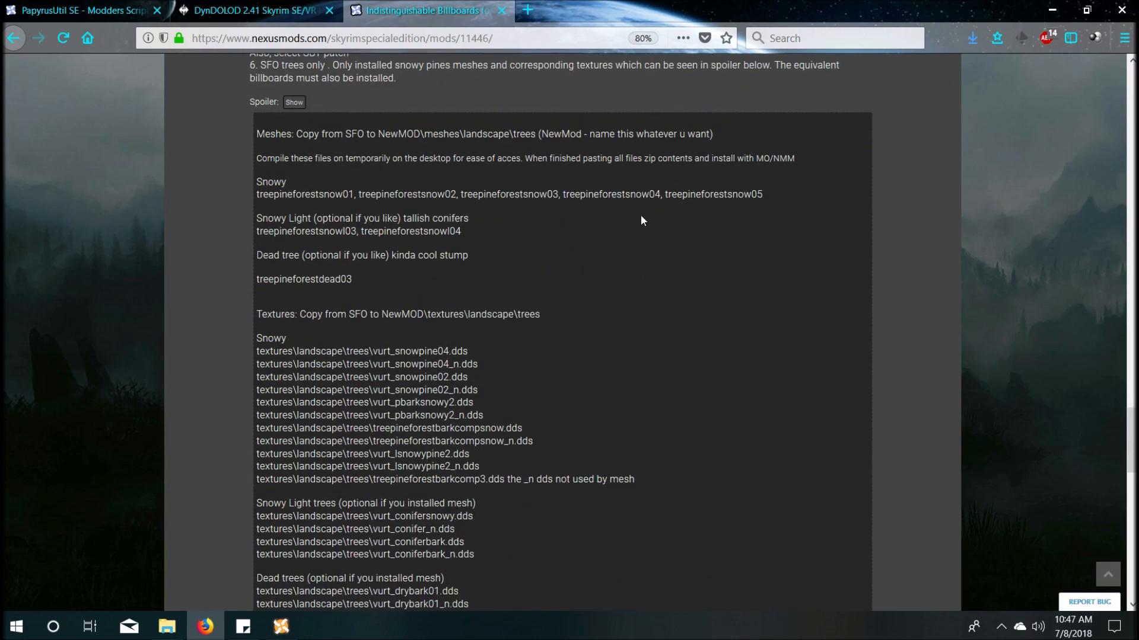
scroll(up, 3)
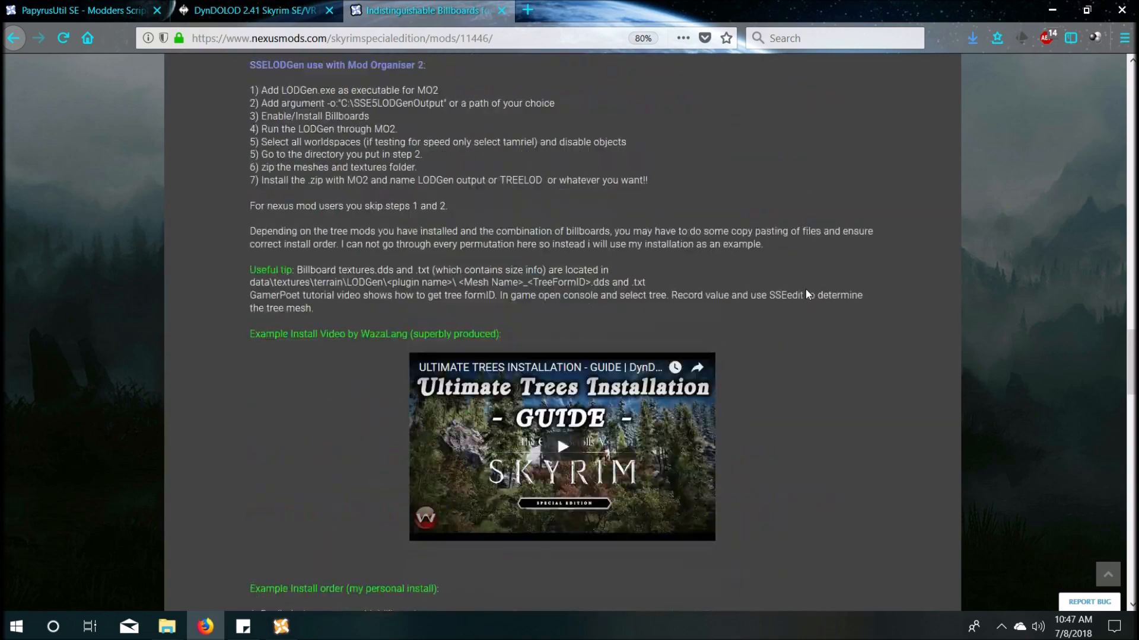
scroll(up, 3)
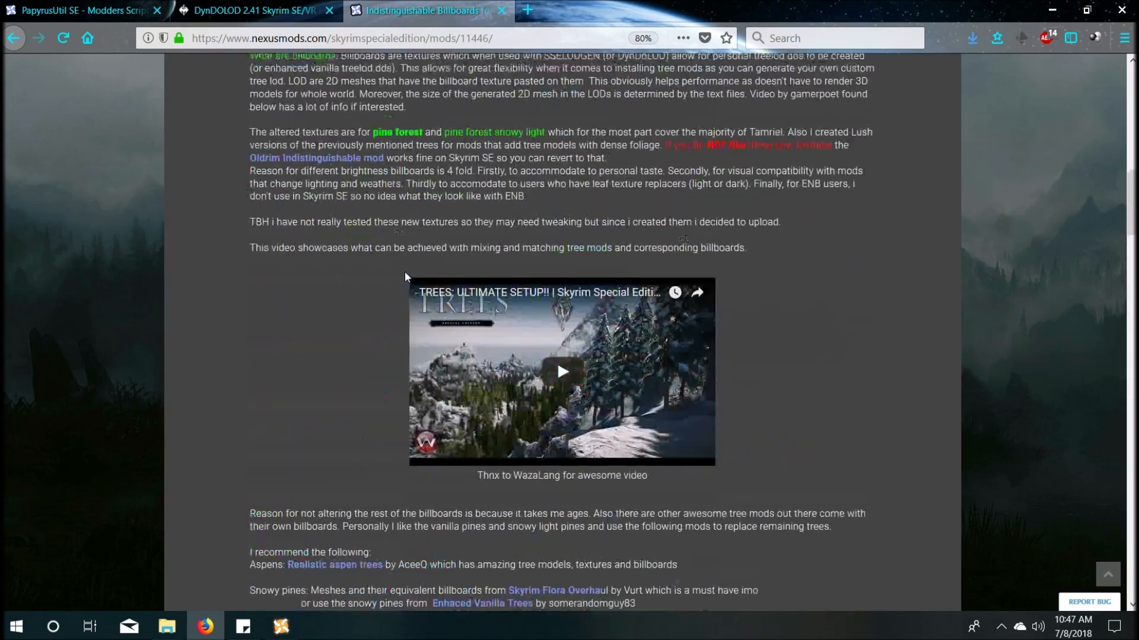
click(247, 361)
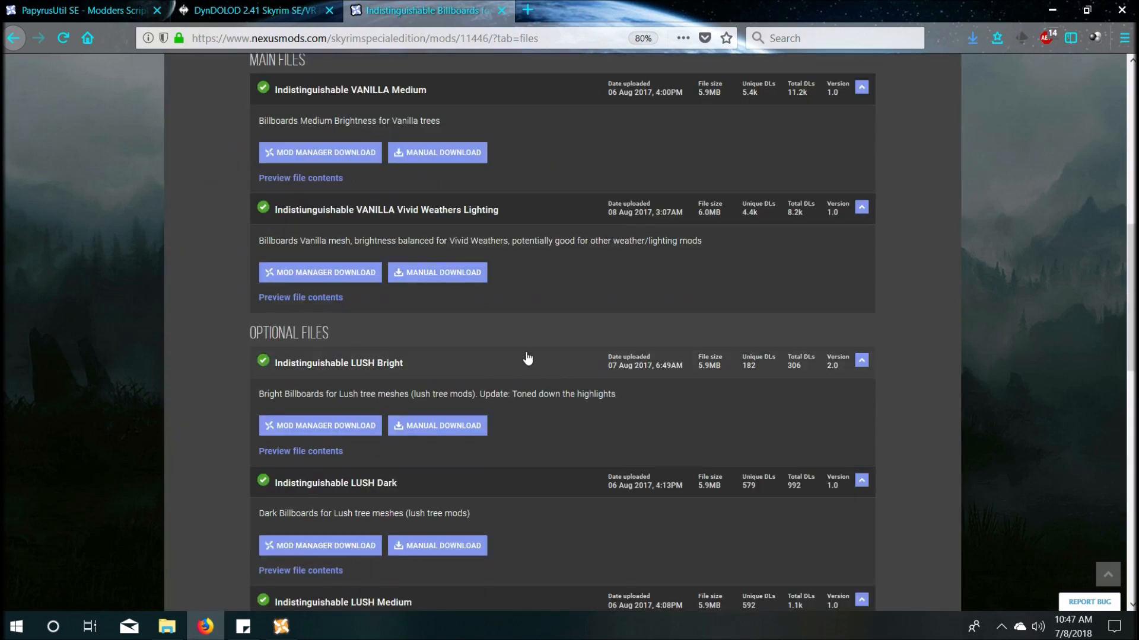
Step: Scroll to the optional Lush Bright, Dark, Medium and Vanilla Bright billboard files
scroll(down, 3)
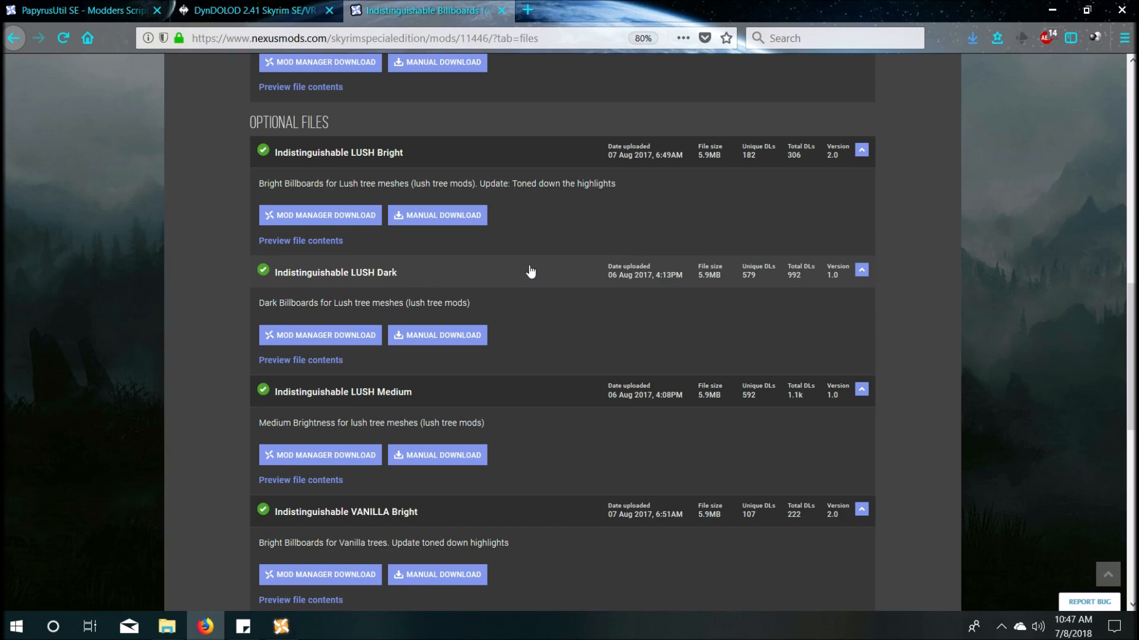
mouse_move(1045, 7)
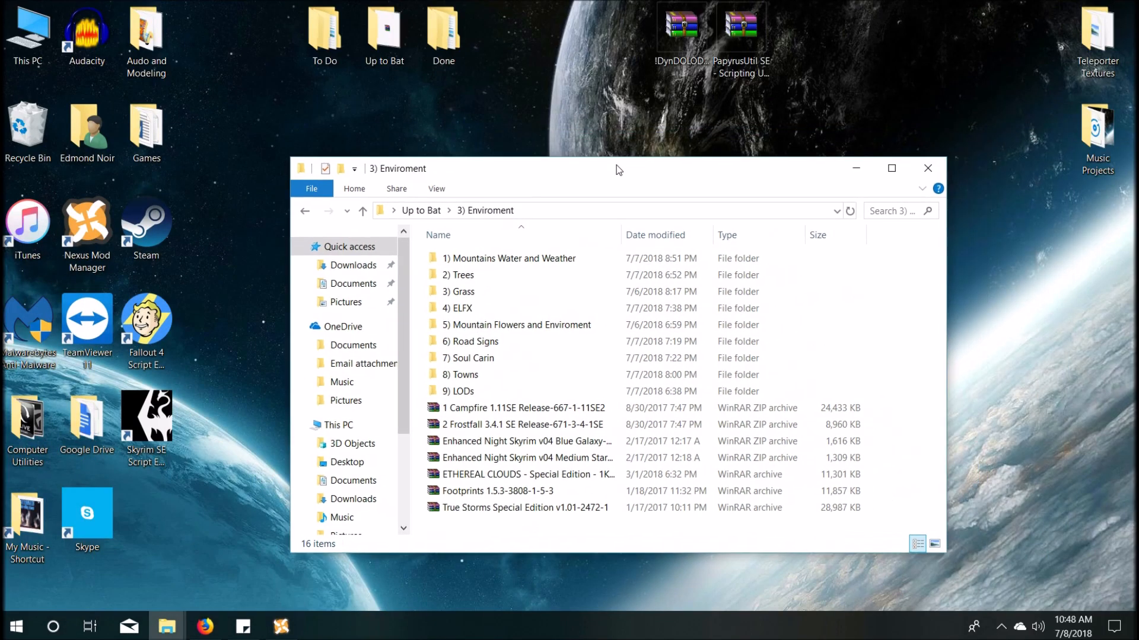
mouse_move(559, 132)
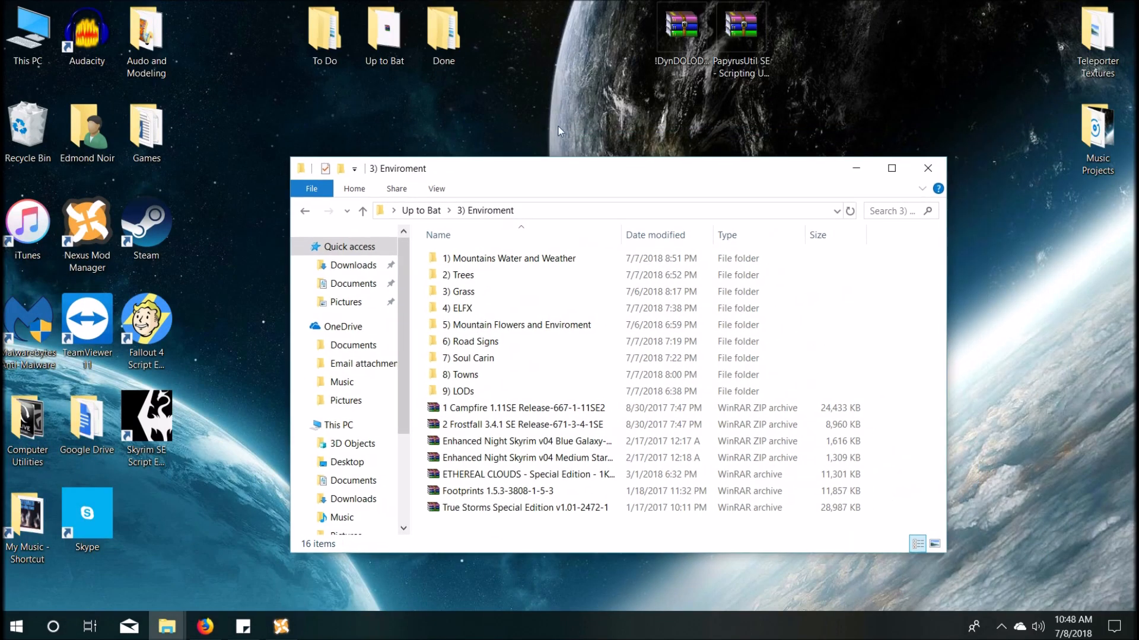
Step: Check the Tree Billboards and LOD archives, then return to the DynDOLOD folder
click(460, 291)
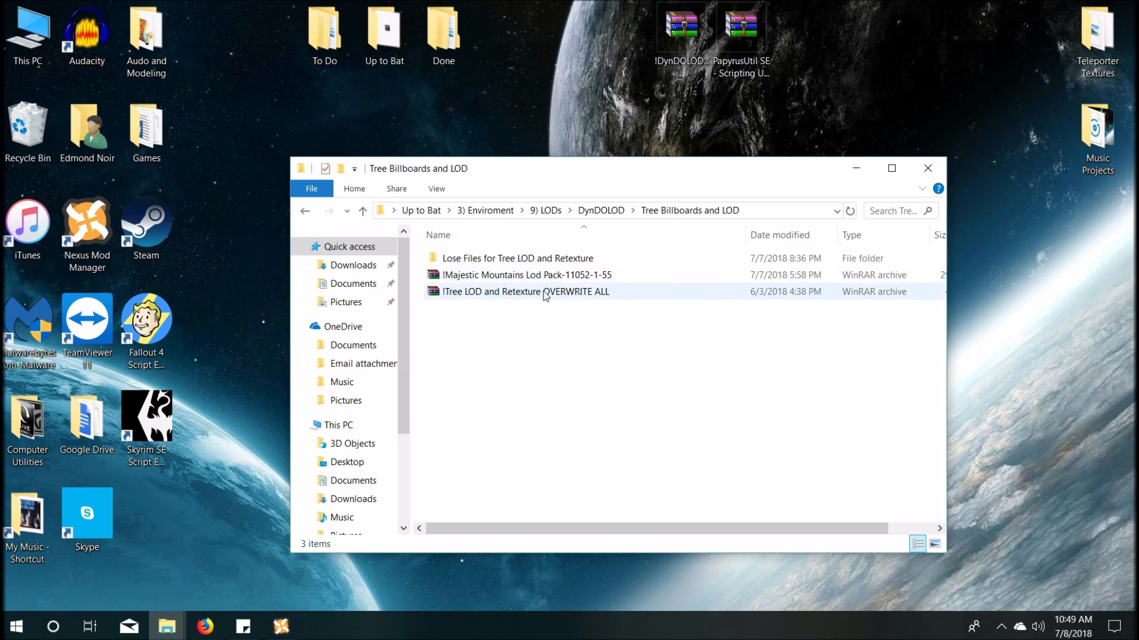
click(524, 292)
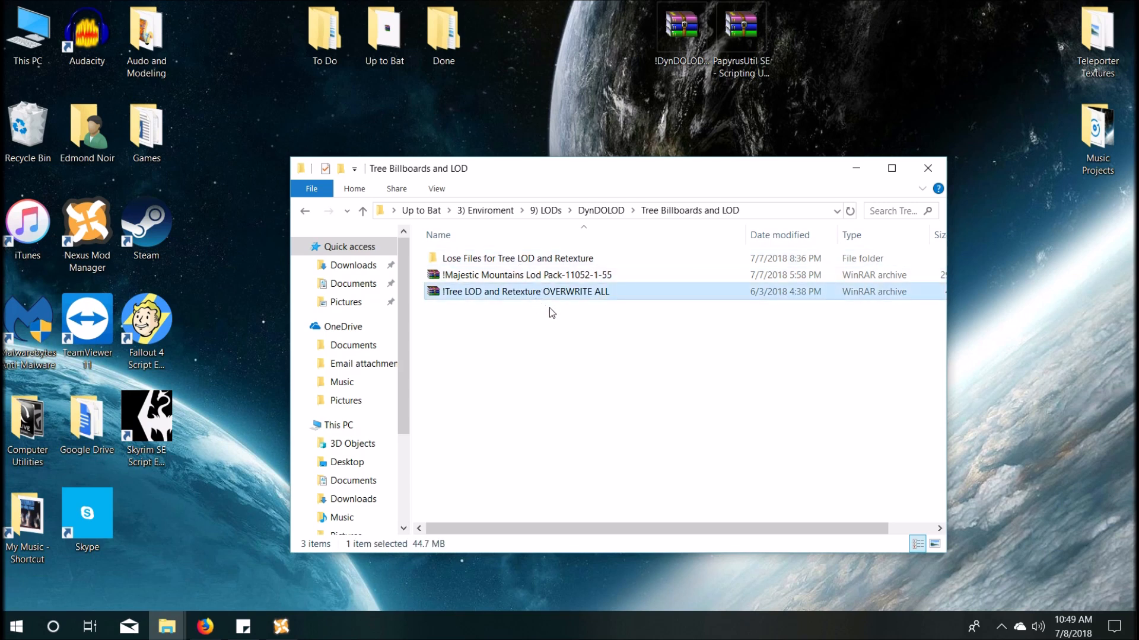
mouse_move(633, 303)
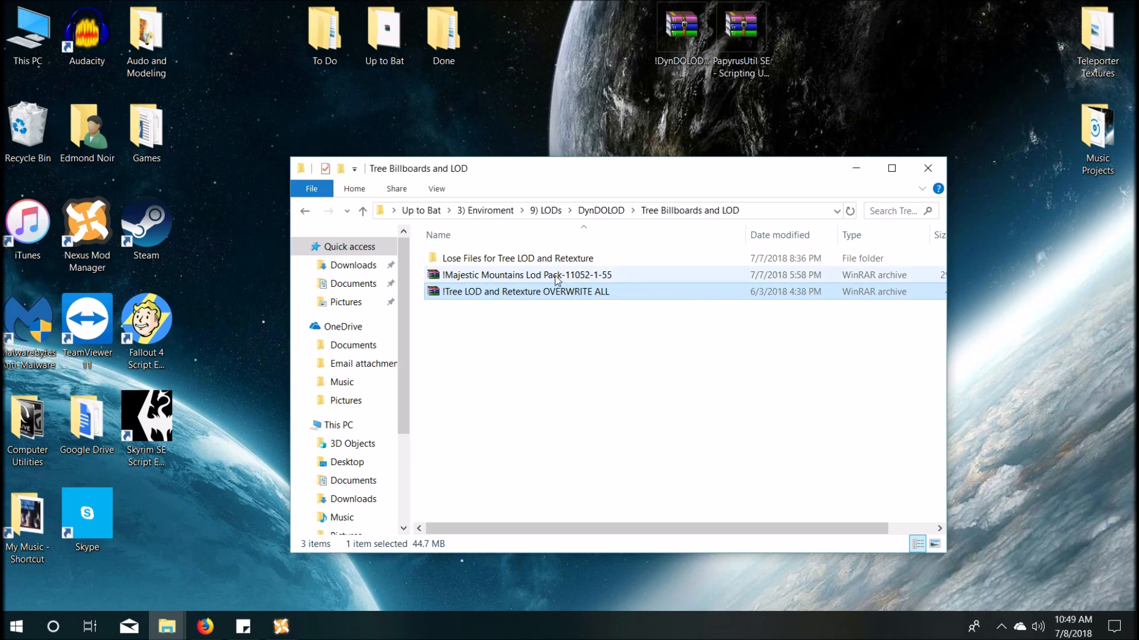
click(523, 275)
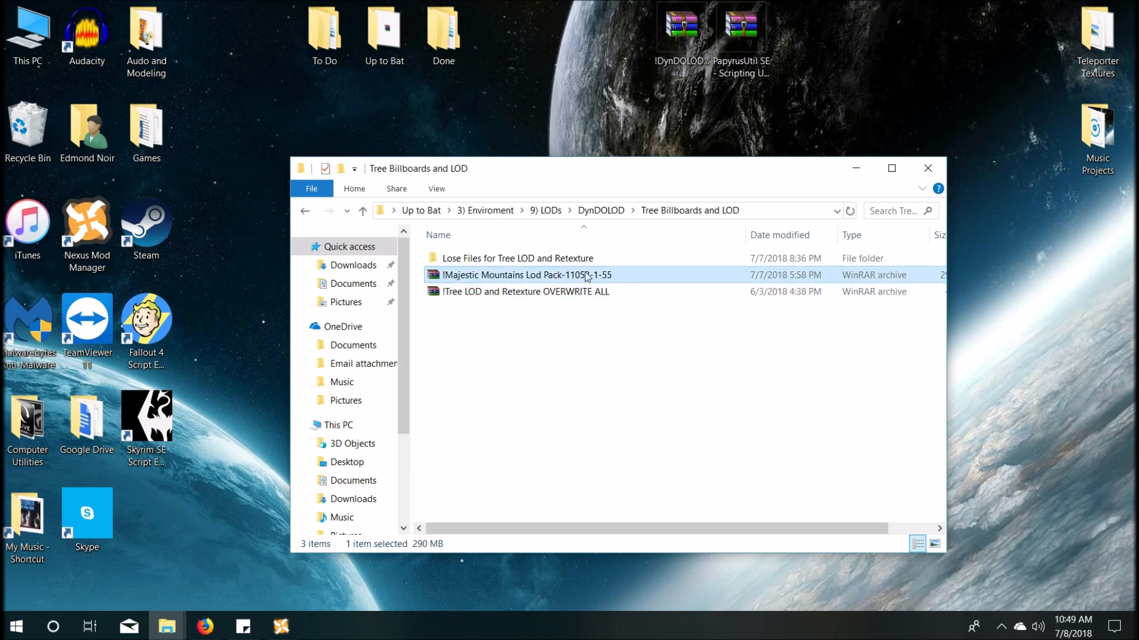
click(304, 211)
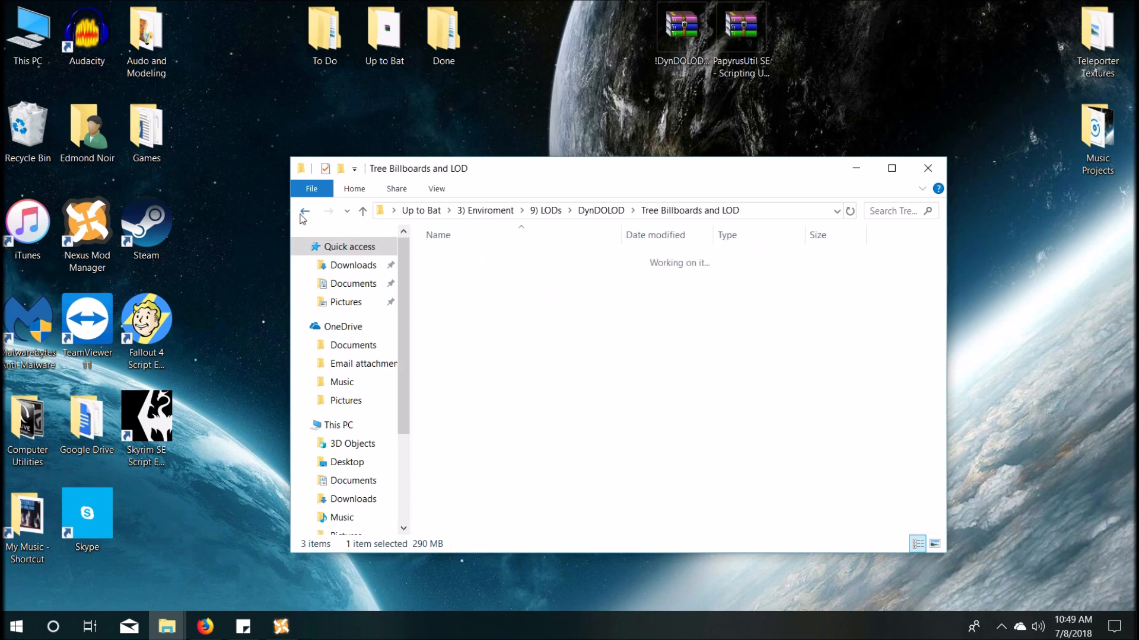
click(304, 211)
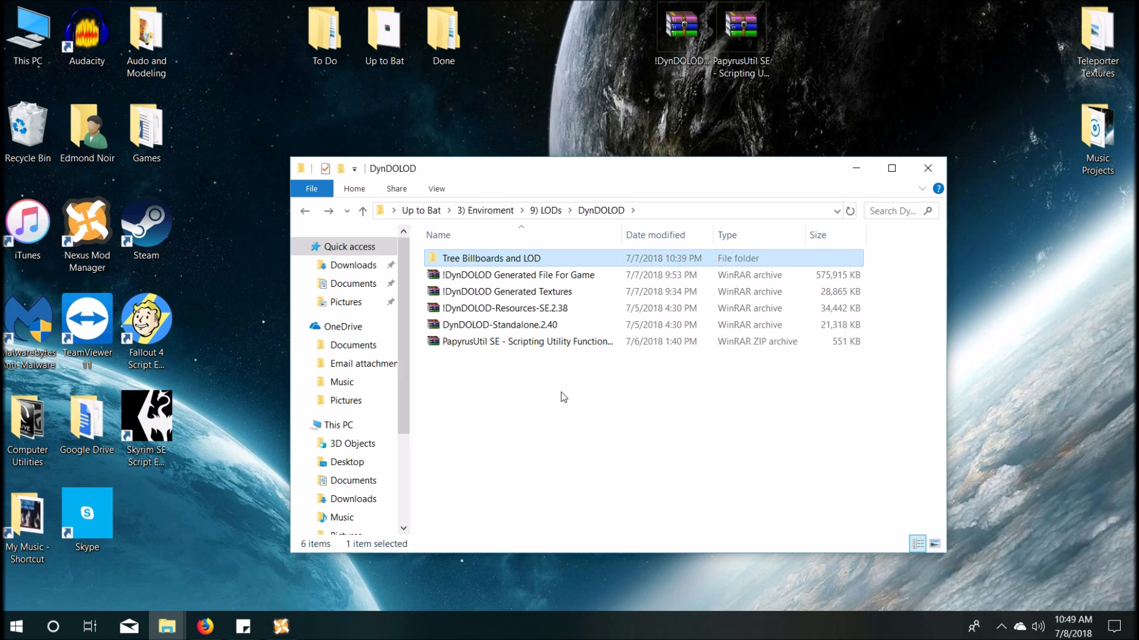
click(523, 342)
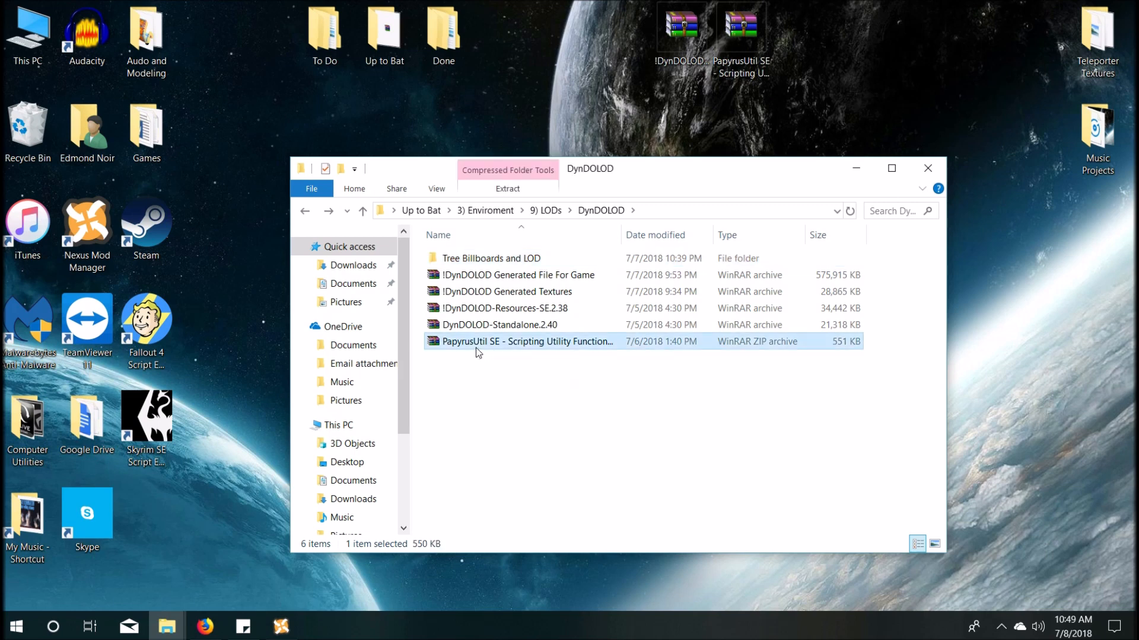
mouse_move(492, 350)
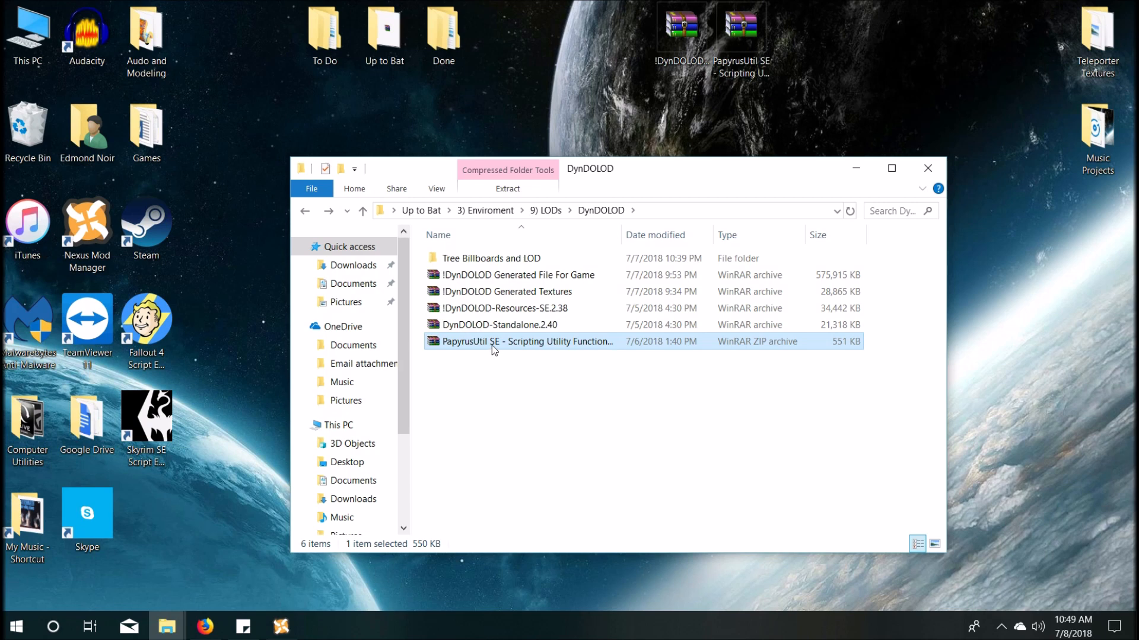
click(508, 308)
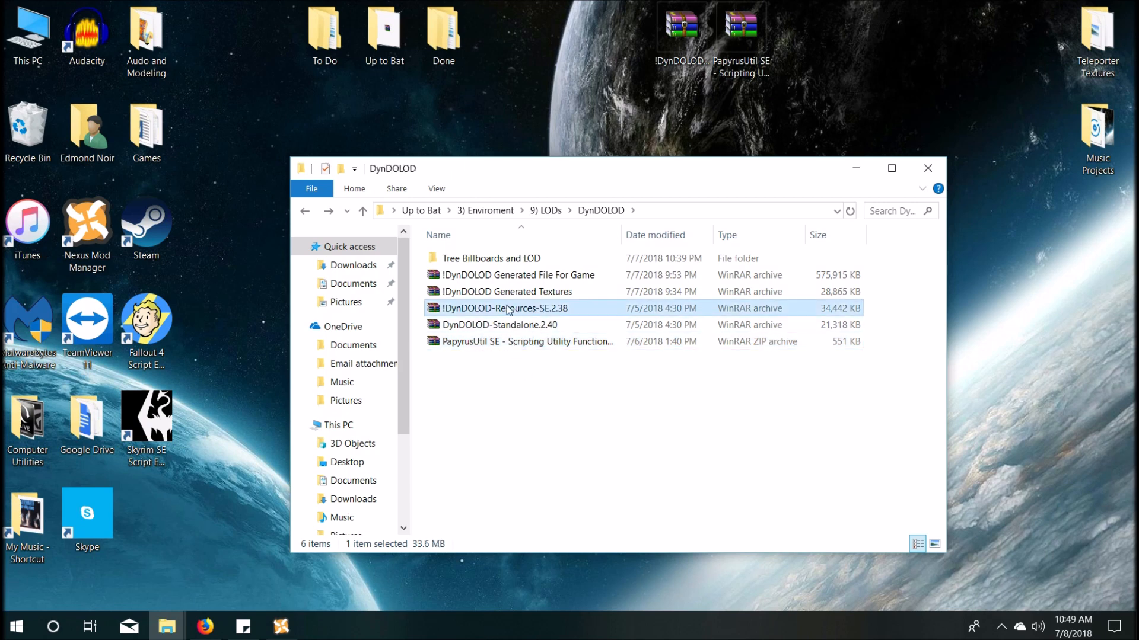
mouse_move(497, 317)
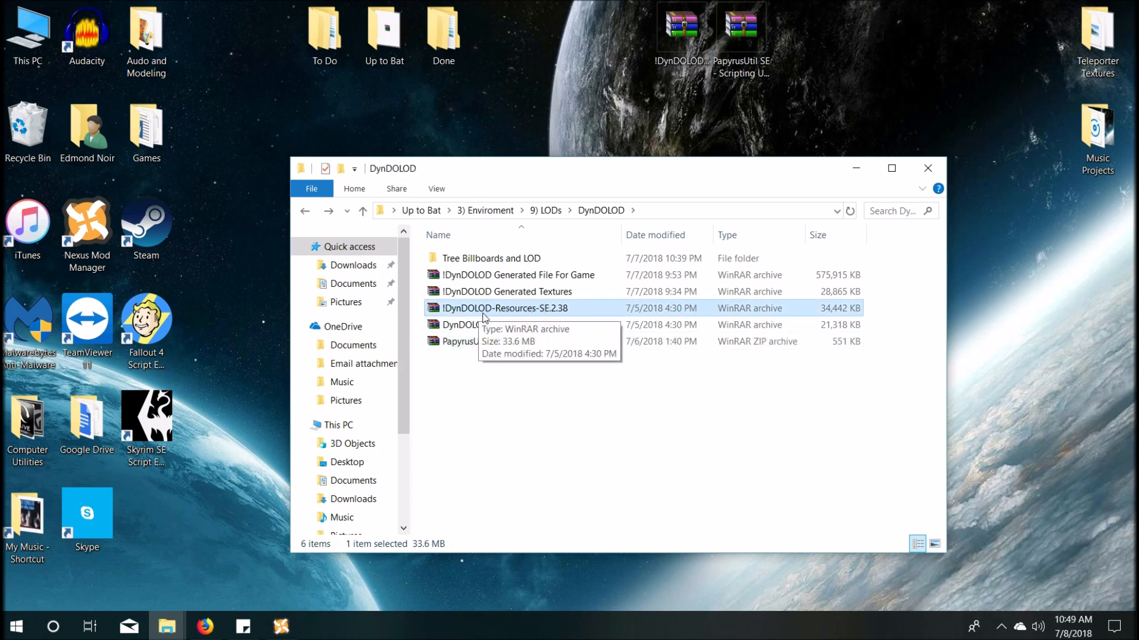
mouse_move(527, 324)
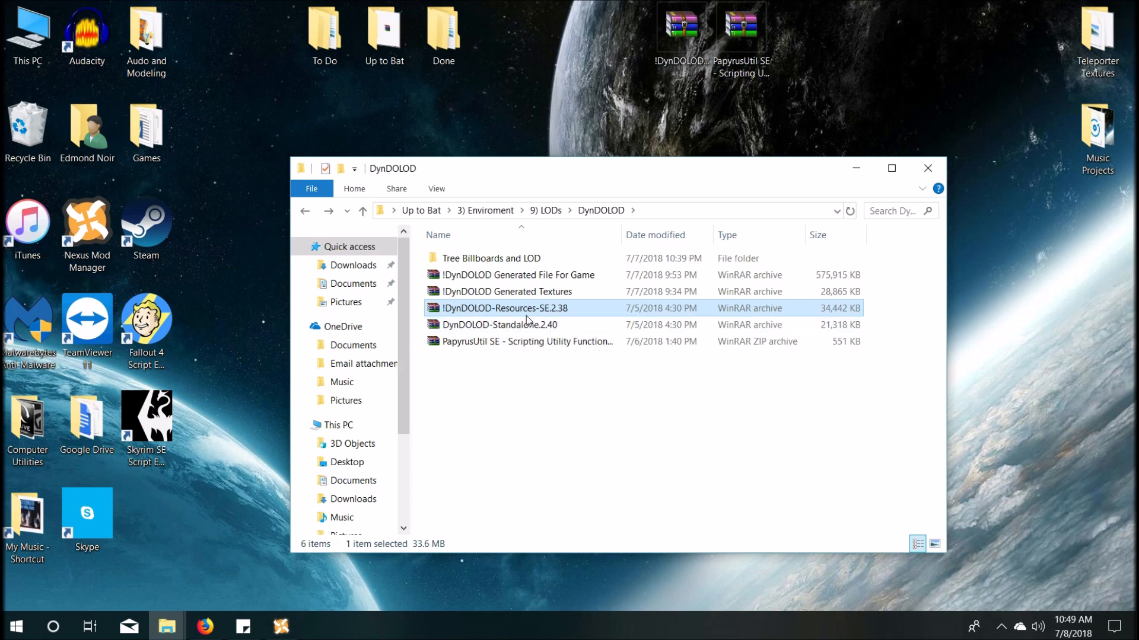
mouse_move(541, 319)
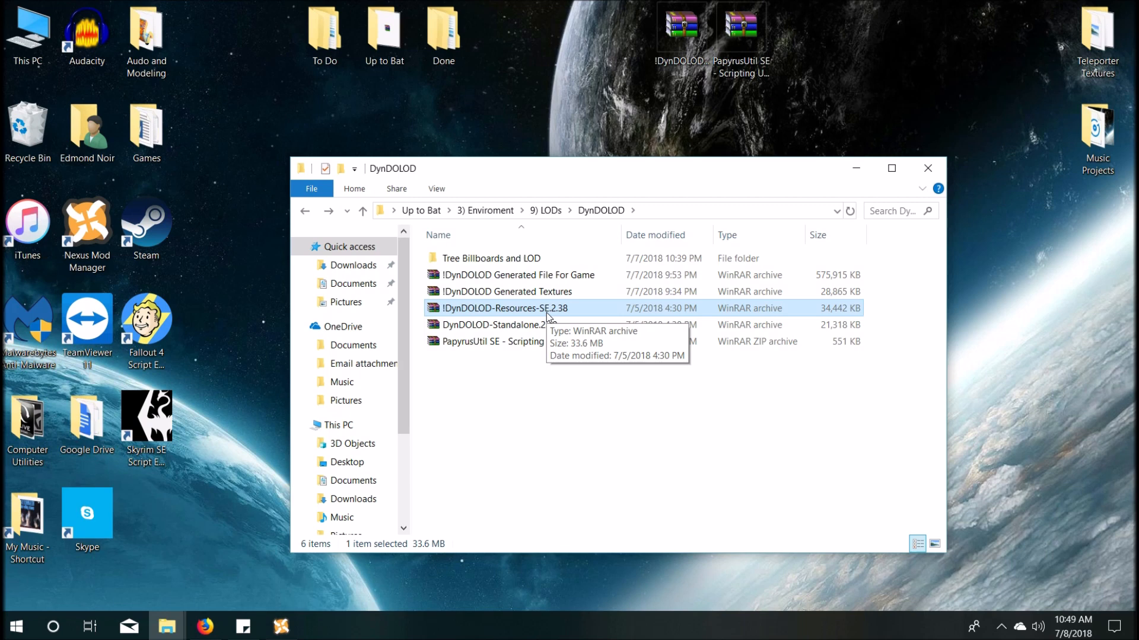
mouse_move(617, 322)
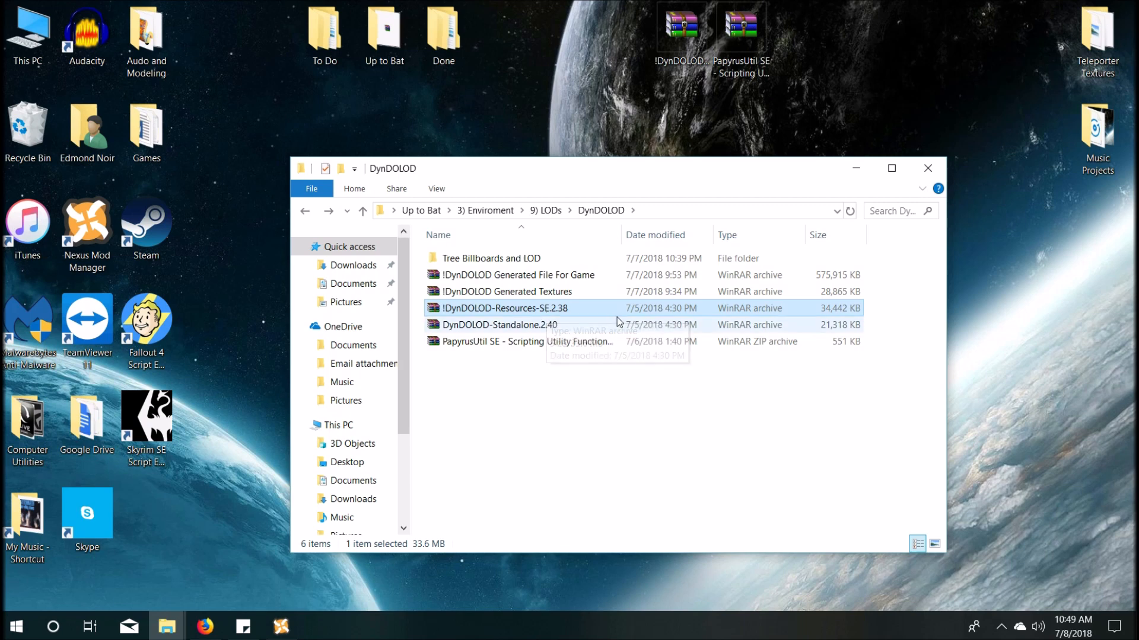
mouse_move(512, 316)
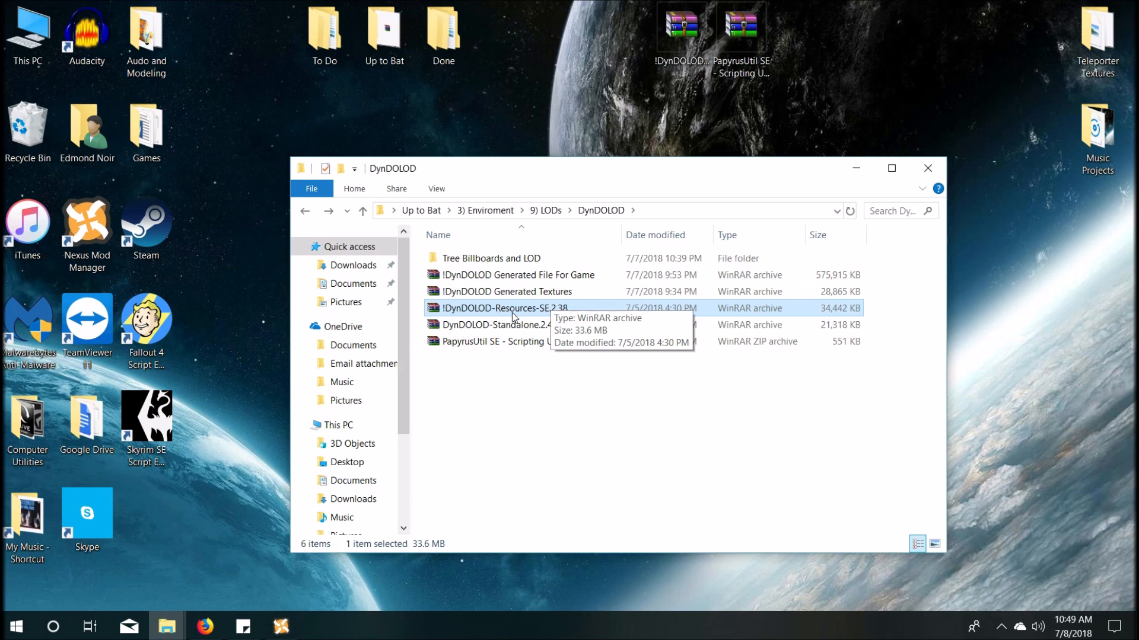
mouse_move(465, 336)
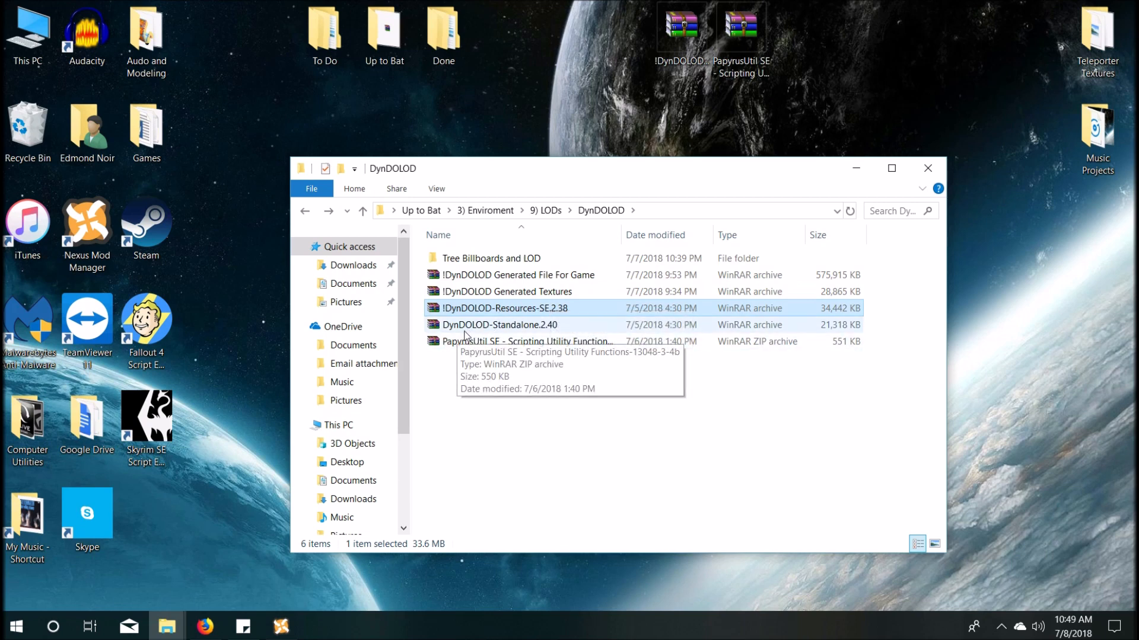
click(499, 324)
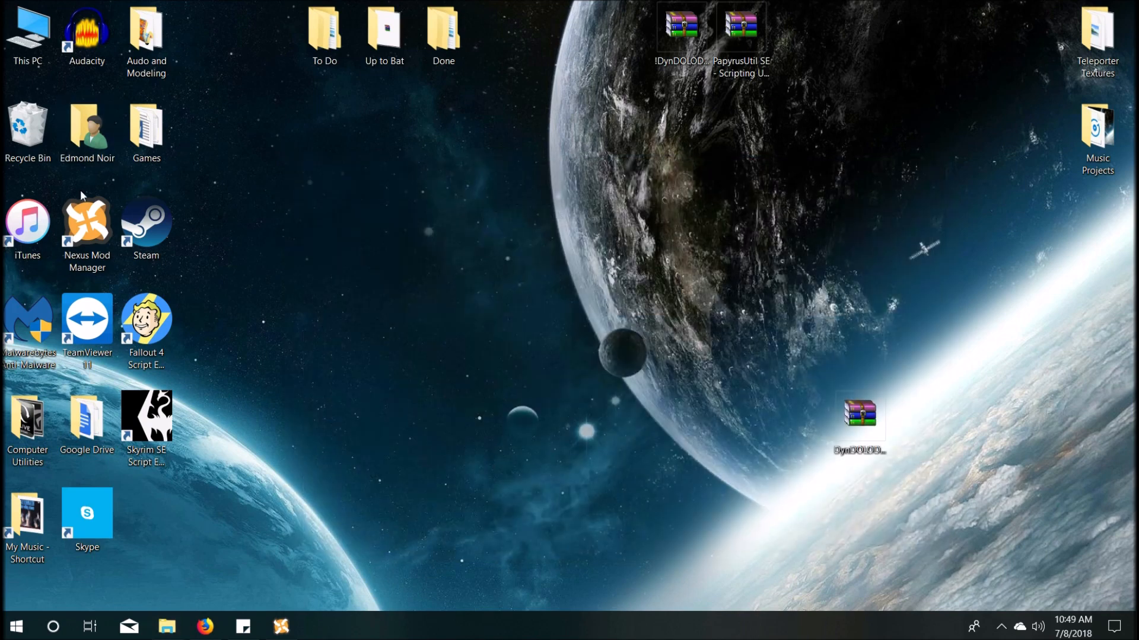
Step: Open the Games > Bethesda > Skyrim > DynDOLOD folder
double_click(145, 123)
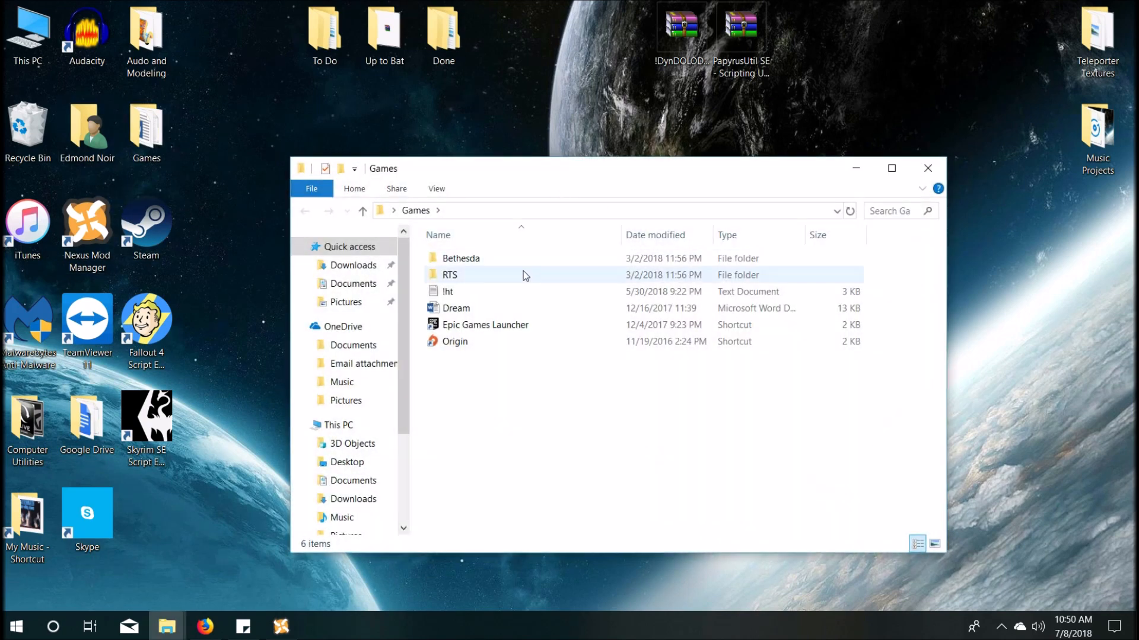
double_click(461, 258)
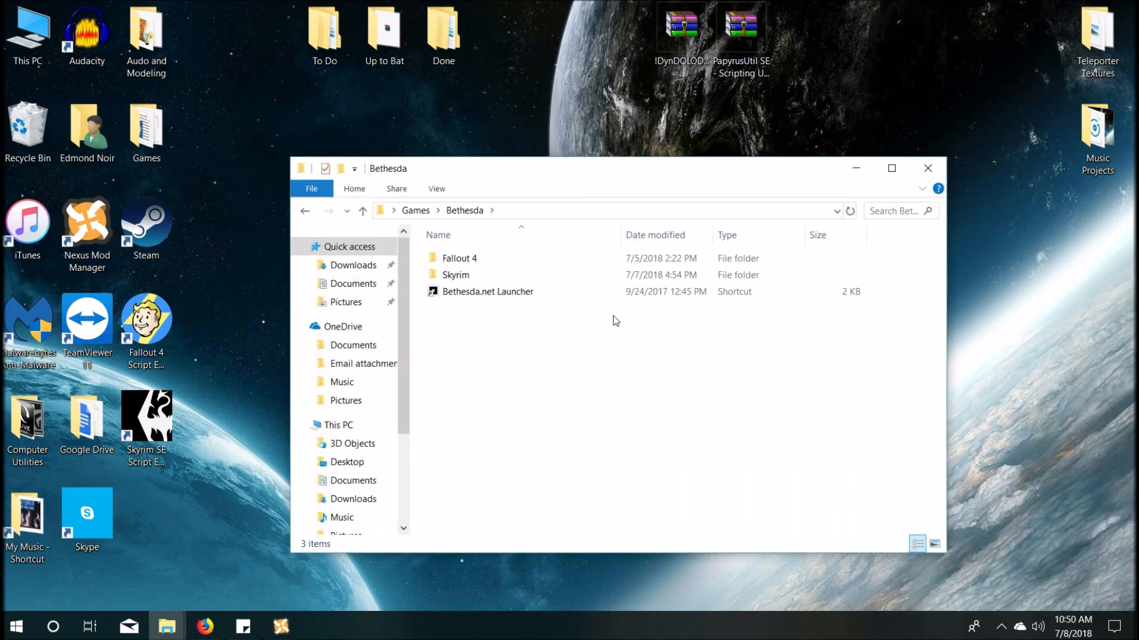
double_click(456, 274)
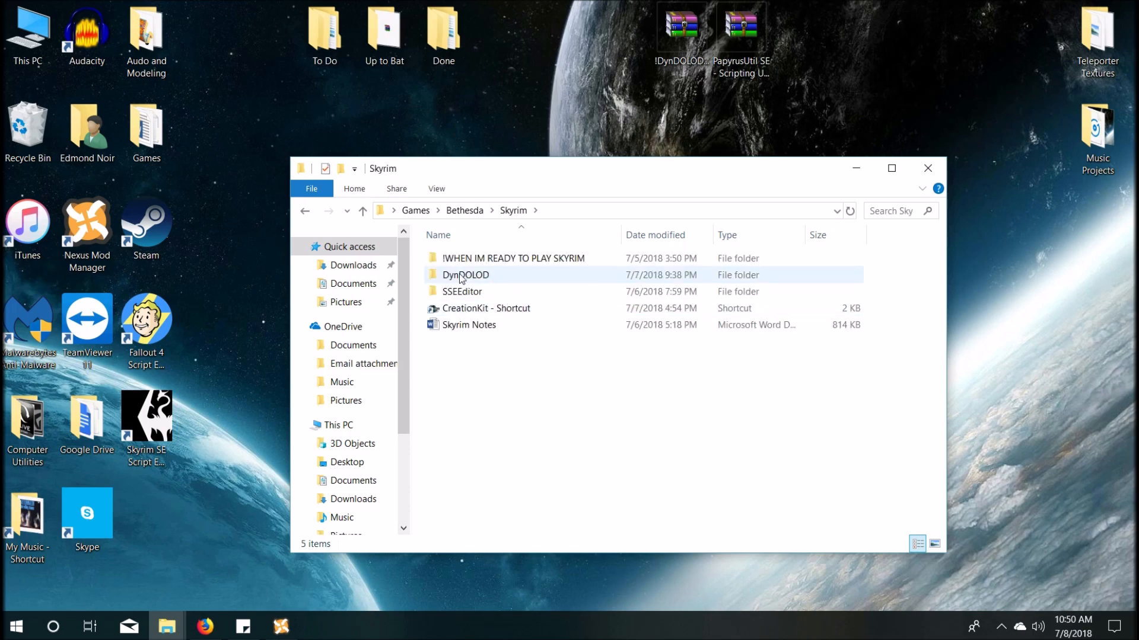
double_click(465, 275)
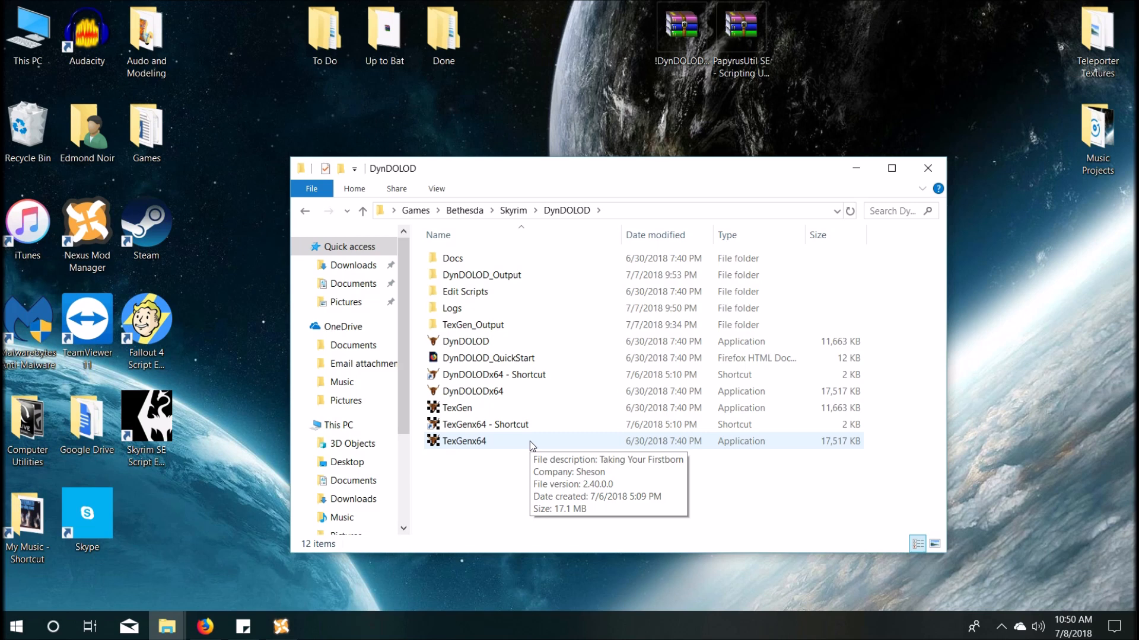
mouse_move(485, 425)
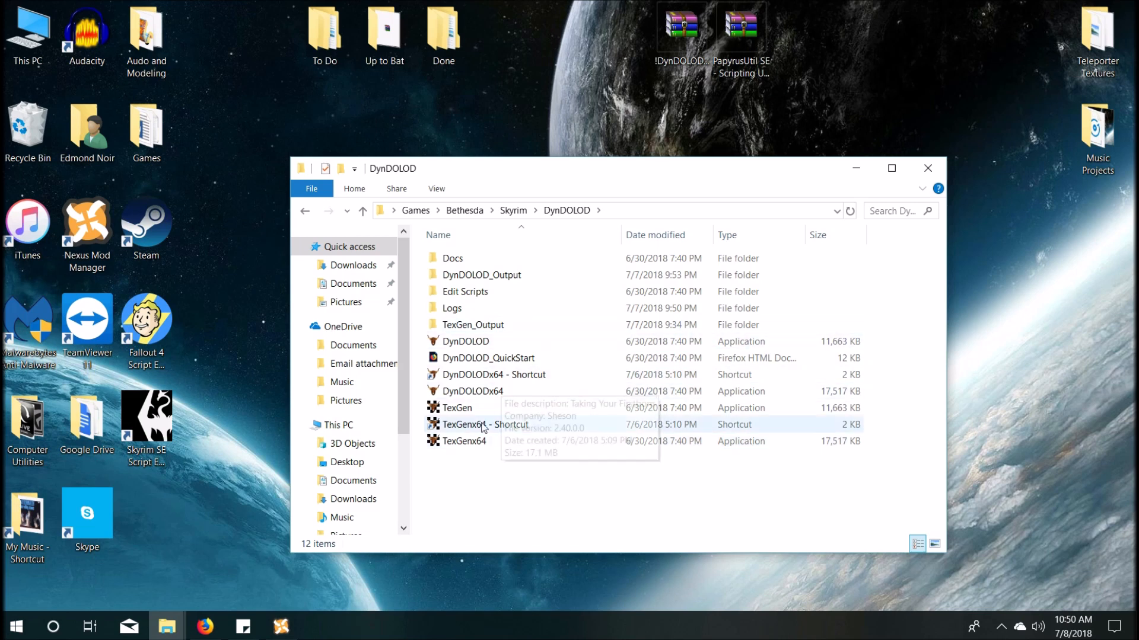
Step: Launch TexGenx64, dismiss the registry error, and launch it again
click(463, 440)
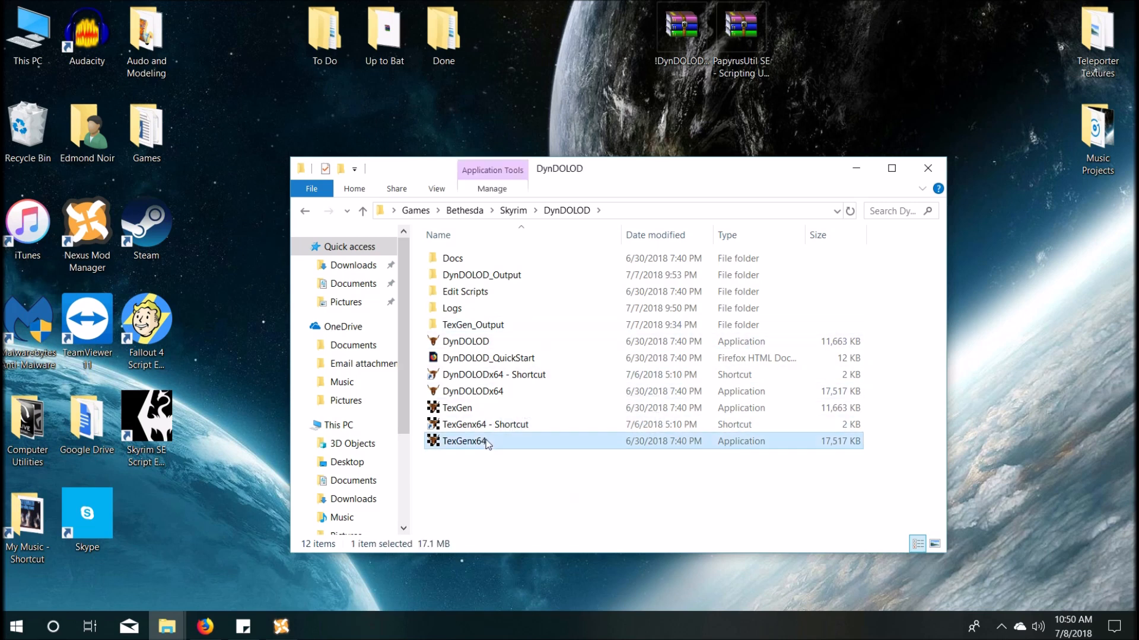
double_click(463, 440)
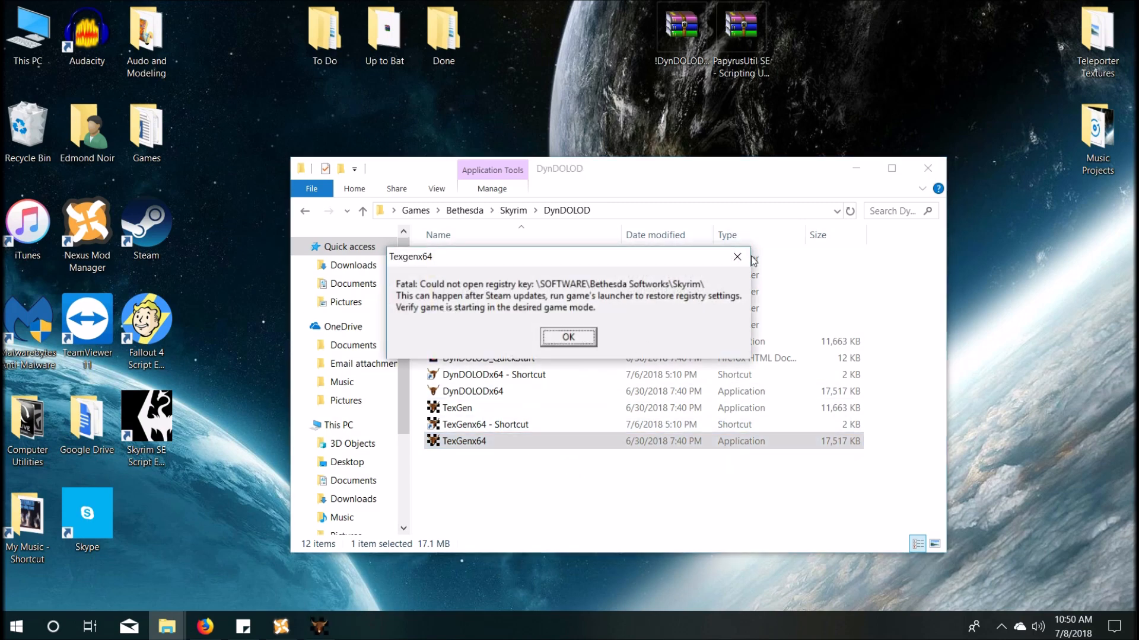
click(567, 336)
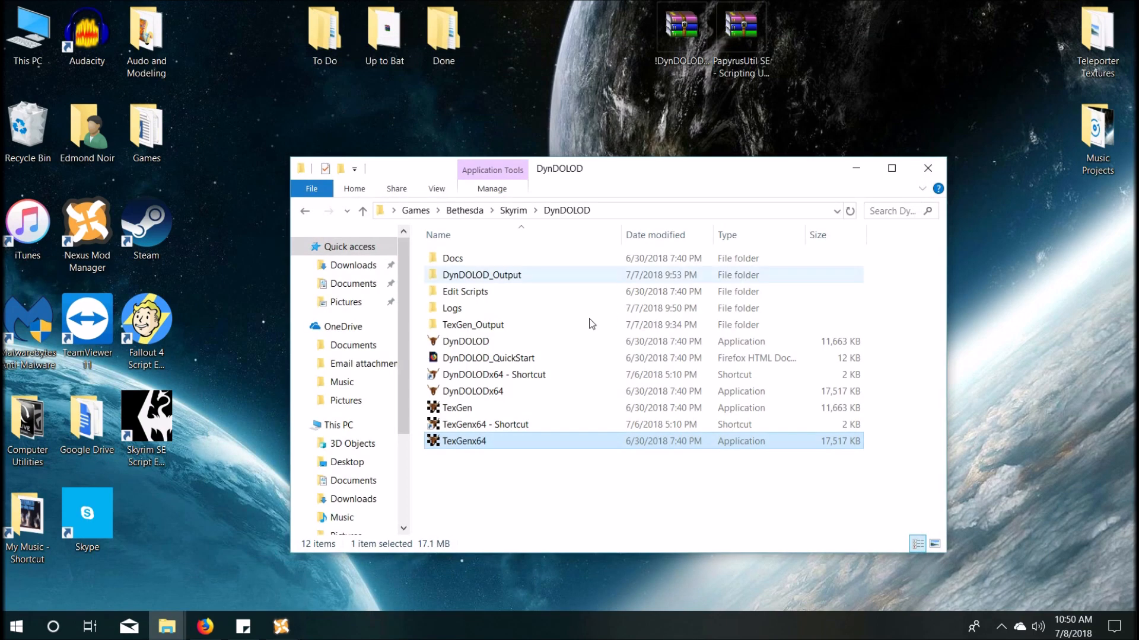
double_click(463, 441)
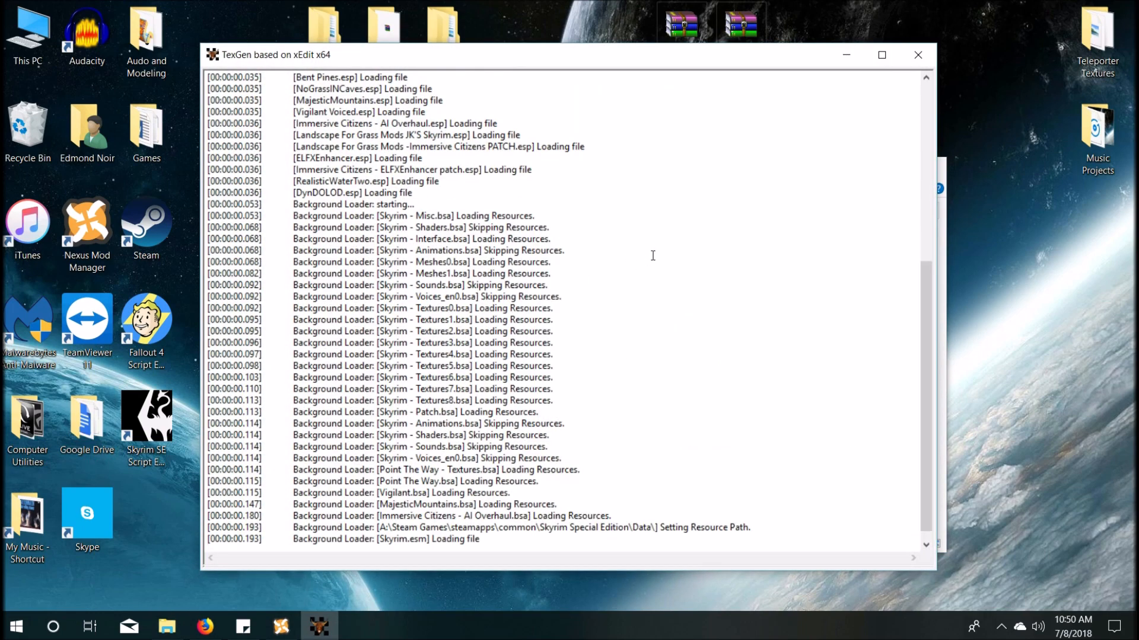
Step: Scroll the TexGen log until the earlier-generated textures notice appears
scroll(down, 3)
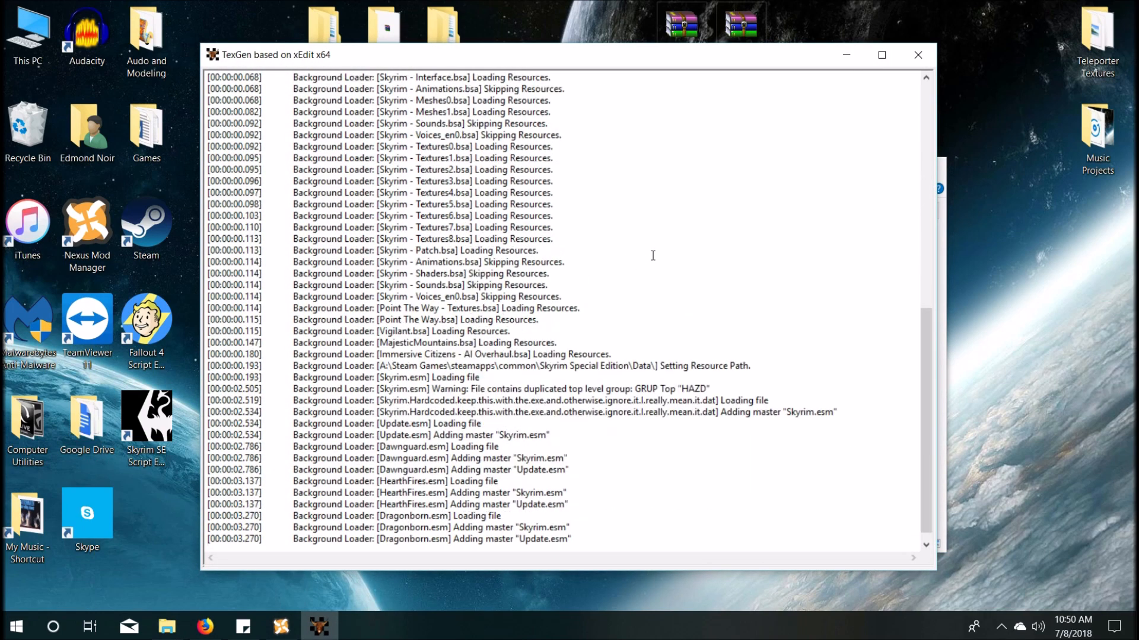
scroll(down, 3)
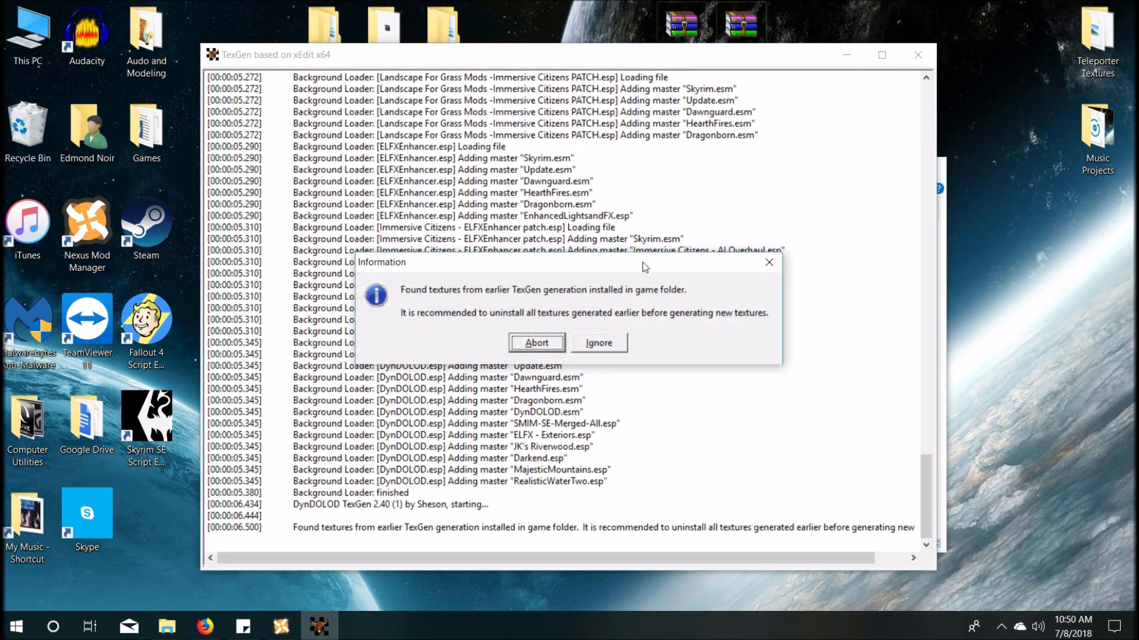
Step: Ignore the earlier-textures notice, keep LOD texture size 512, and cancel TexGen generation
click(598, 343)
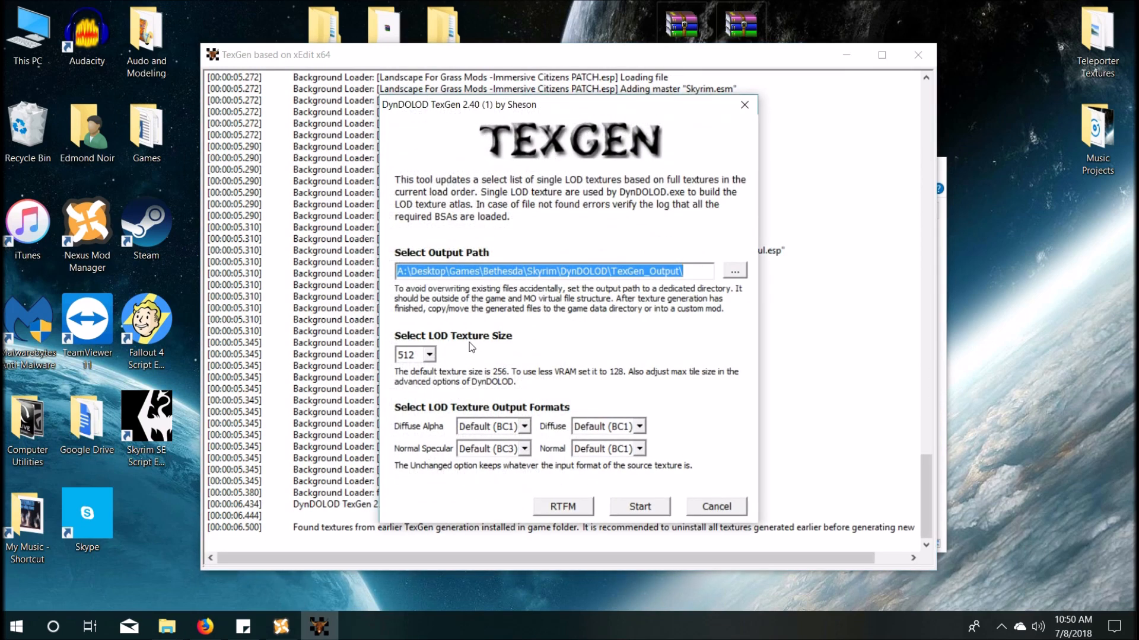
mouse_move(1048, 3)
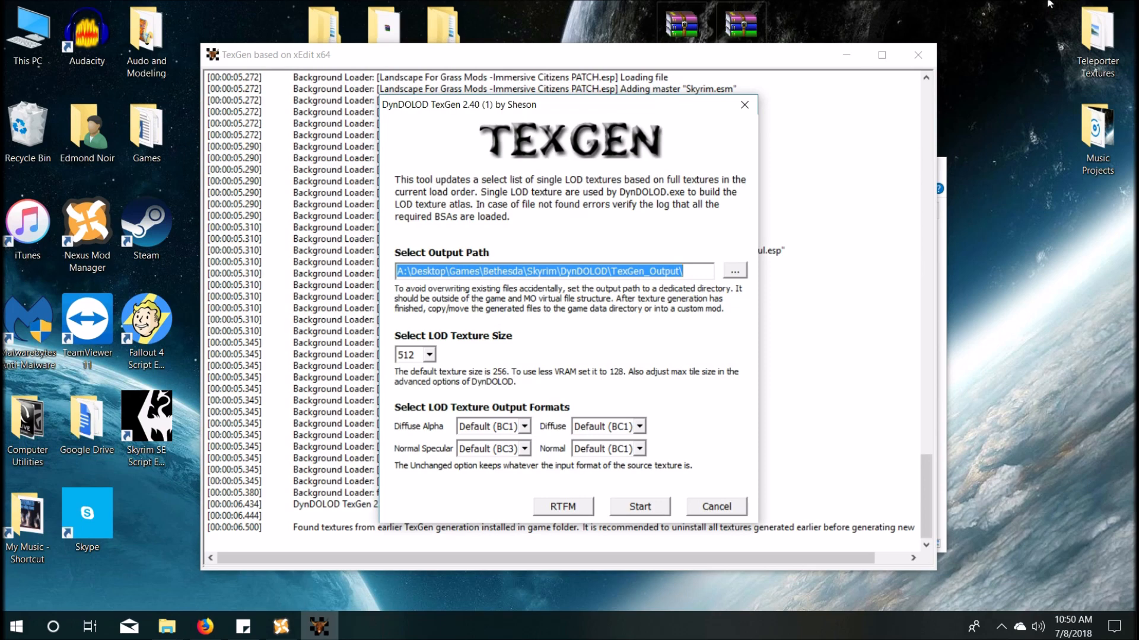
mouse_move(638, 339)
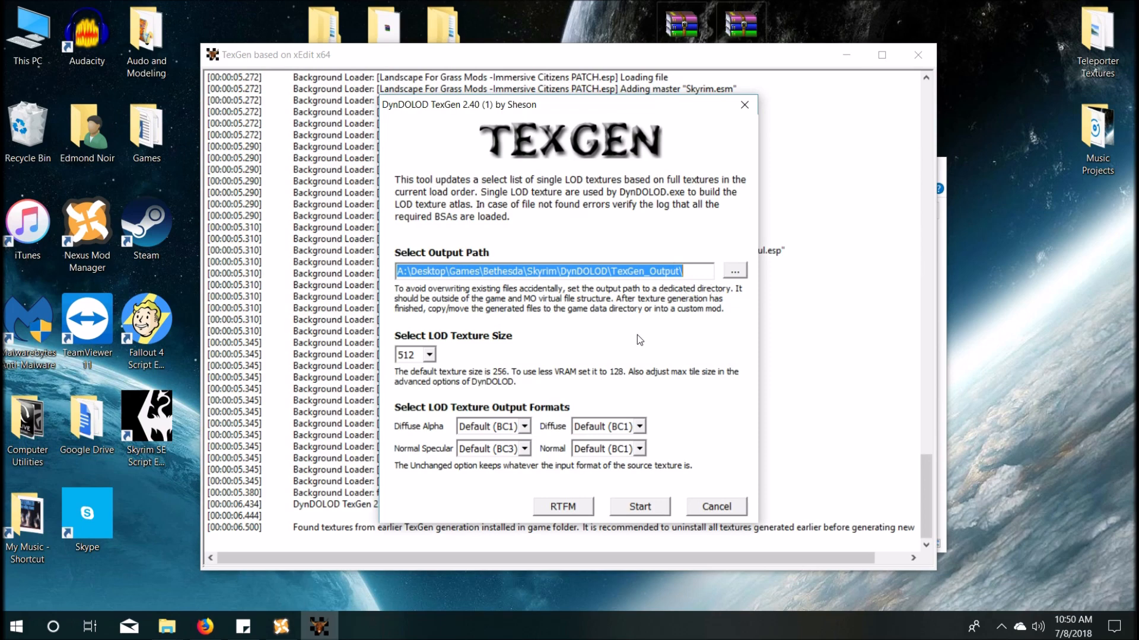
mouse_move(515, 349)
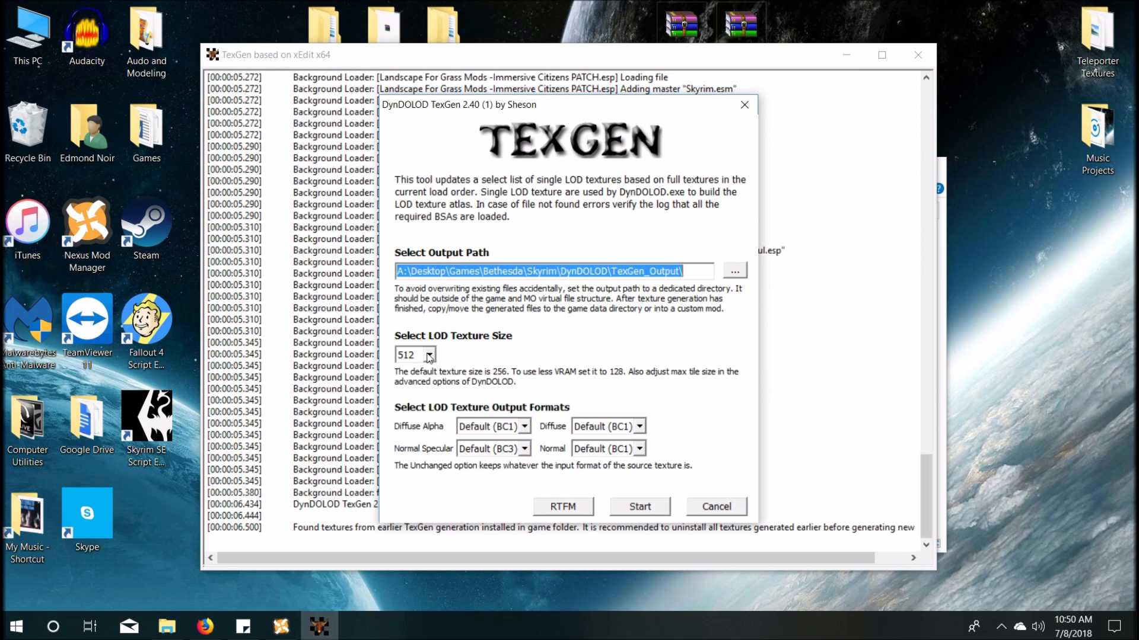
click(428, 355)
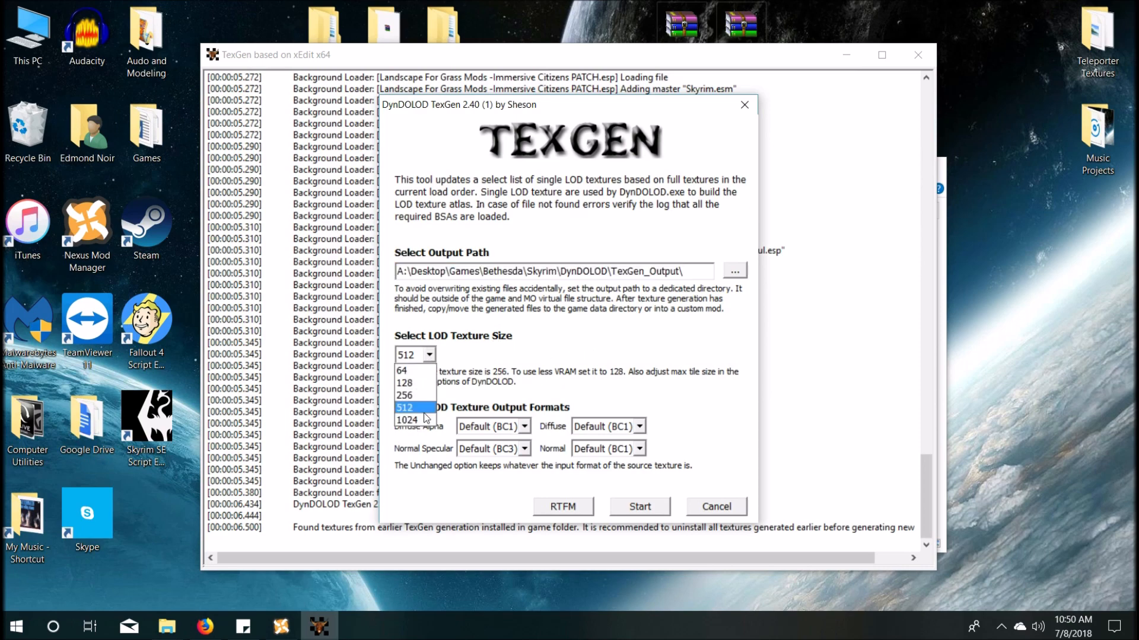
click(405, 408)
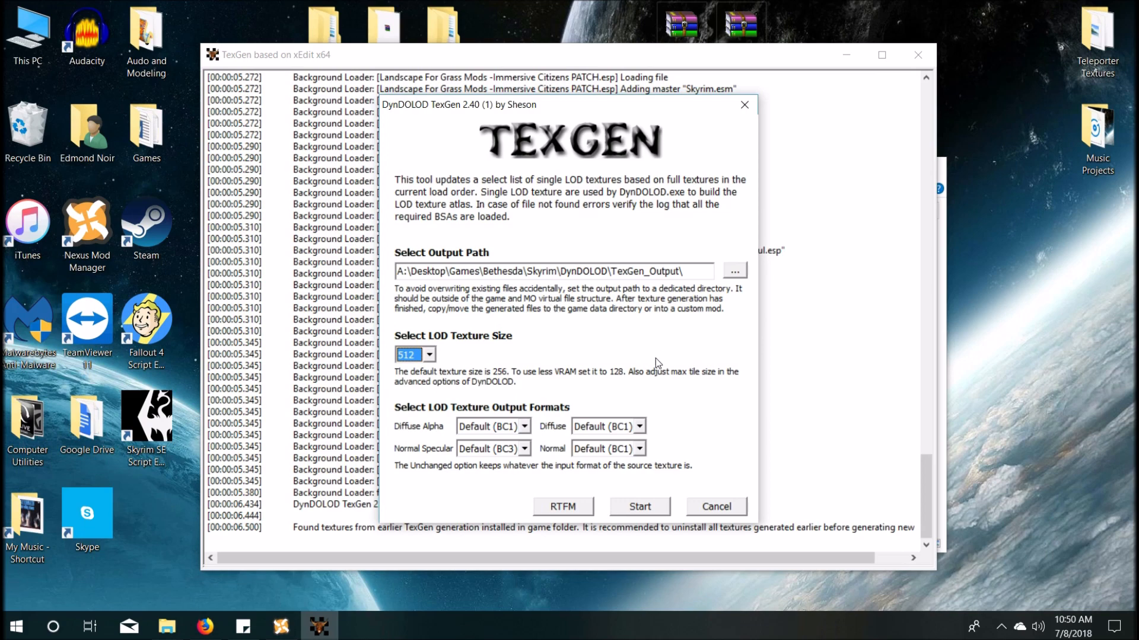
mouse_move(764, 444)
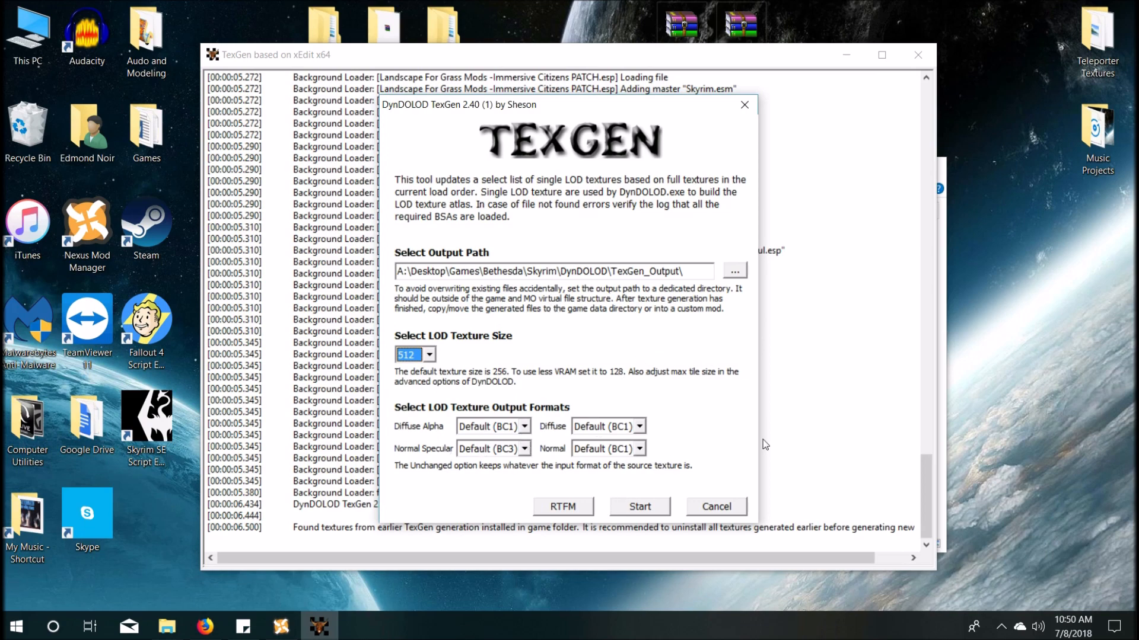
click(638, 506)
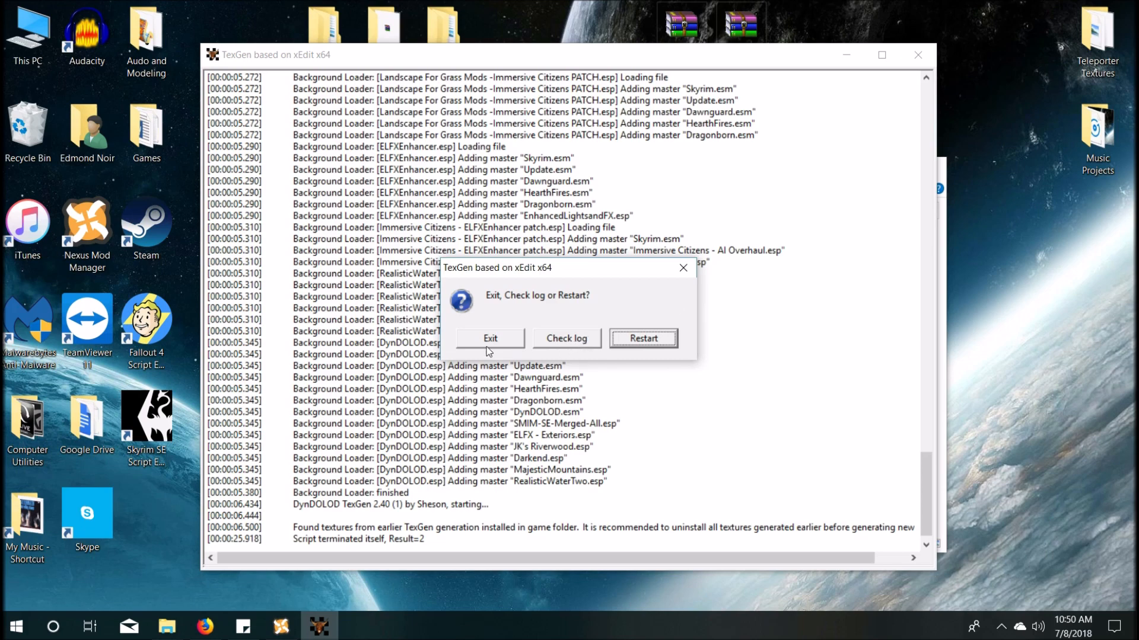
Step: Exit TexGen, check the empty TexGen_Output folder, then select the DynDOLODx64 shortcut
click(489, 339)
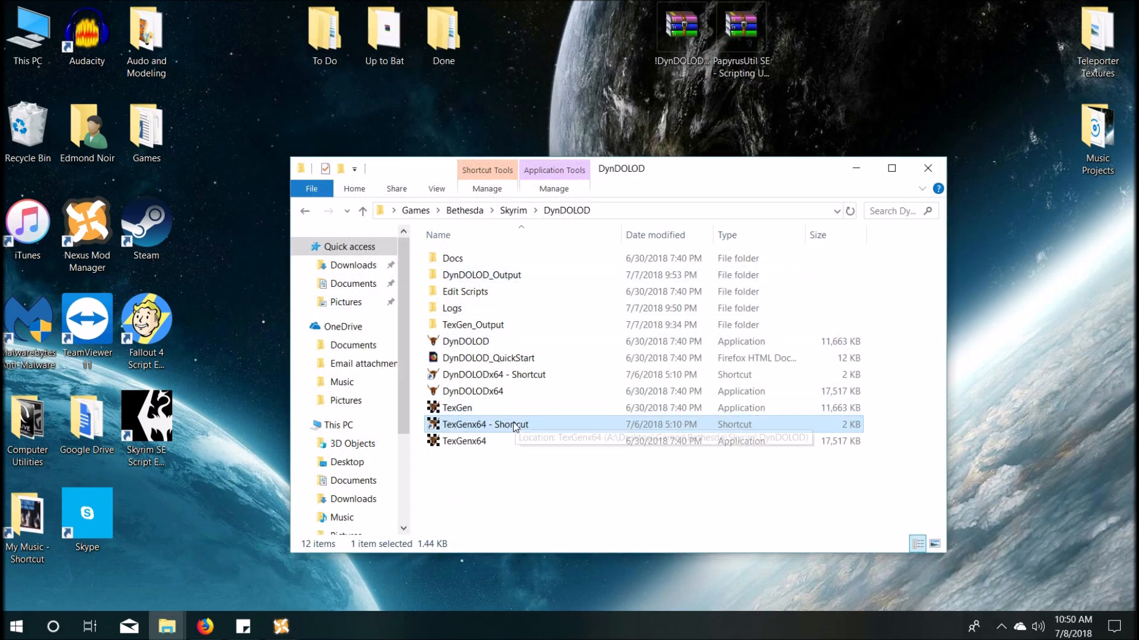
double_click(473, 325)
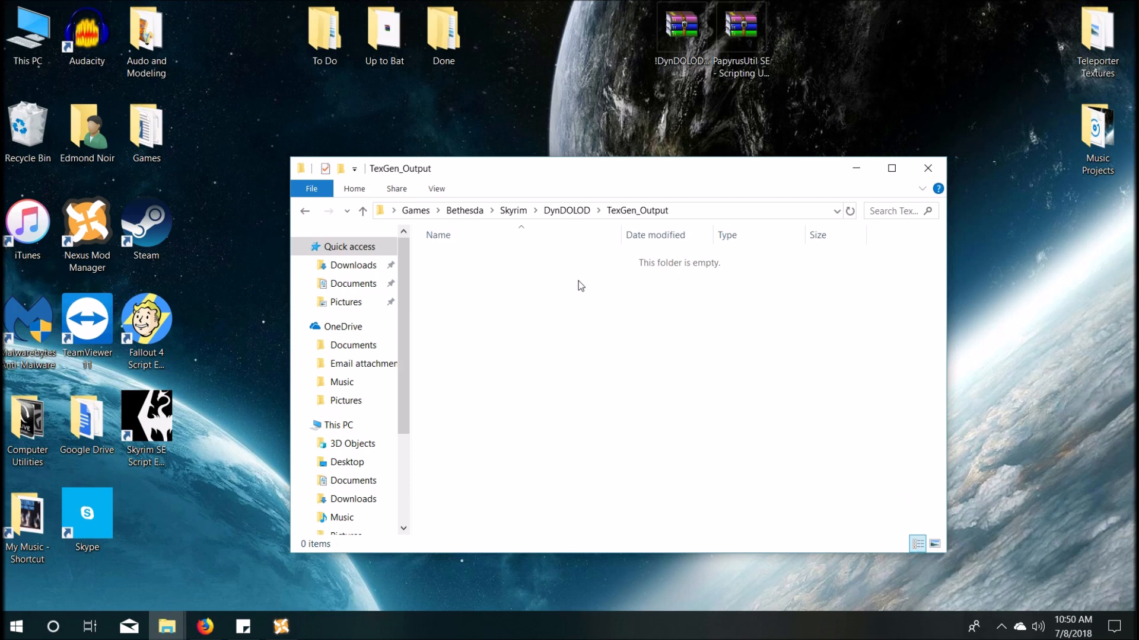
mouse_move(553, 273)
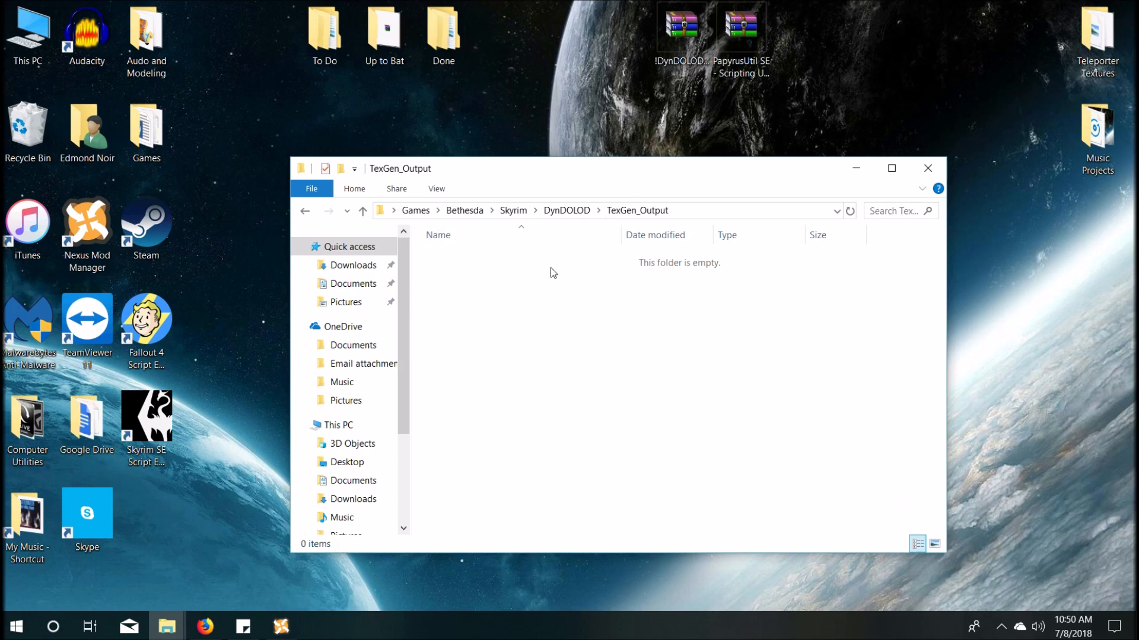
mouse_move(540, 334)
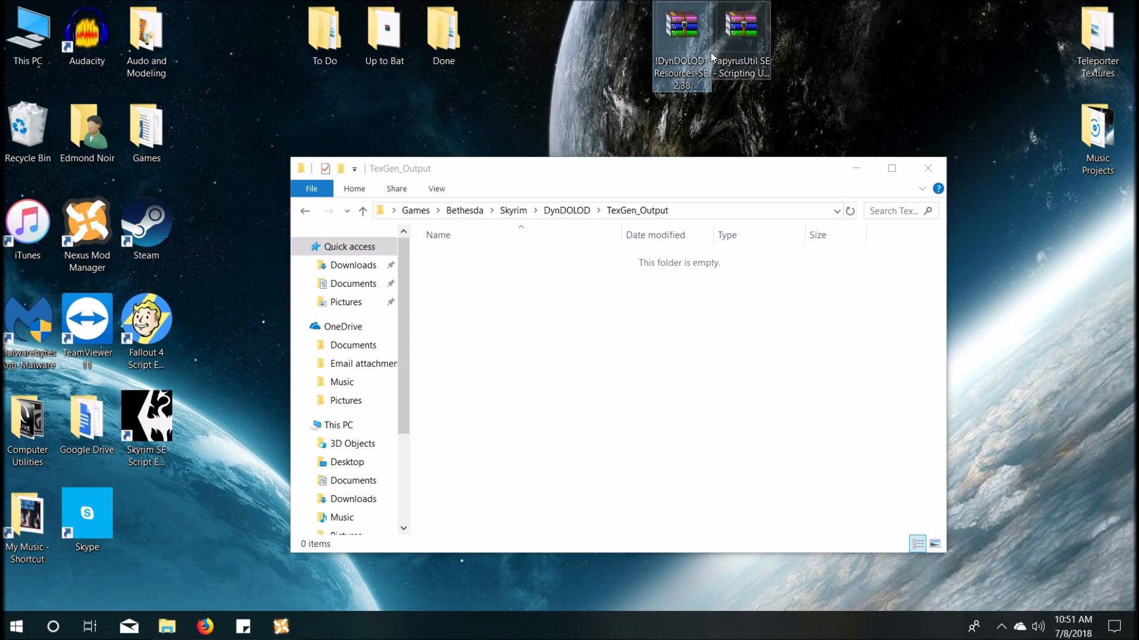
mouse_move(540, 321)
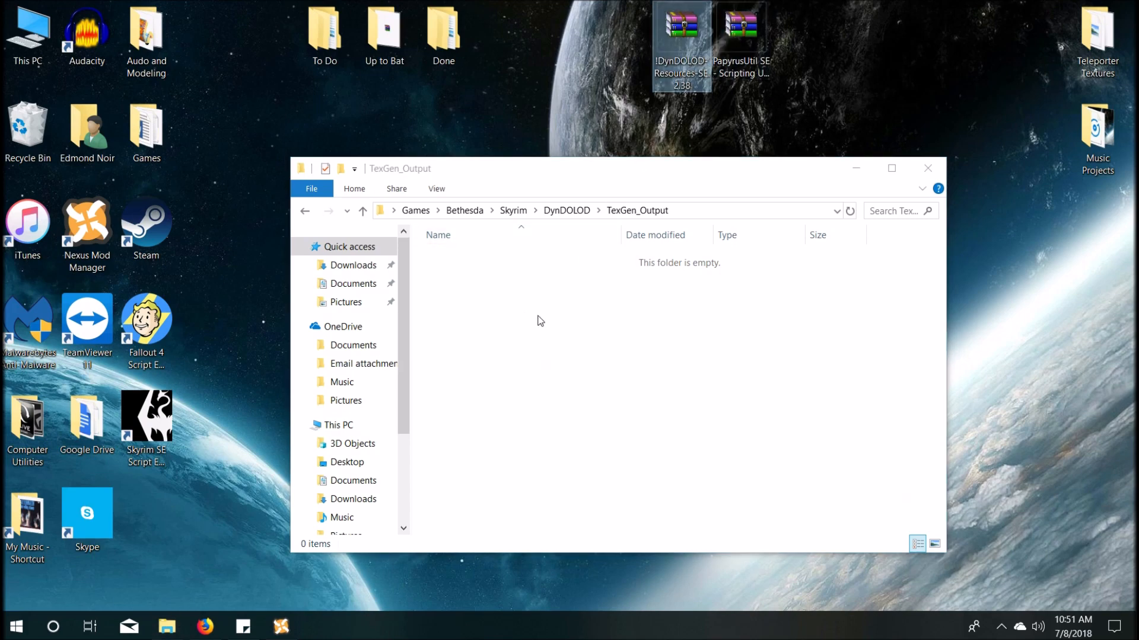
click(281, 627)
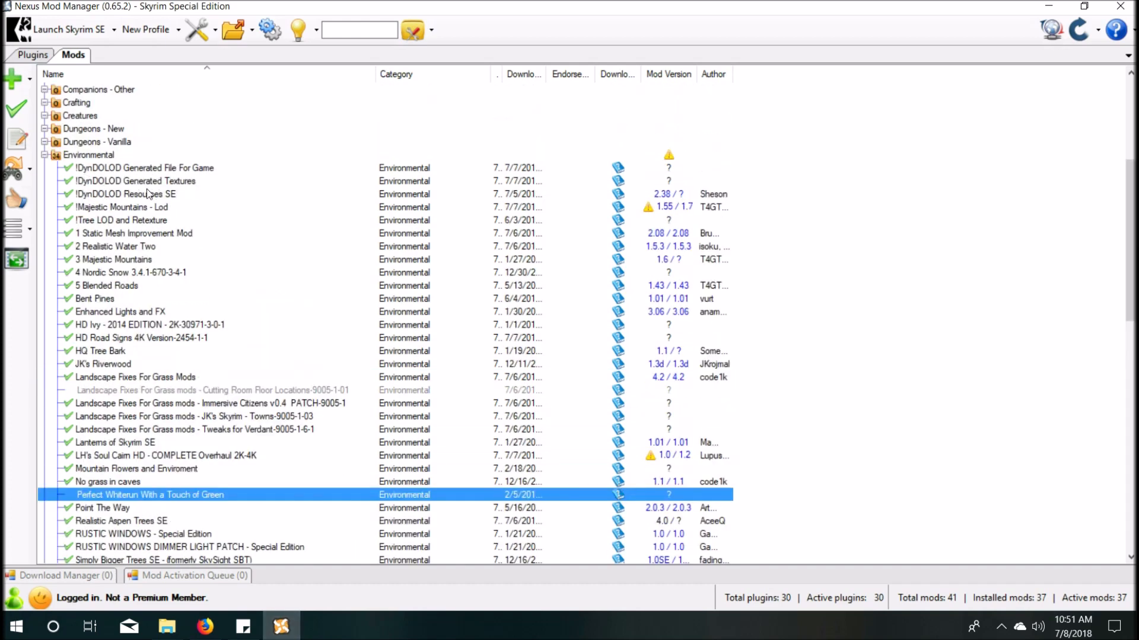
click(145, 194)
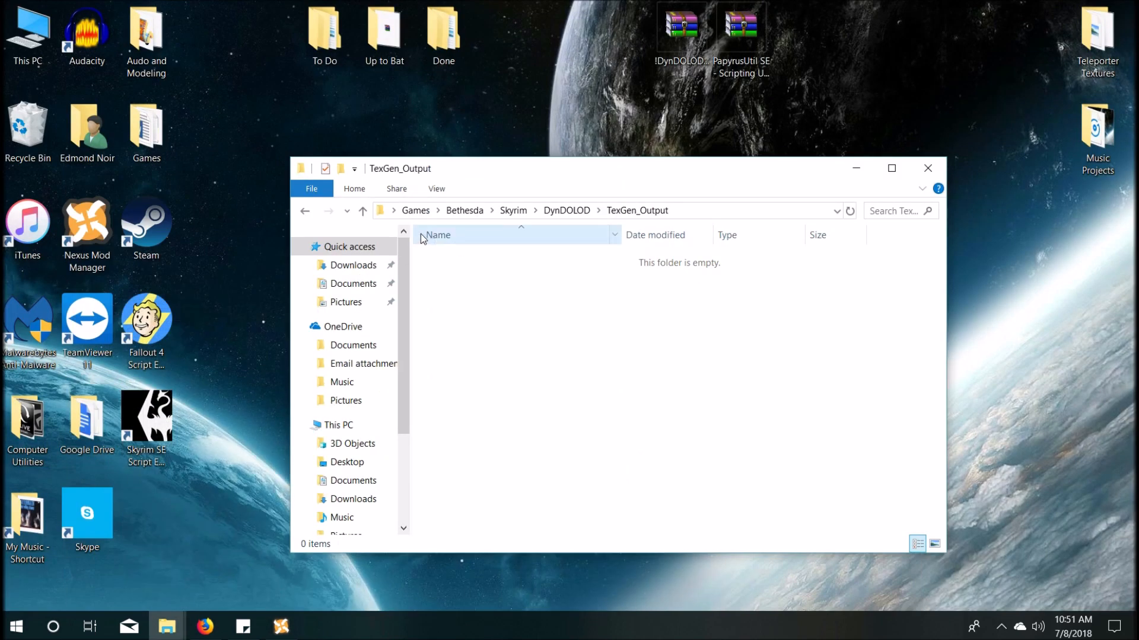
click(362, 211)
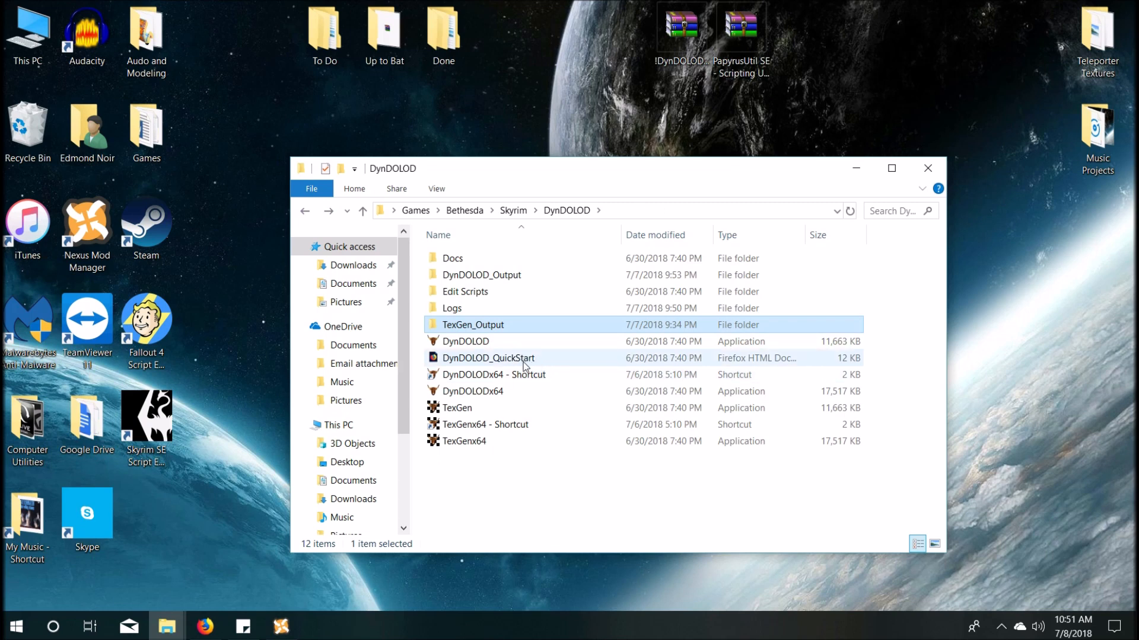
mouse_move(526, 411)
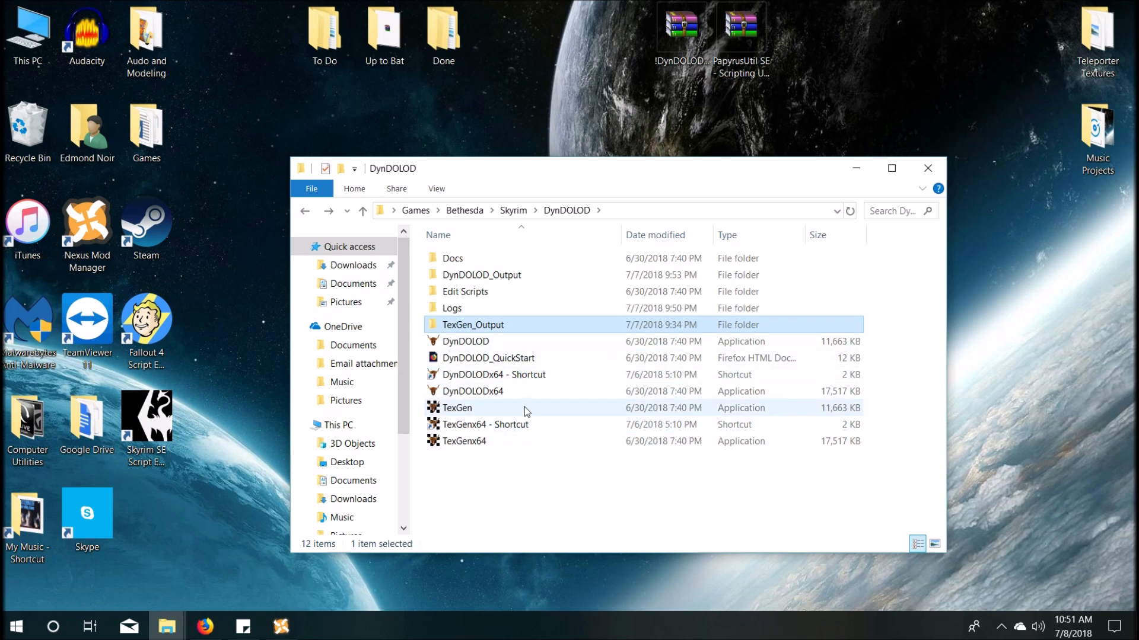
click(494, 374)
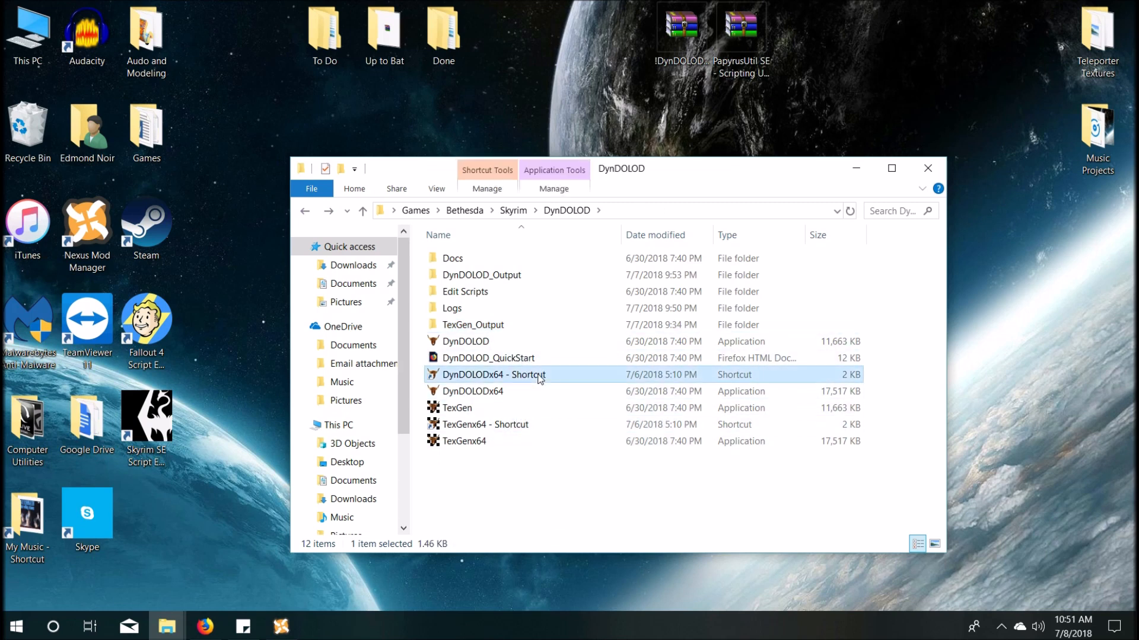
right_click(492, 375)
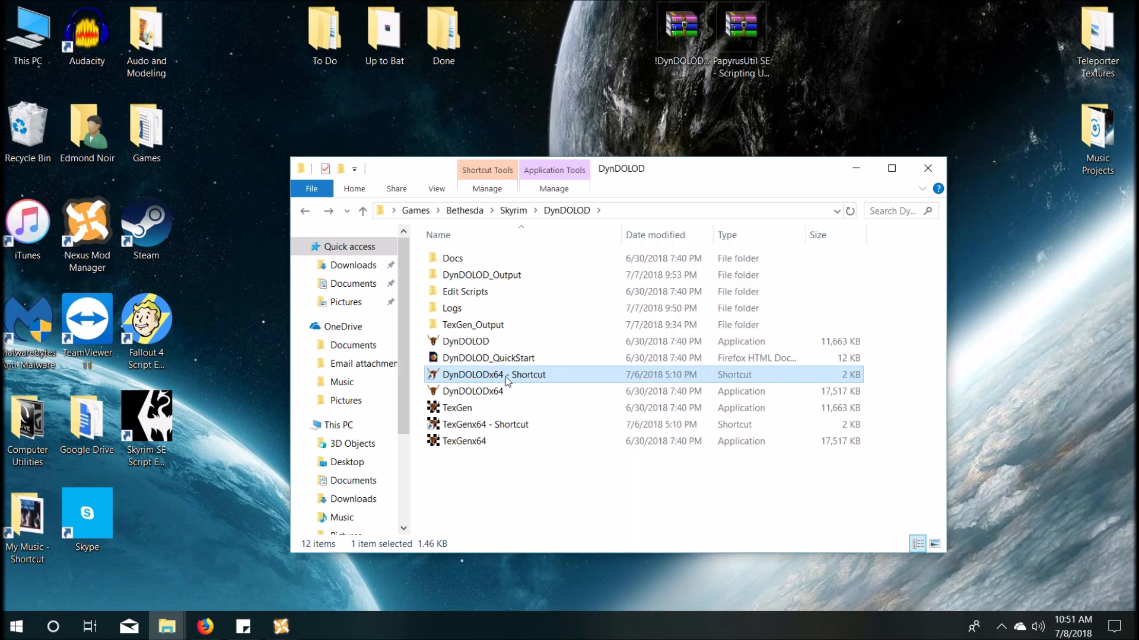
mouse_move(441, 379)
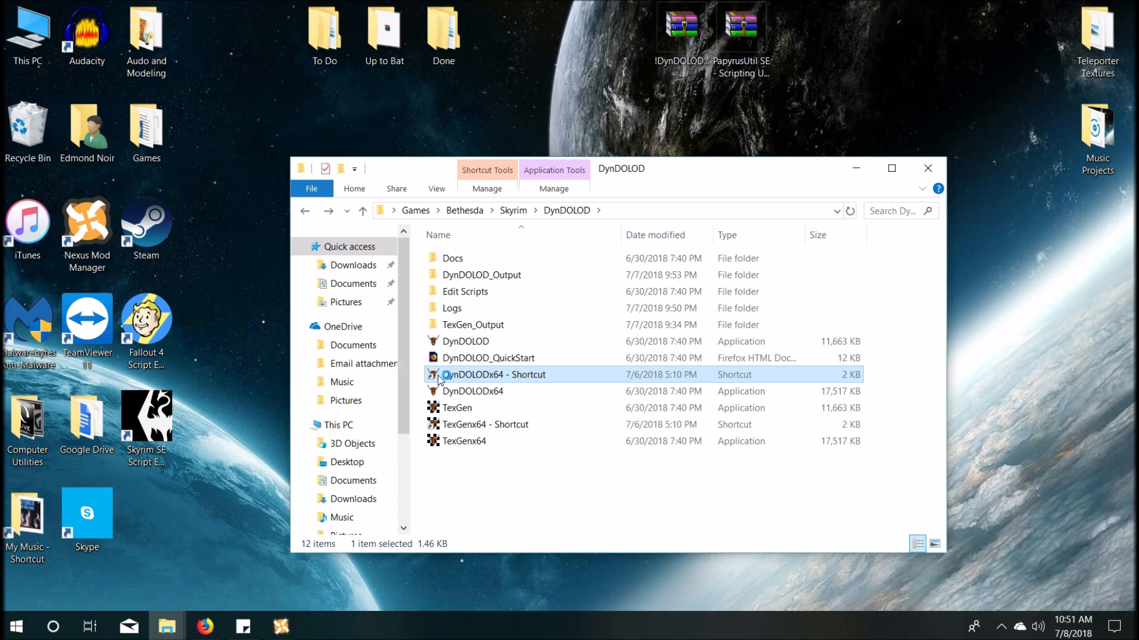
Step: Launch DynDOLODx64 and dismiss the RTFM help notice to reach the Worlds dialog
double_click(495, 374)
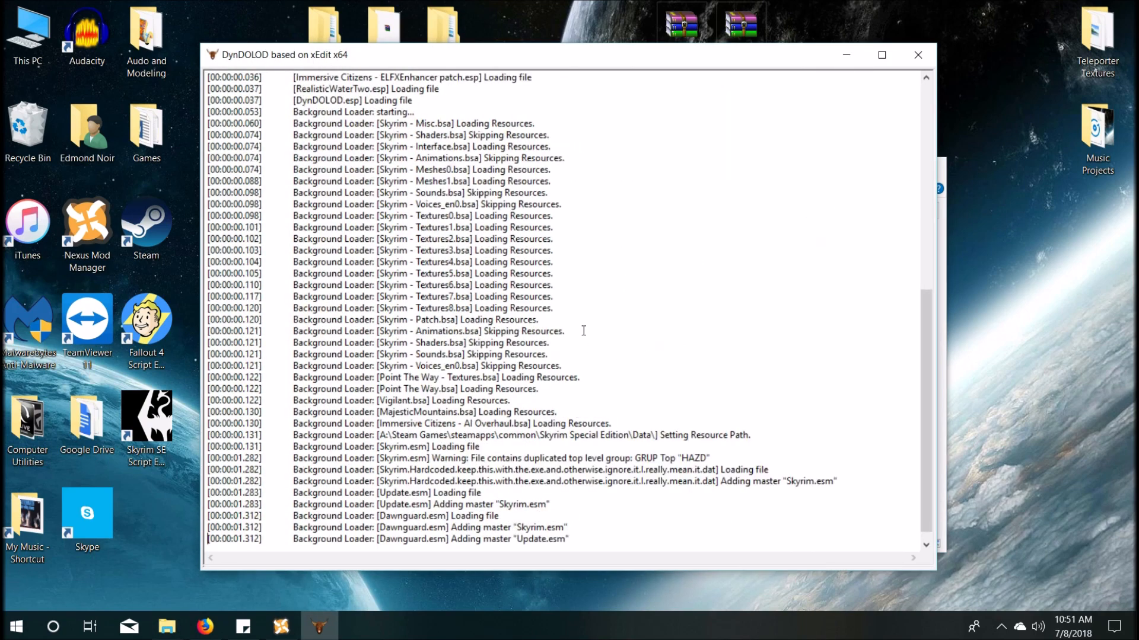
scroll(down, 3)
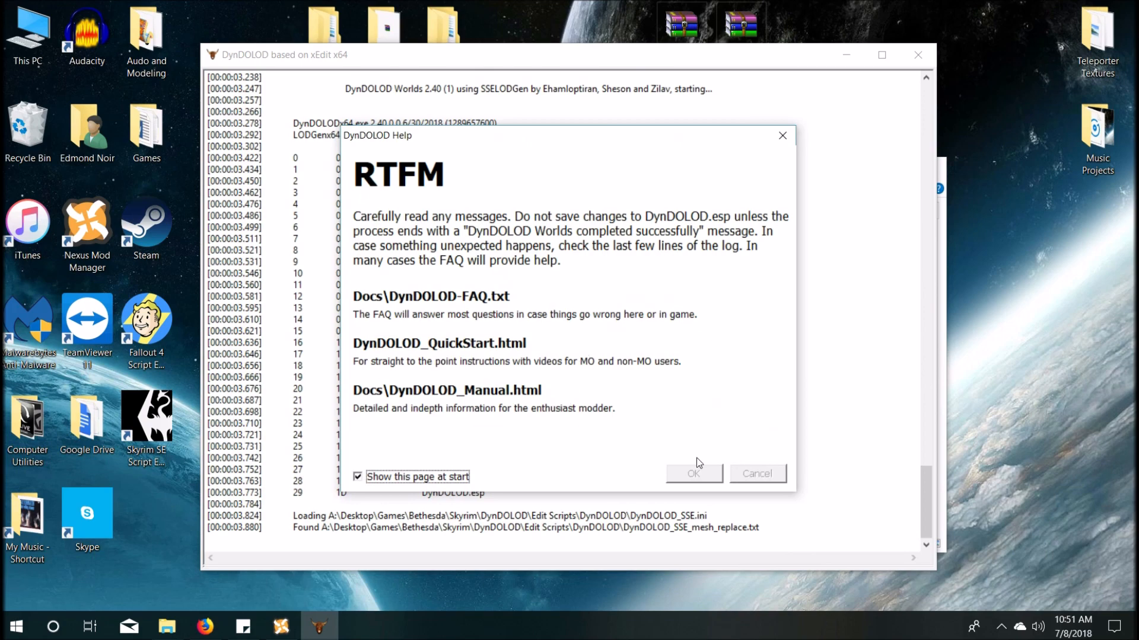
mouse_move(637, 463)
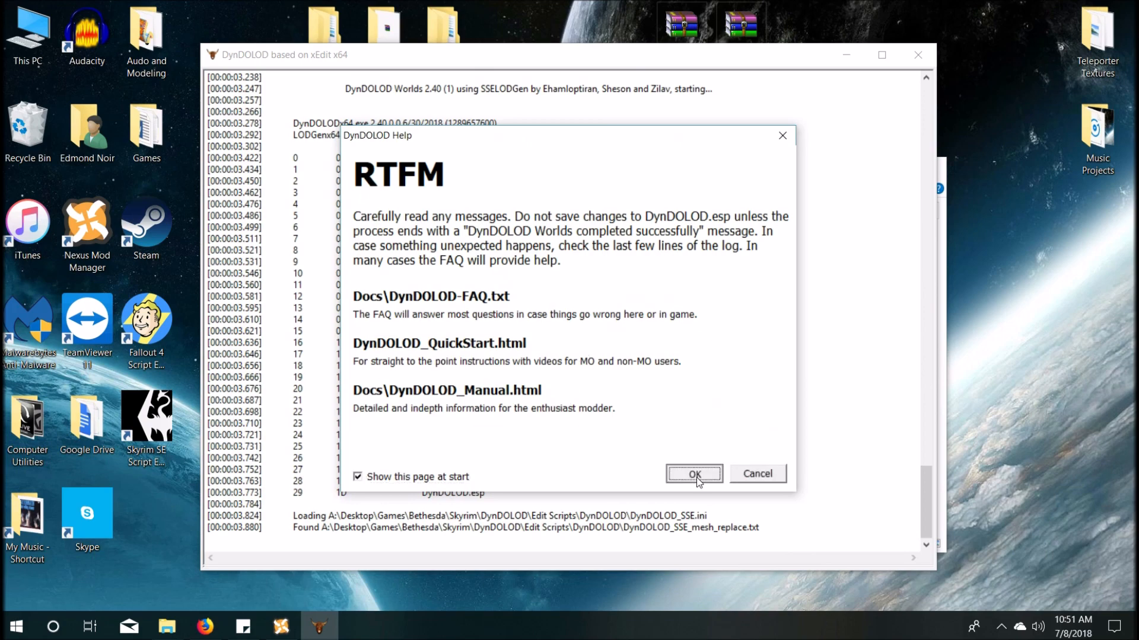
click(692, 473)
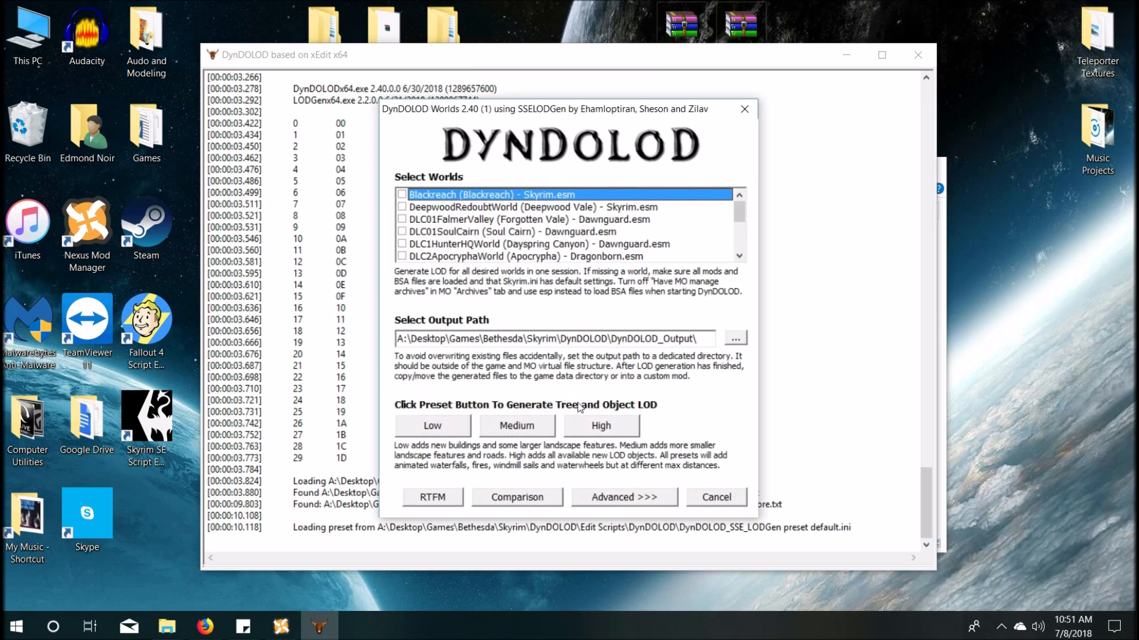
Step: Expand DynDOLOD's Advanced settings and check every world using Select all
click(622, 497)
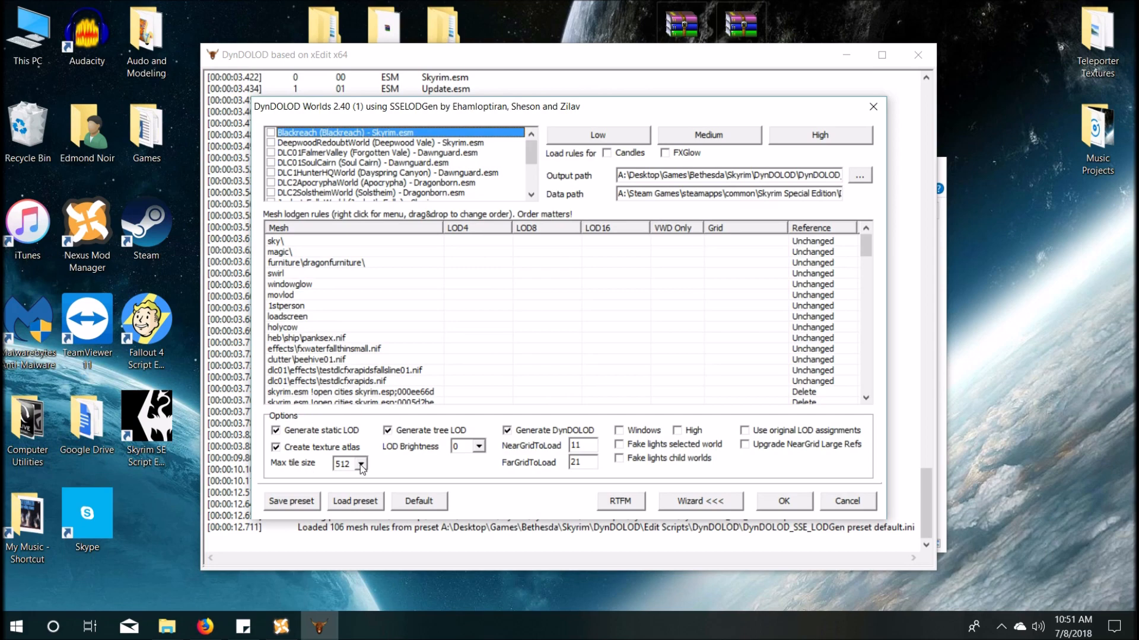
mouse_move(349, 464)
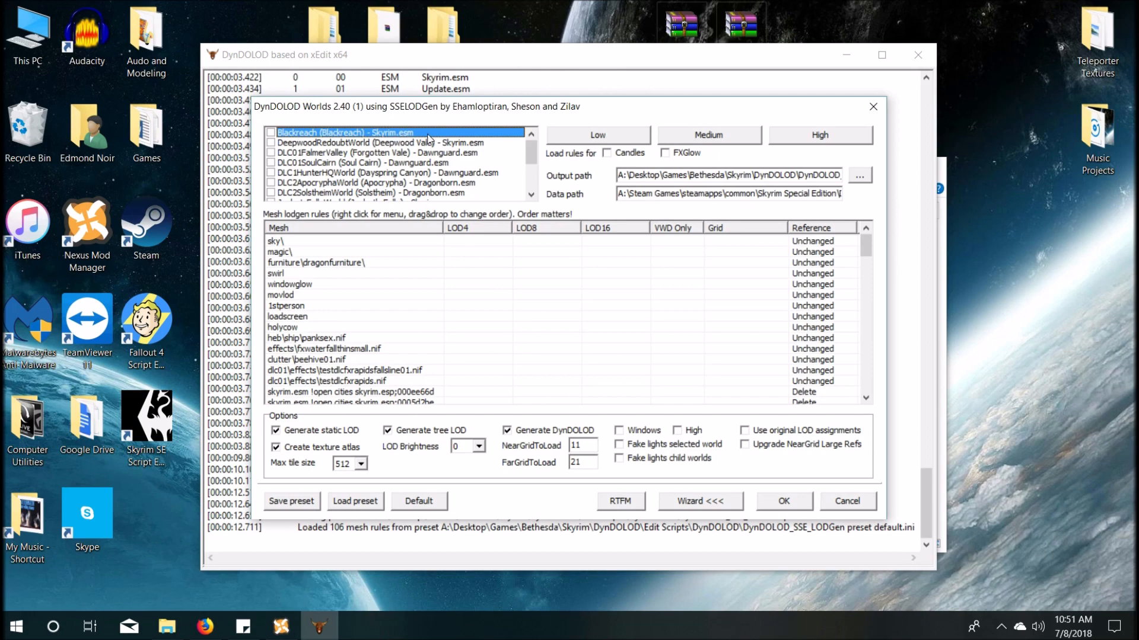
mouse_move(457, 164)
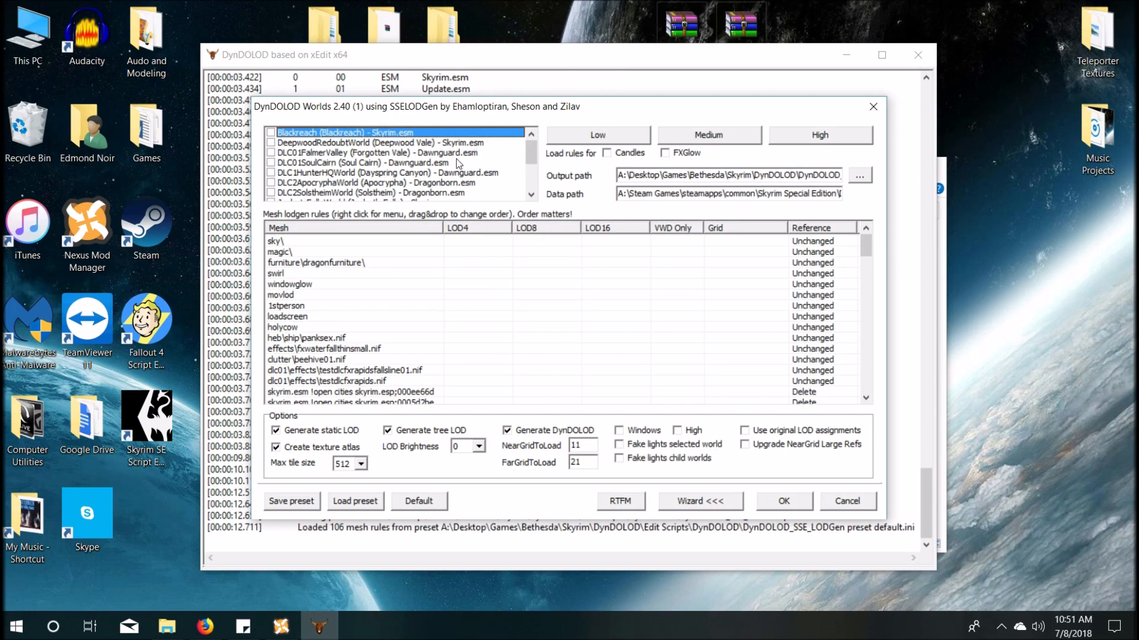
scroll(down, 3)
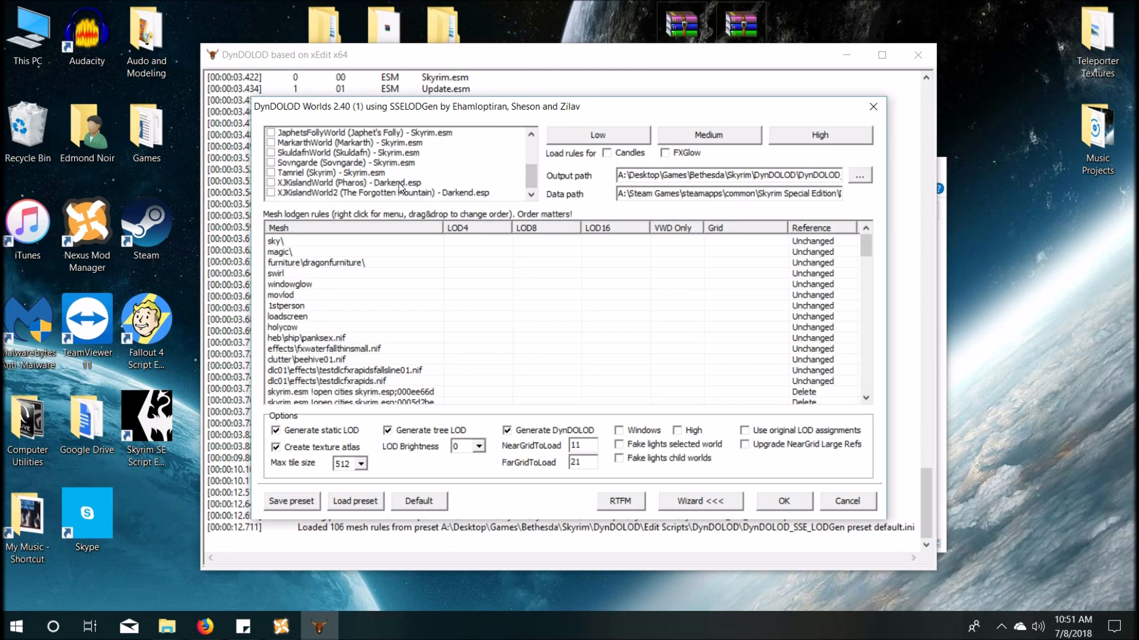
mouse_move(459, 177)
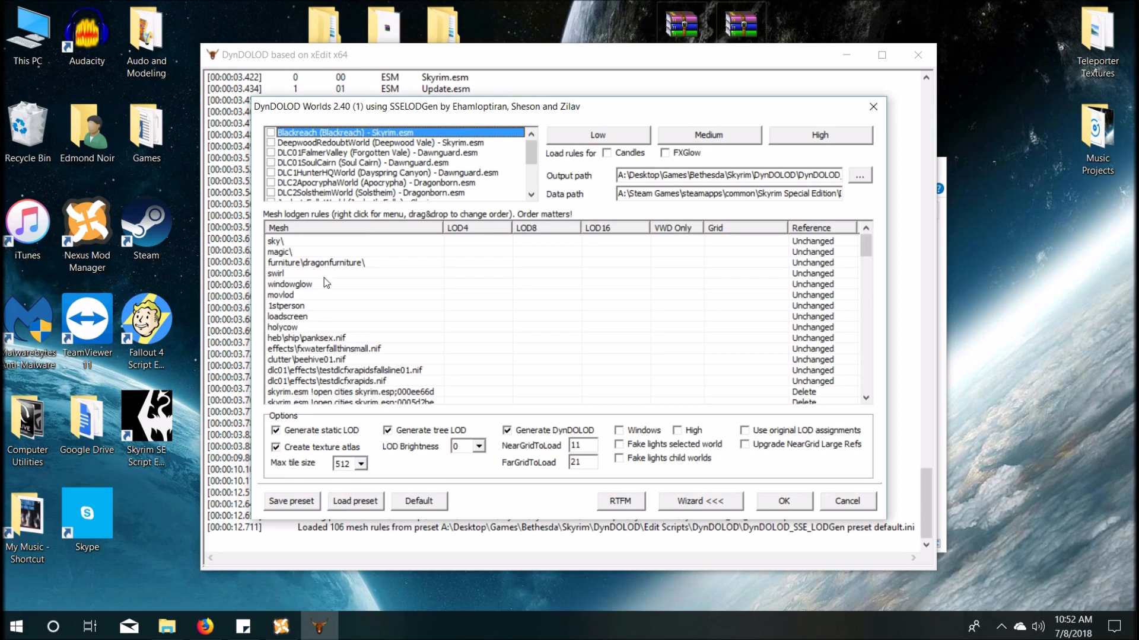
right_click(399, 171)
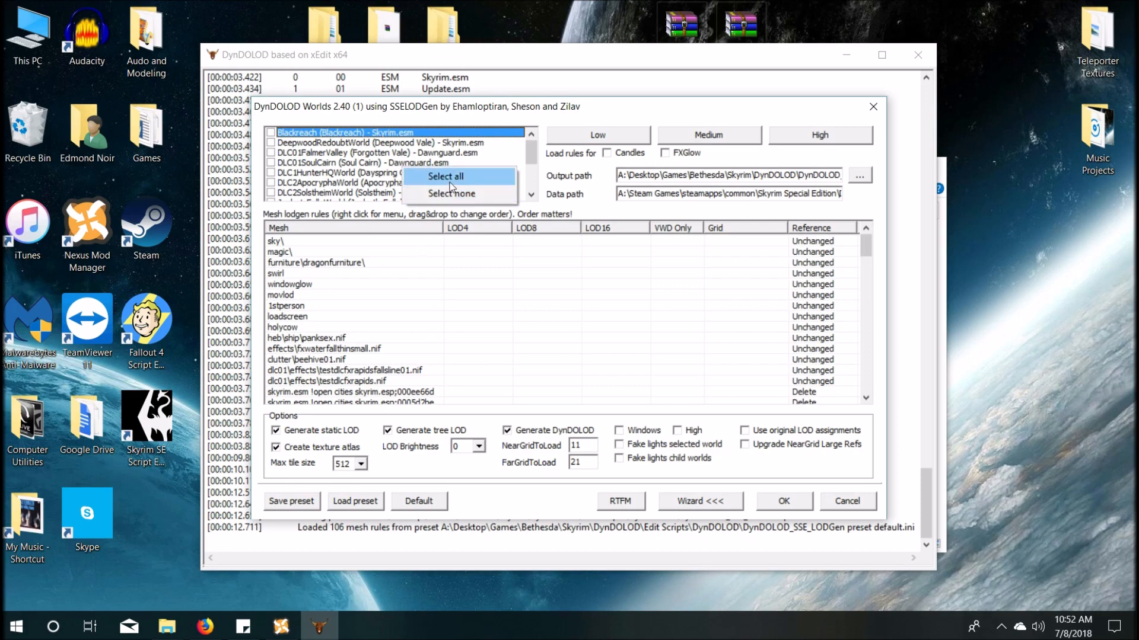
click(446, 176)
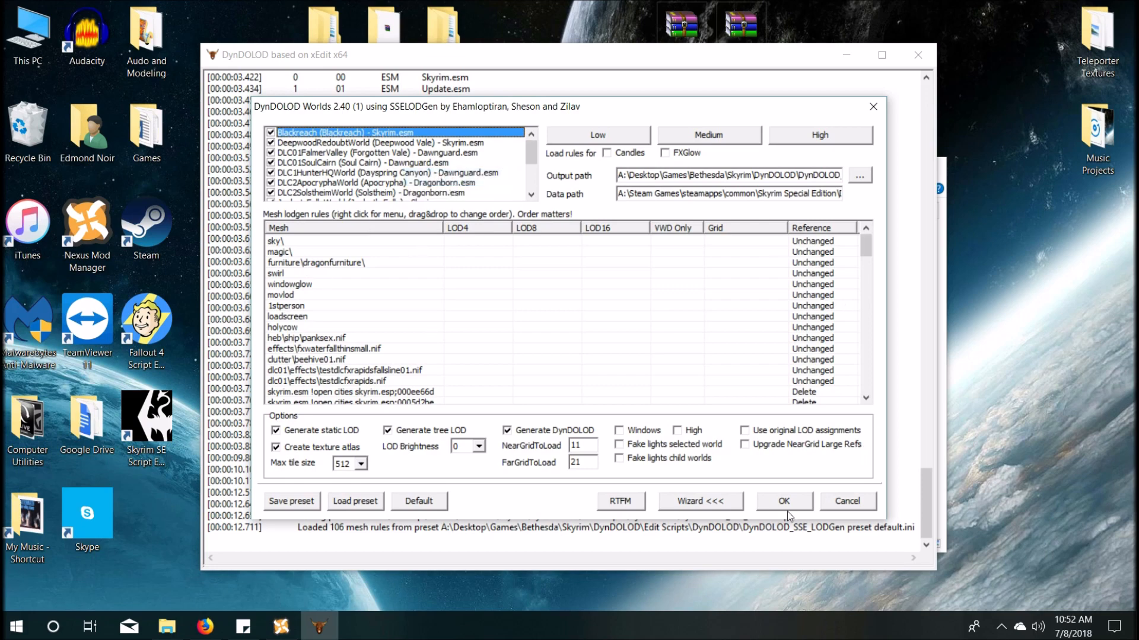
mouse_move(811, 526)
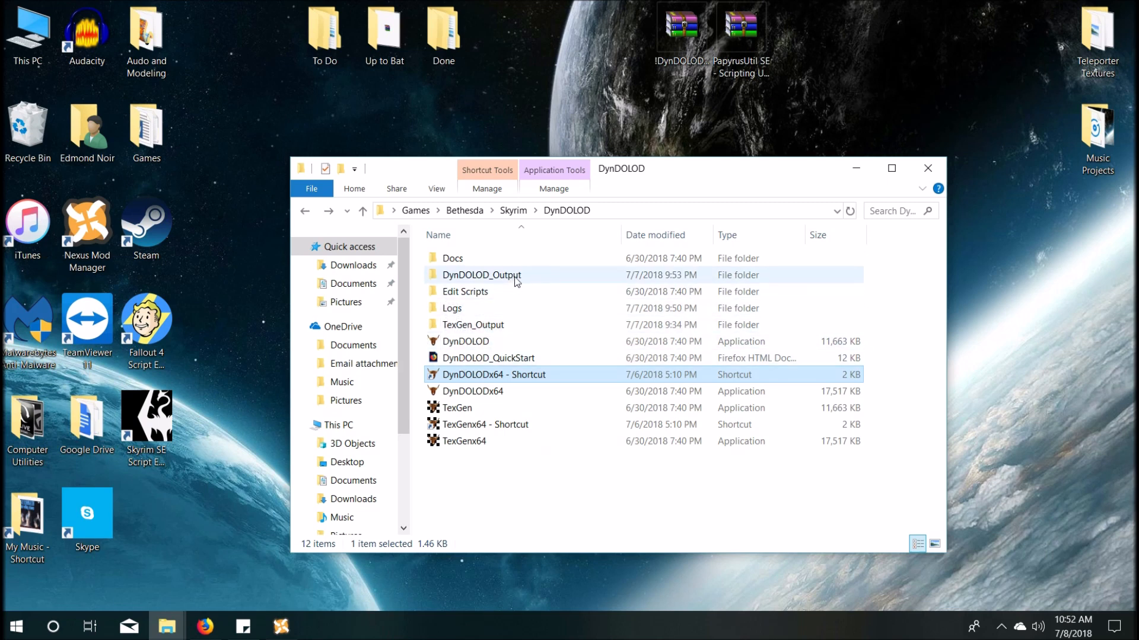
Step: Open the empty DynDOLOD_Output folder, then switch to Nexus Mod Manager
click(482, 275)
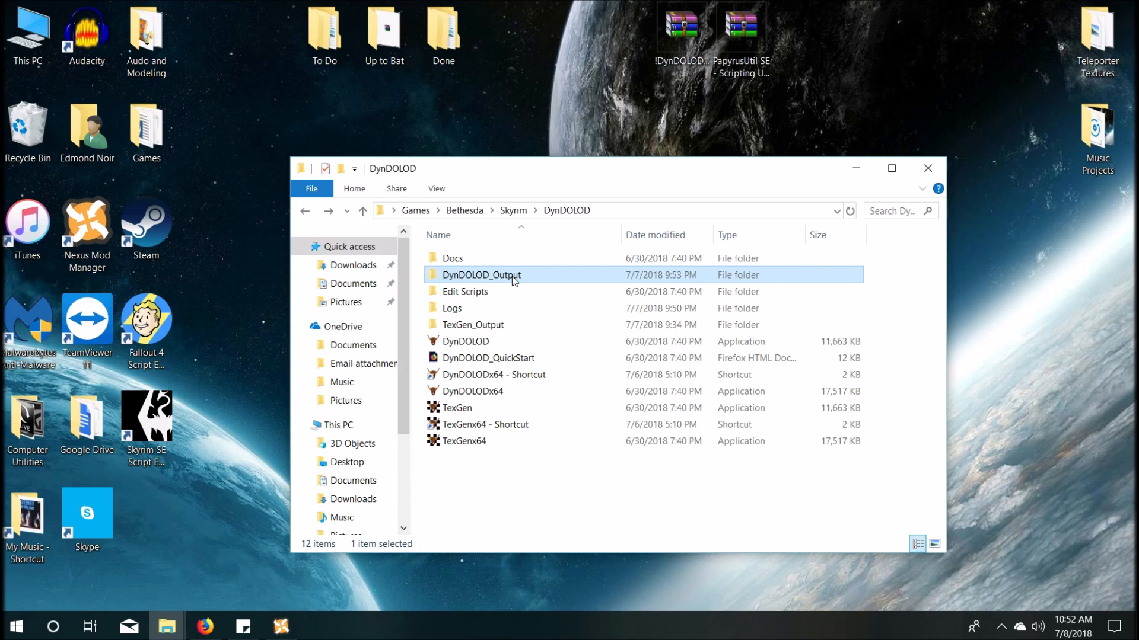
double_click(481, 275)
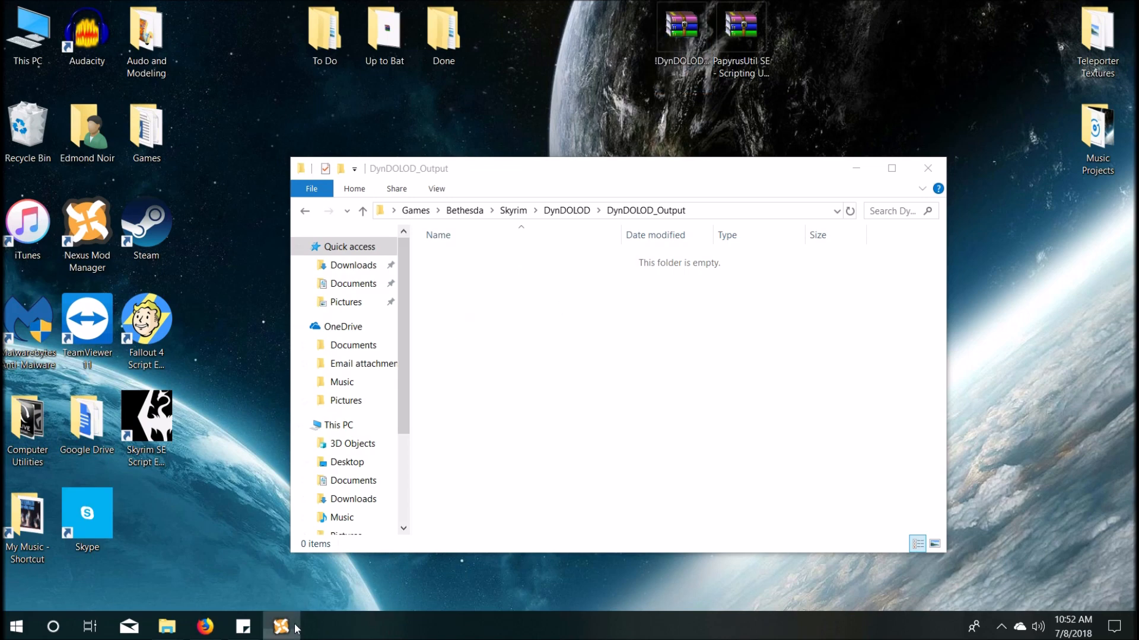
click(281, 626)
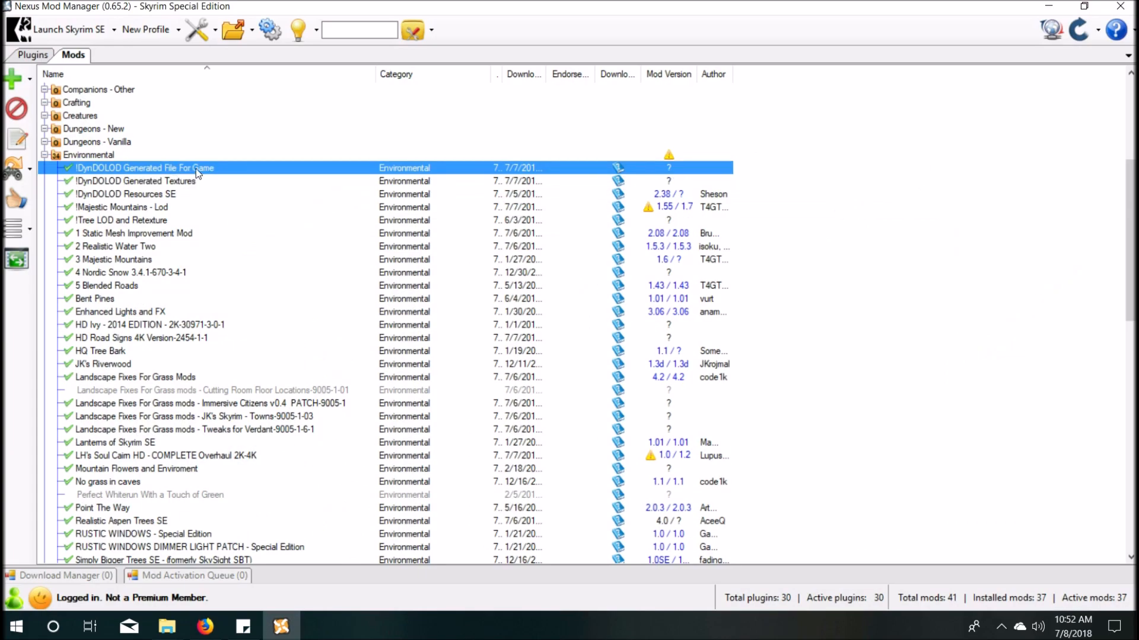
mouse_move(1022, 4)
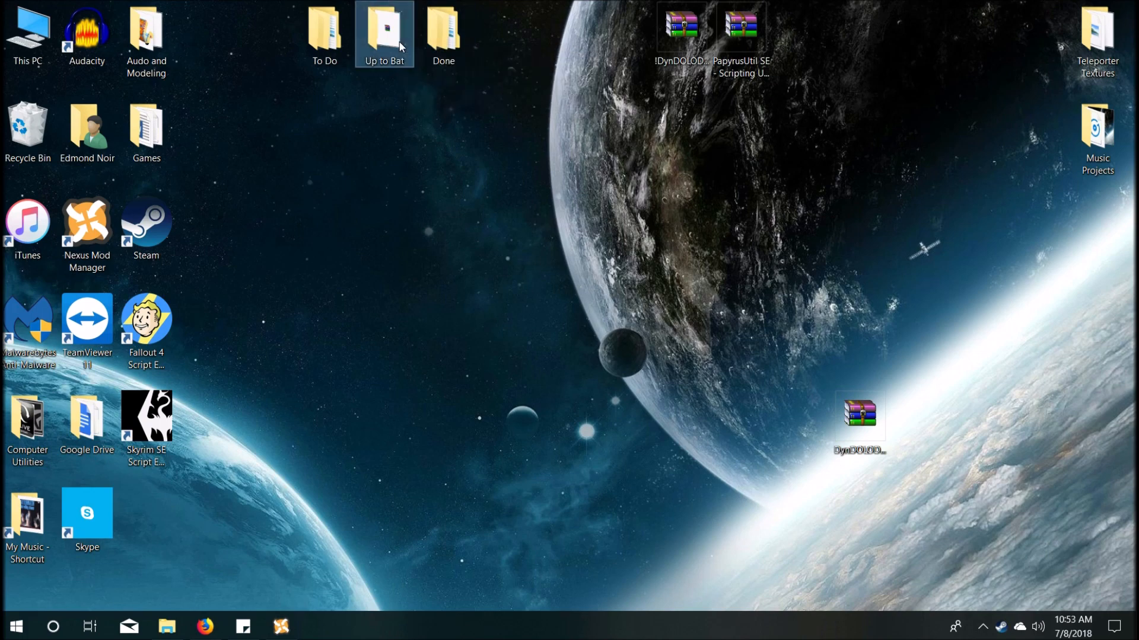
Step: Browse Up to Bat > 9) LODs > DynDOLOD, selecting the Generated Textures, Resources and PapyrusUtil archives
double_click(384, 29)
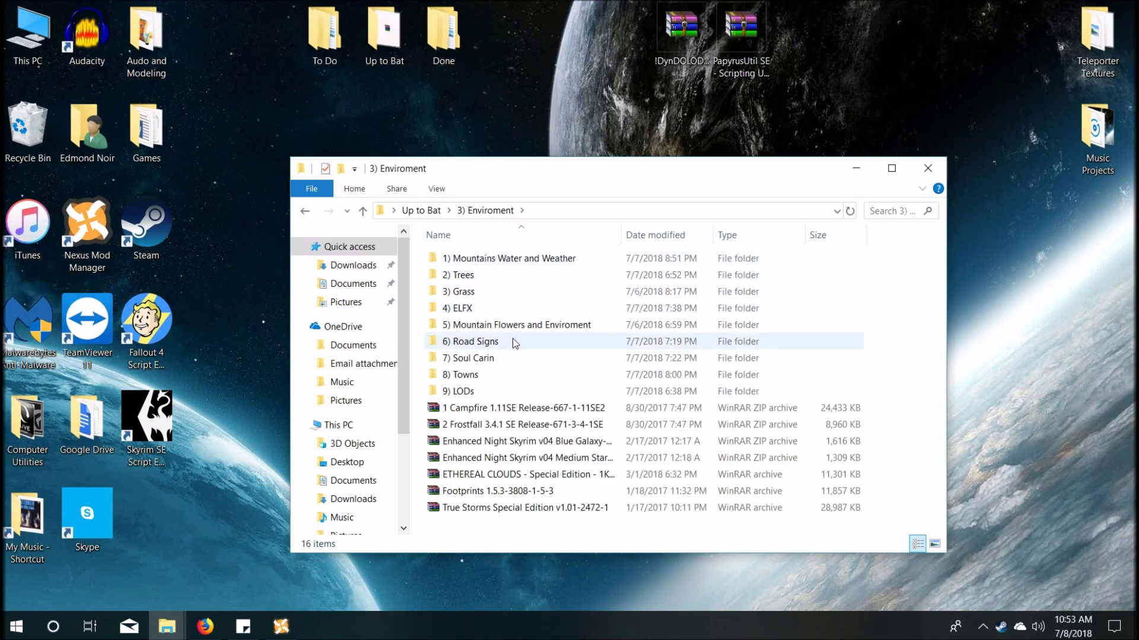
double_click(462, 391)
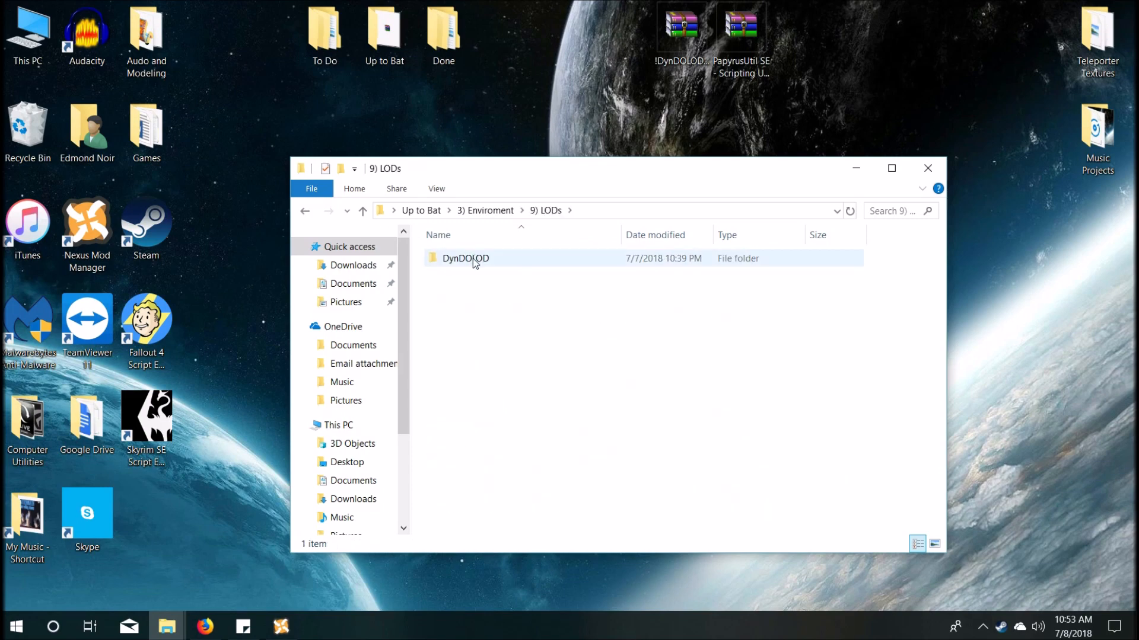
double_click(465, 258)
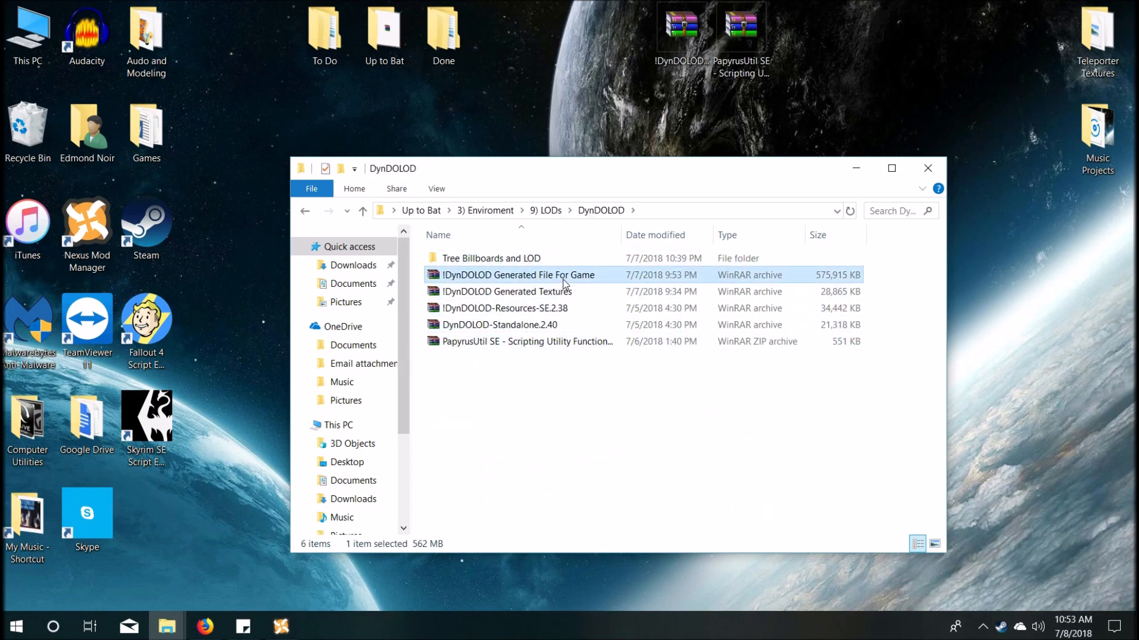
mouse_move(577, 296)
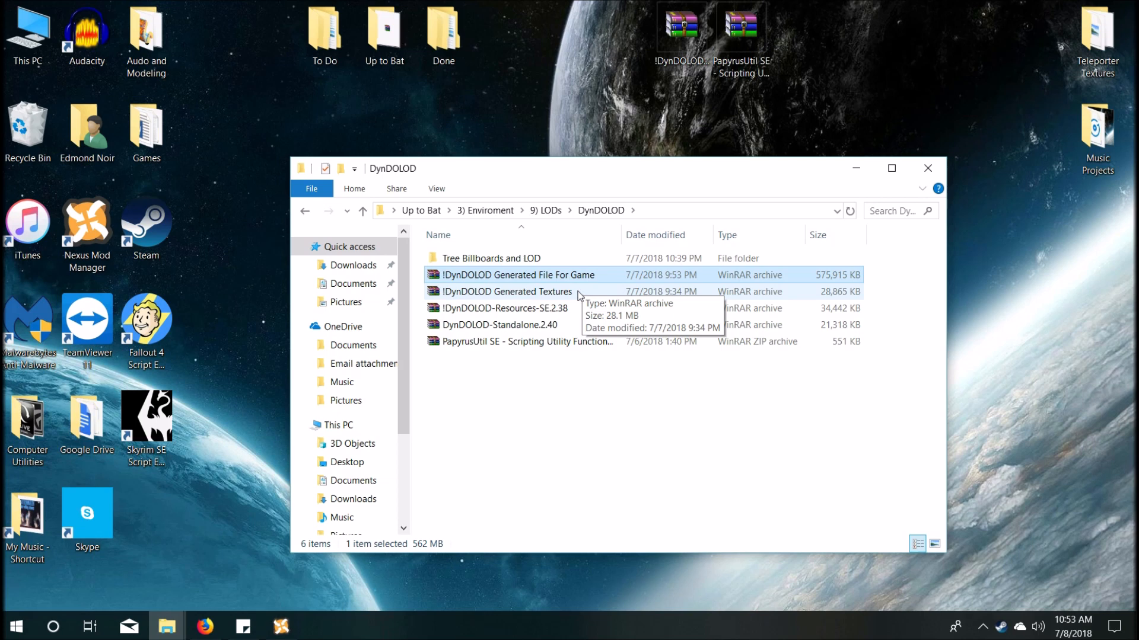
click(506, 291)
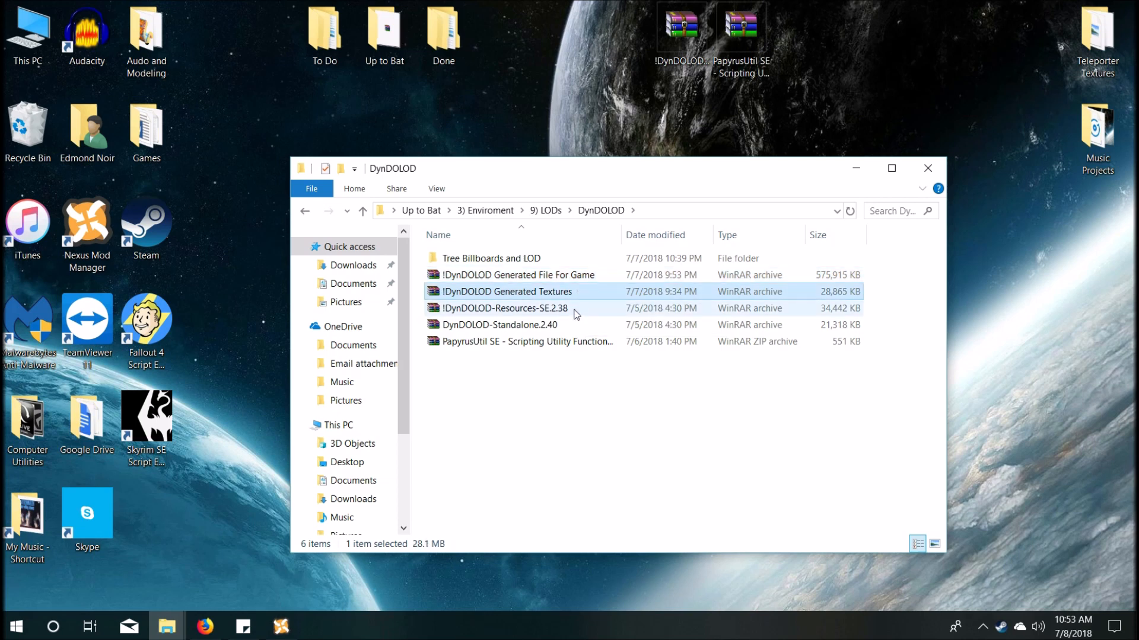
click(504, 308)
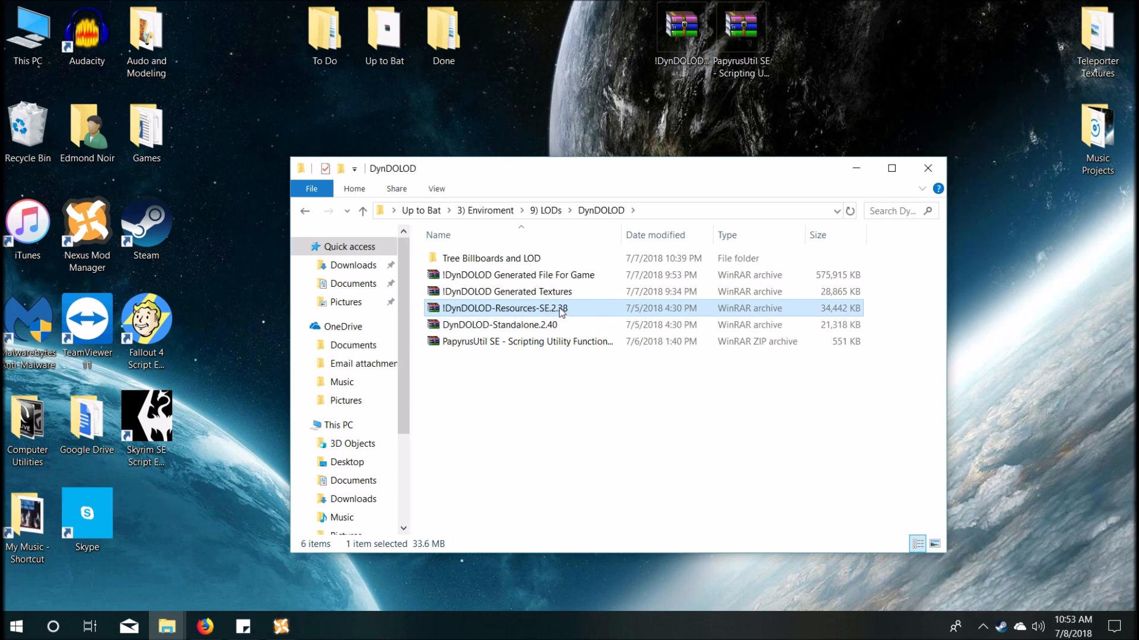
mouse_move(559, 327)
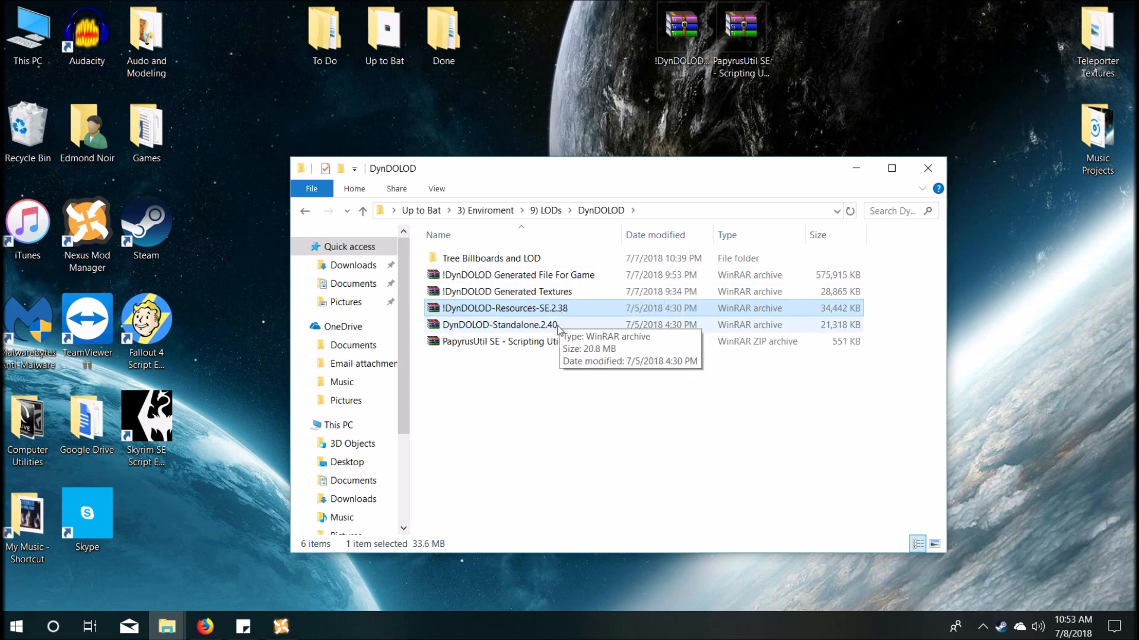
click(520, 341)
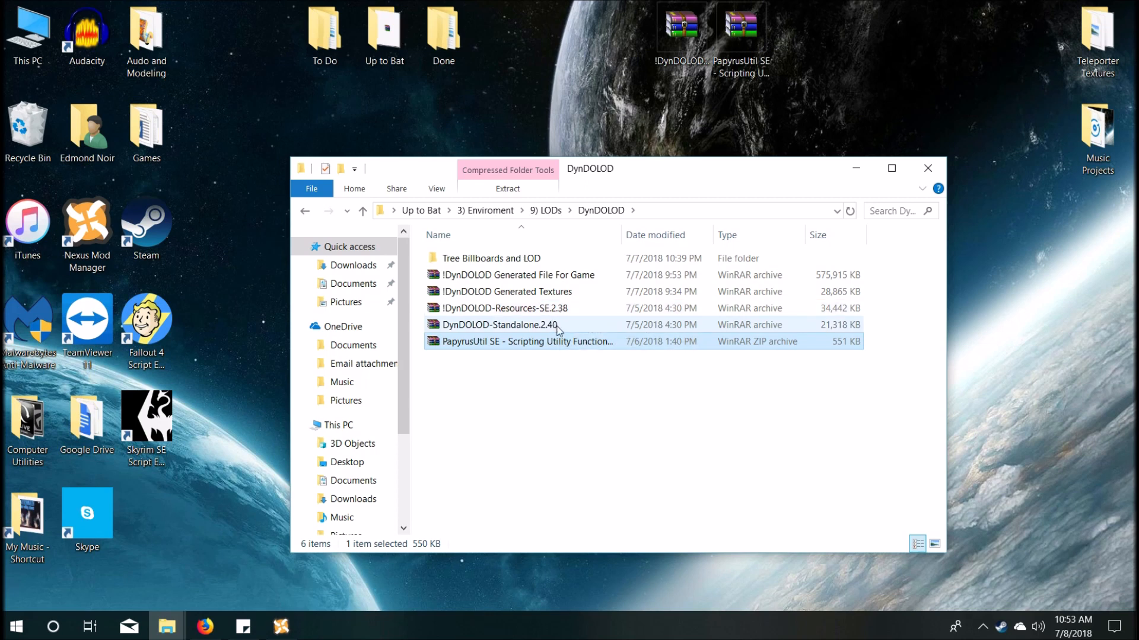
mouse_move(590, 307)
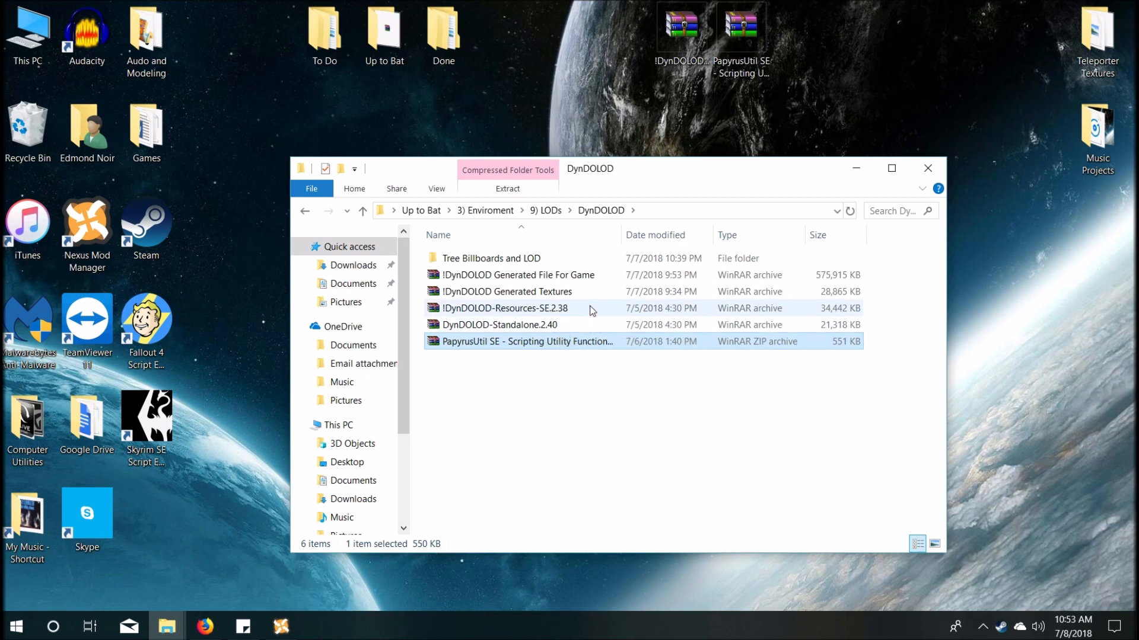
mouse_move(682, 385)
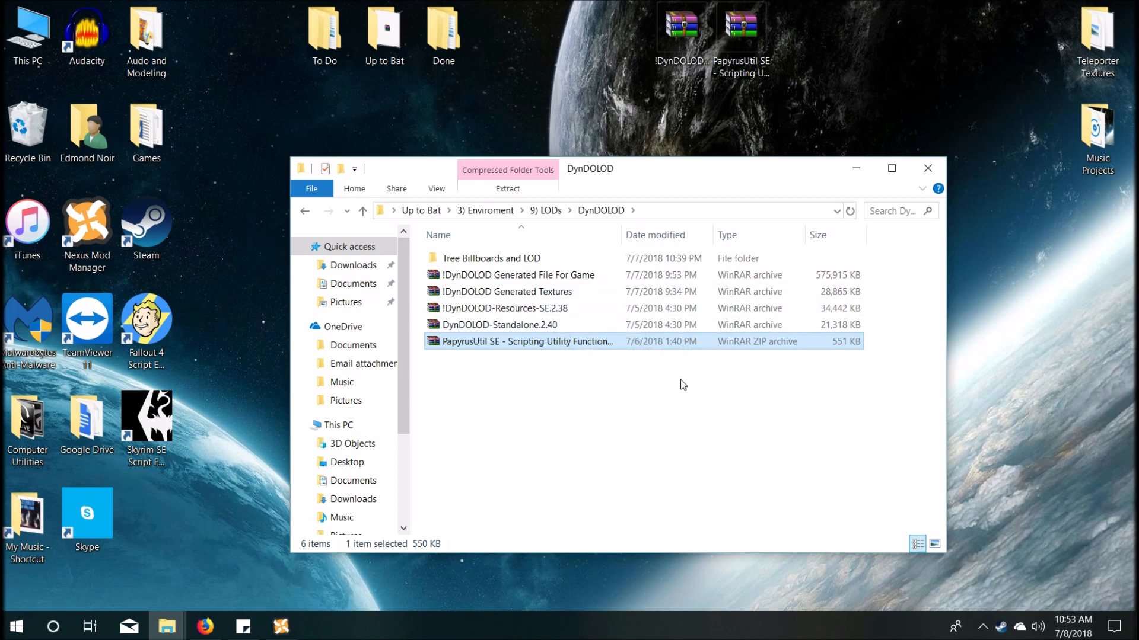